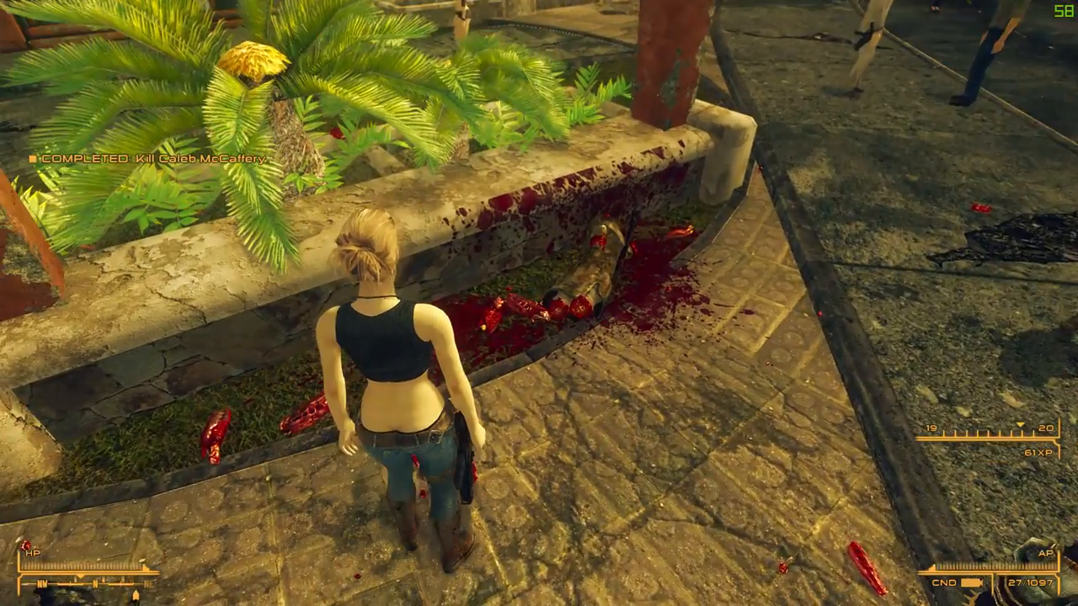
{"action": "mouse_move", "coordinate": [539, 303]}
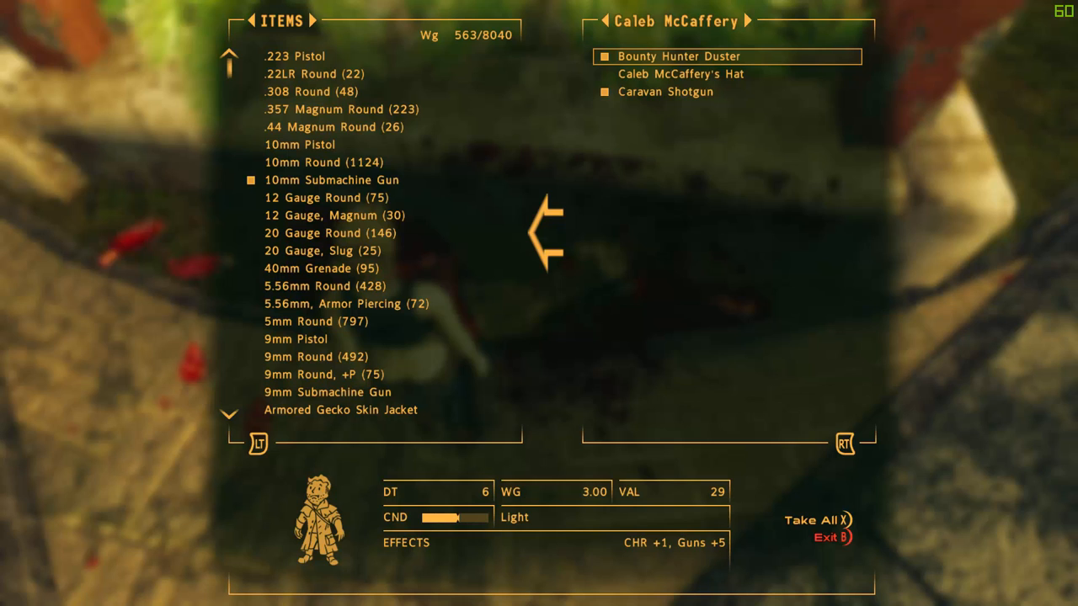
- Close the bounty hunter's loot menu, then run past the junkyard gate down the ruined street
{"action": "left_click", "coordinate": [665, 91]}
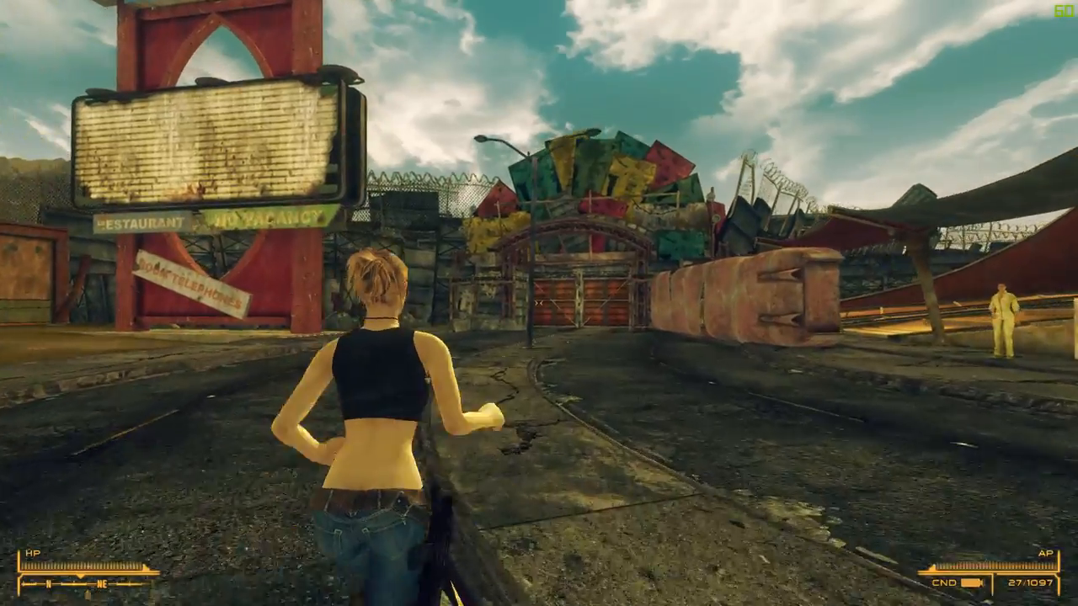
{"action": "key", "text": "w"}
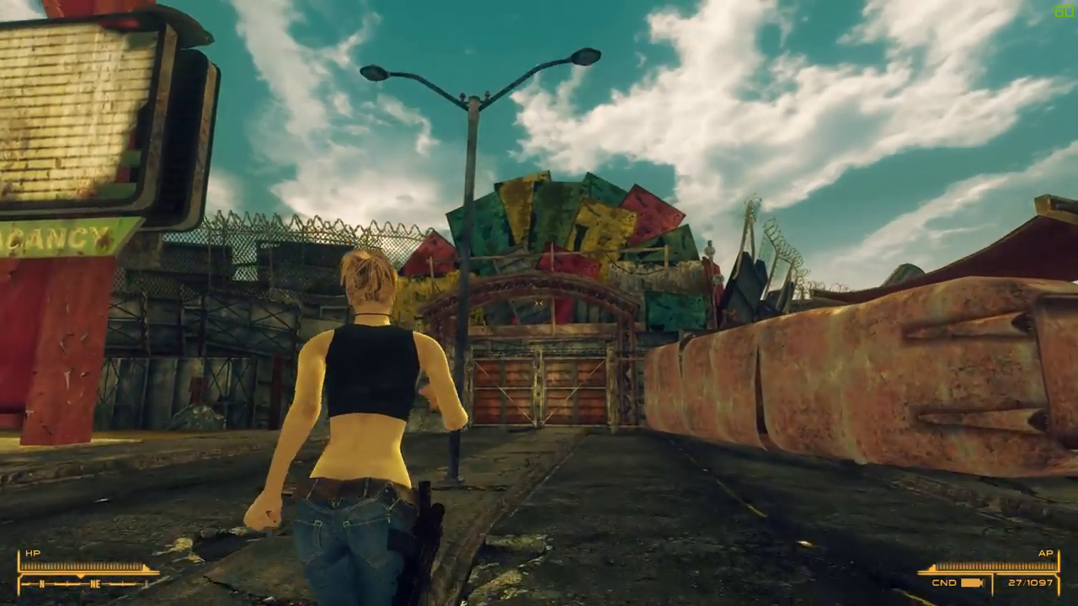
{"action": "key", "text": "w"}
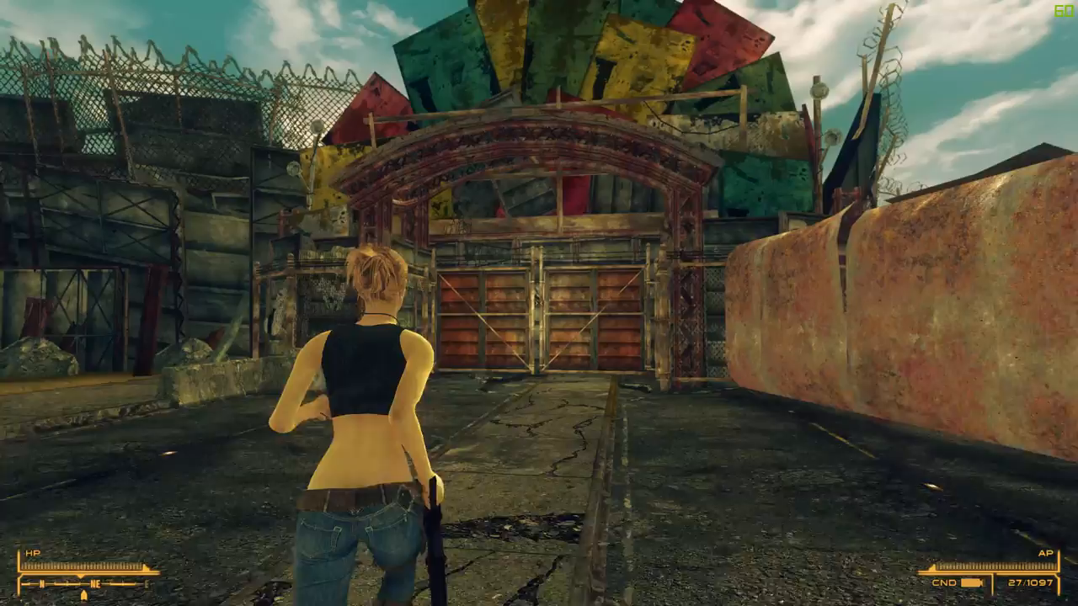
{"action": "key", "text": "W"}
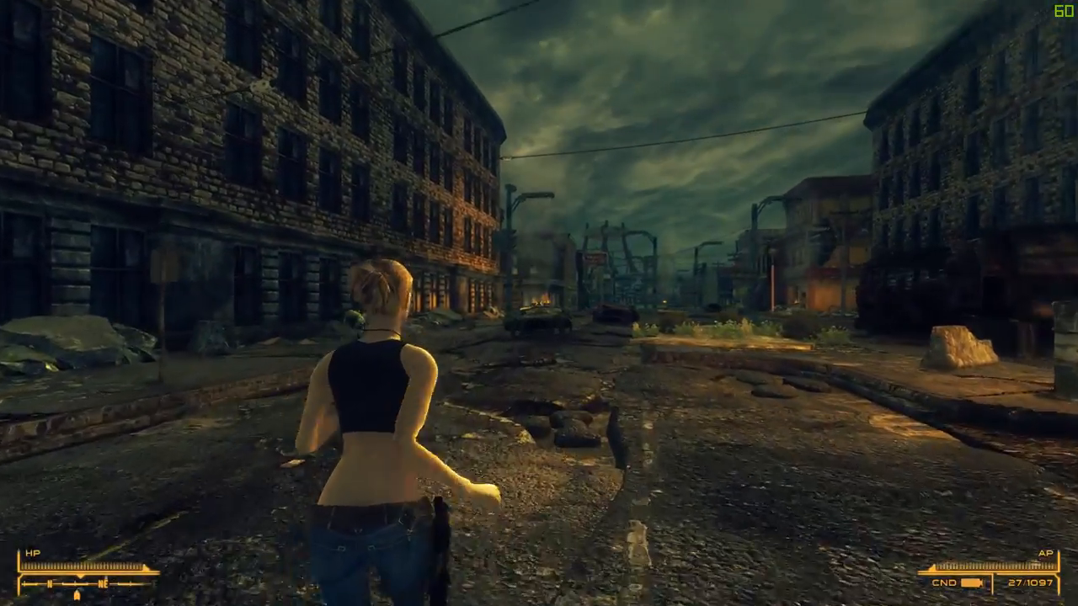
{"action": "key", "text": "w"}
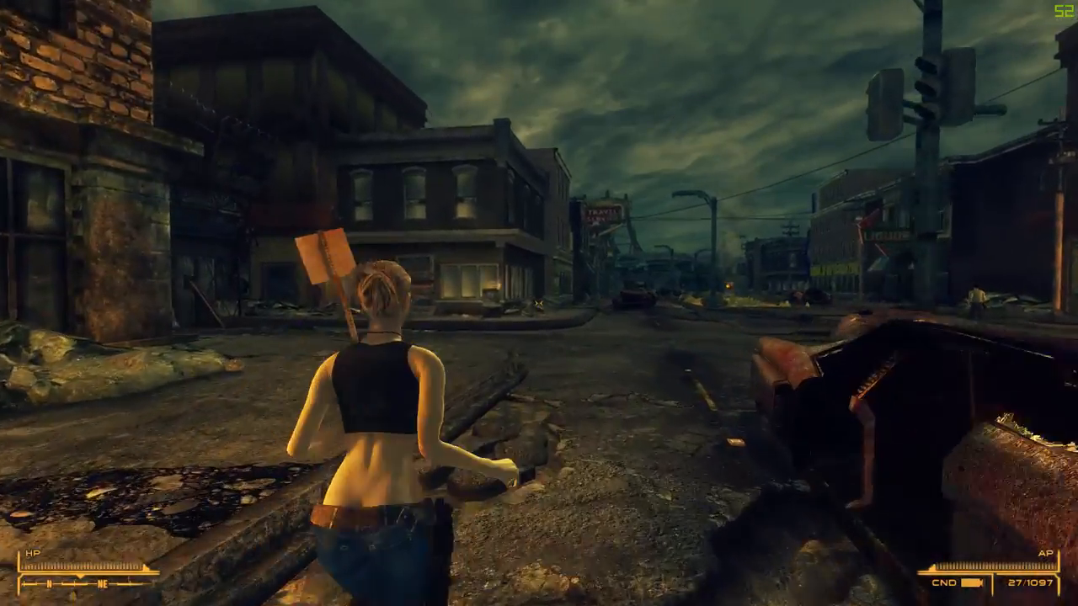
{"action": "key", "text": "w"}
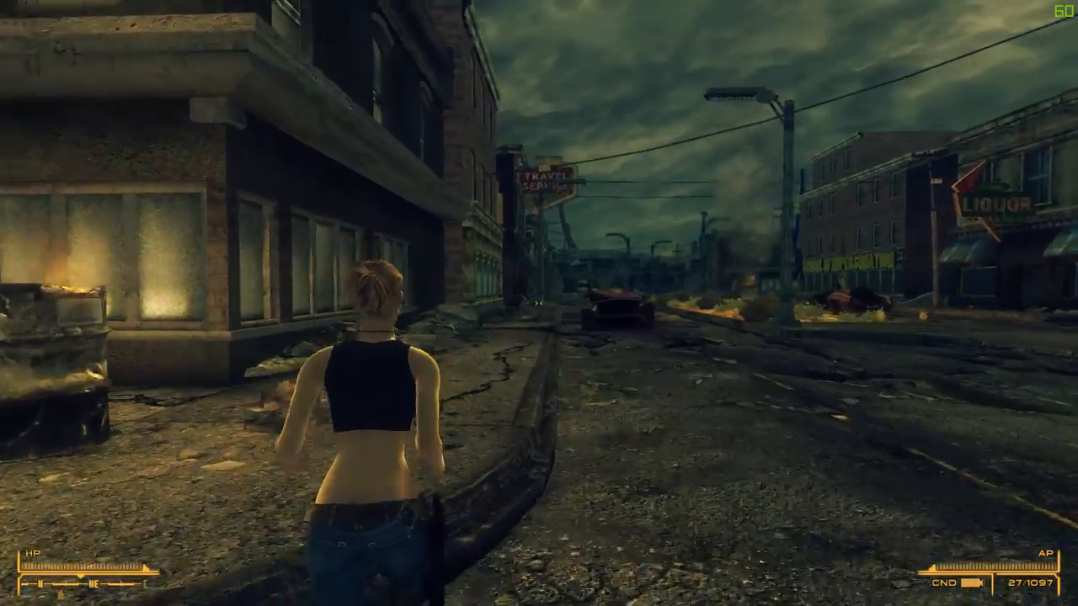
{"action": "key", "text": "w"}
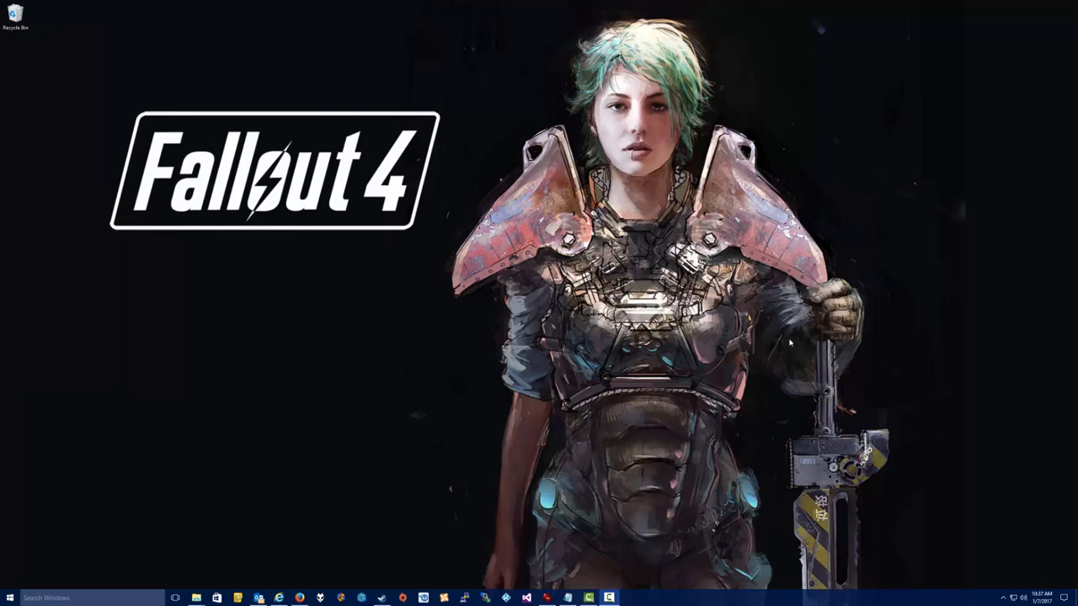
{"action": "mouse_move", "coordinate": [622, 406]}
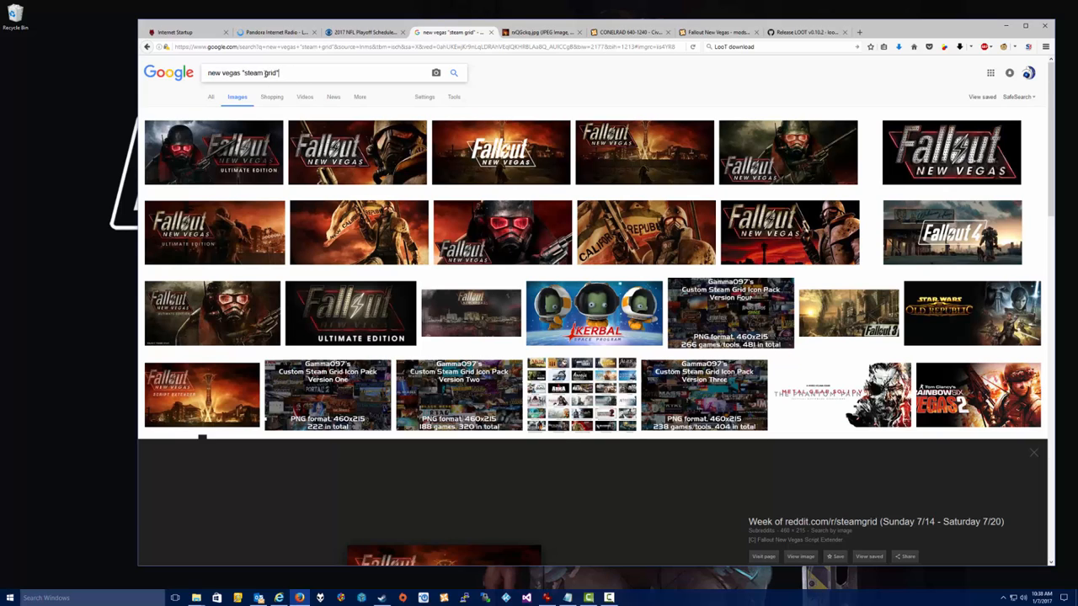
{"action": "mouse_move", "coordinate": [367, 99]}
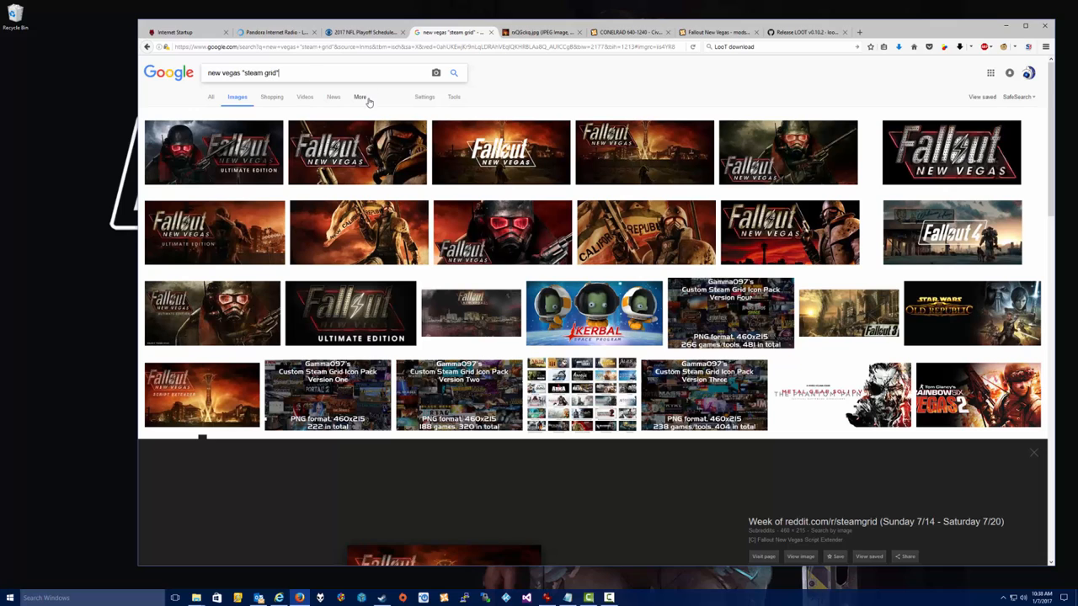
{"action": "mouse_move", "coordinate": [321, 250]}
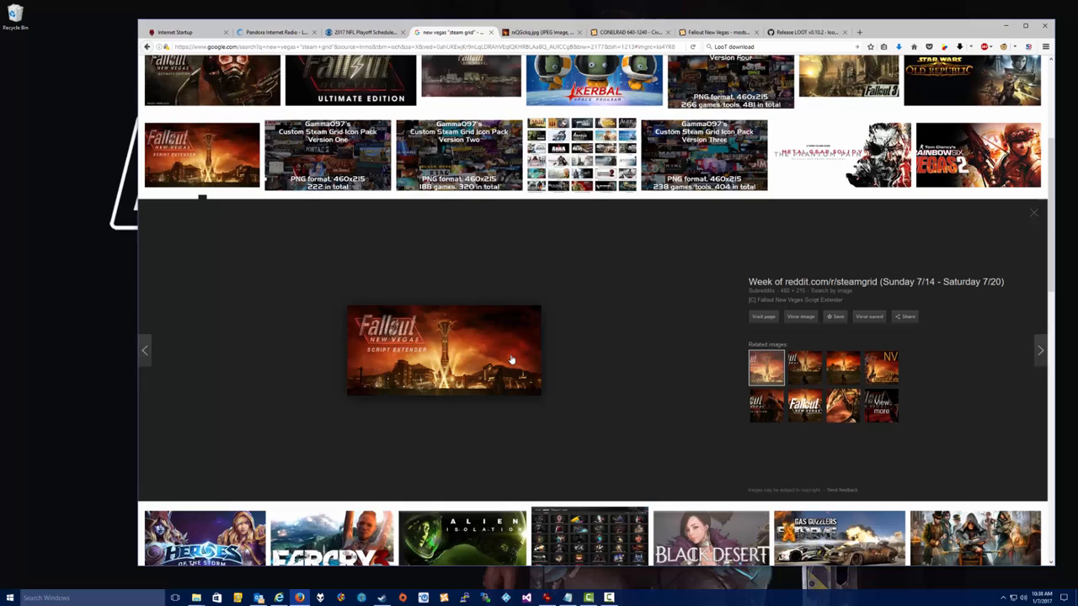
{"action": "mouse_move", "coordinate": [400, 354]}
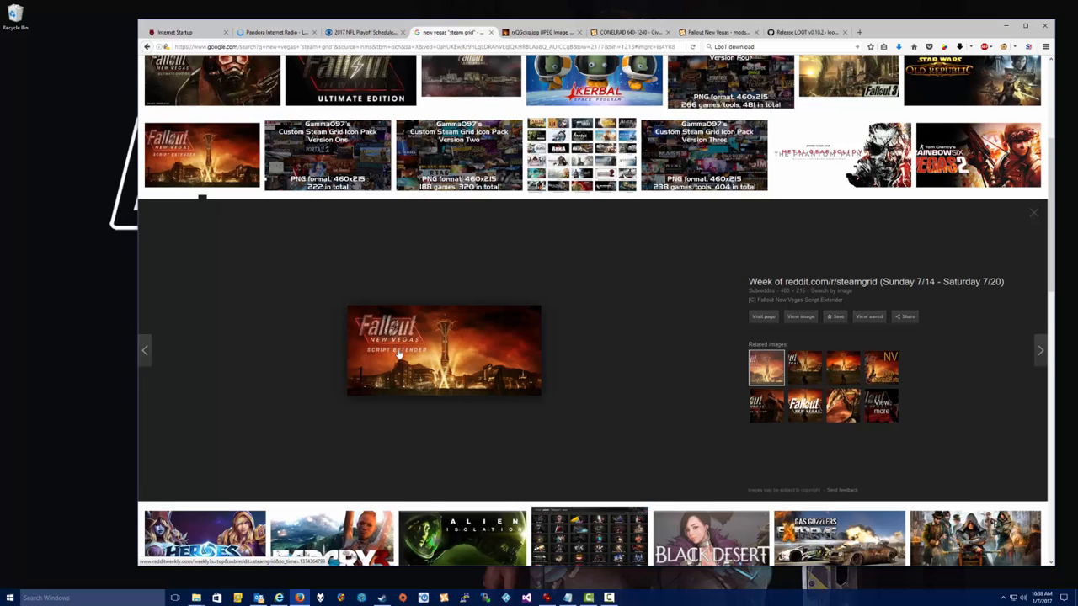
{"action": "mouse_move", "coordinate": [365, 351]}
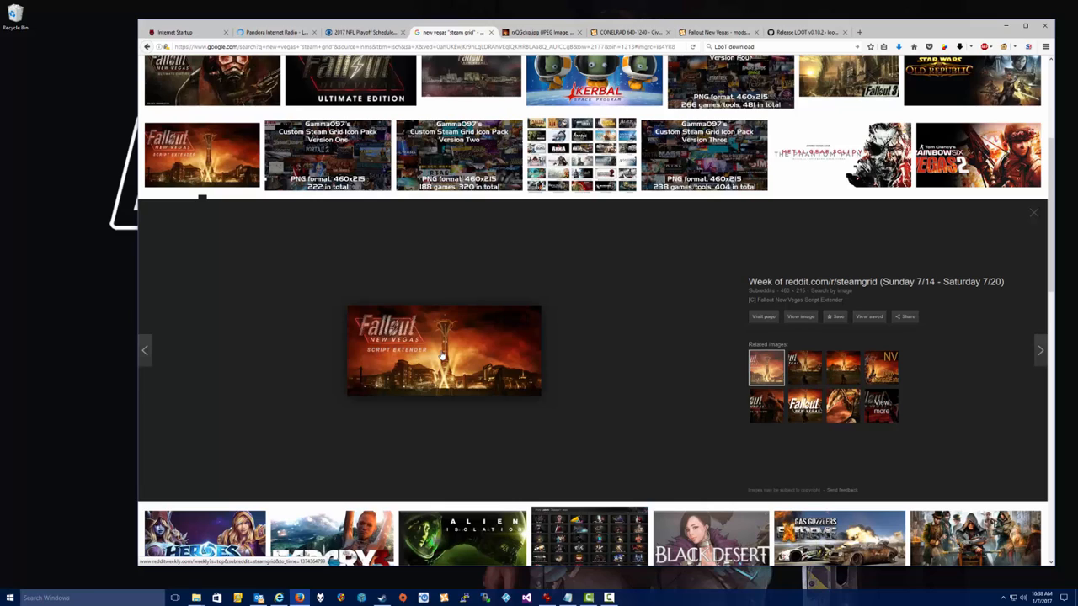
{"action": "mouse_move", "coordinate": [463, 339]}
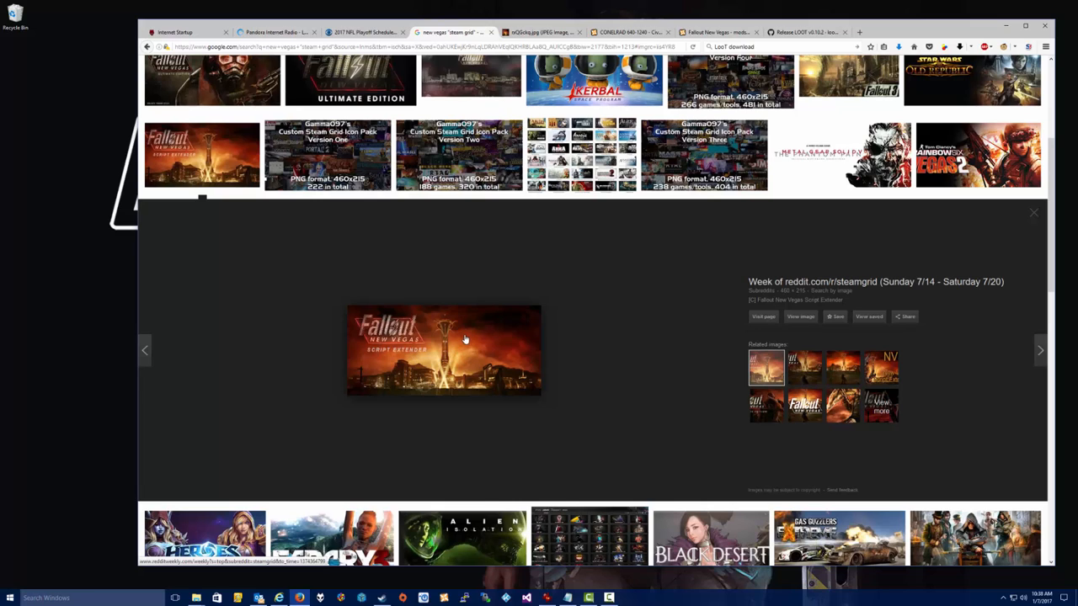
- Save the Script Extender banner over steam_grid.jpg in C:\Games\Steam\steamapps\common\Fallout New Vegas
{"action": "right_click", "coordinate": [444, 350]}
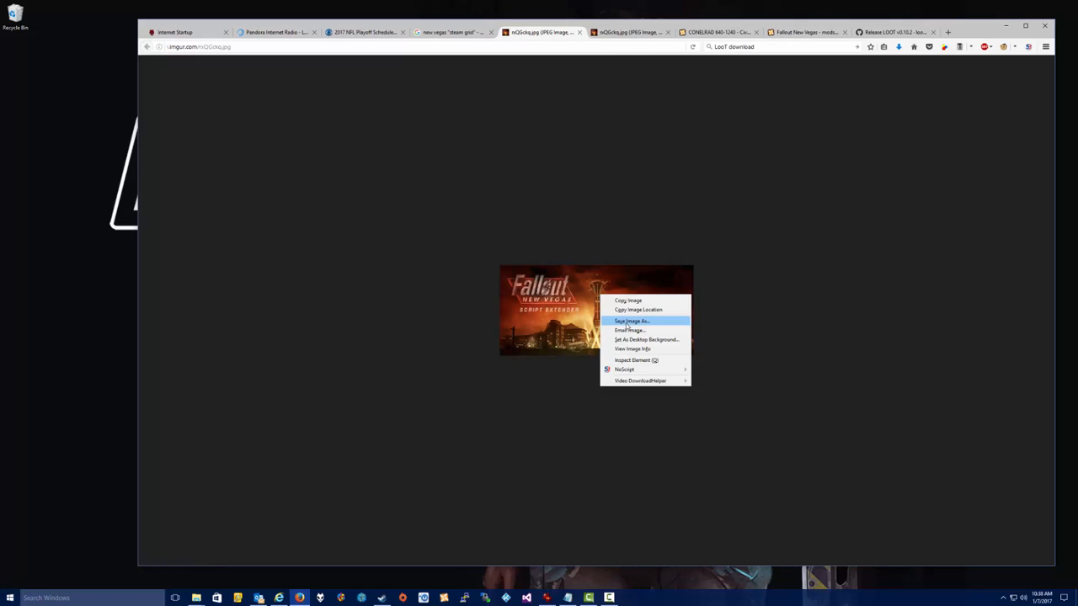
{"action": "left_click", "coordinate": [631, 321]}
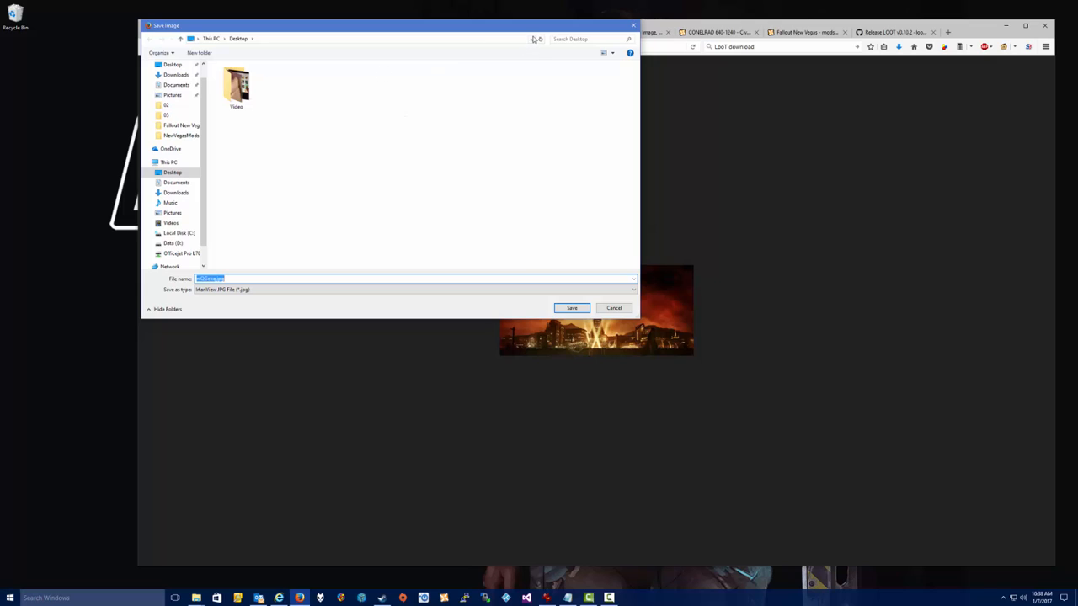
{"action": "left_click", "coordinate": [173, 242]}
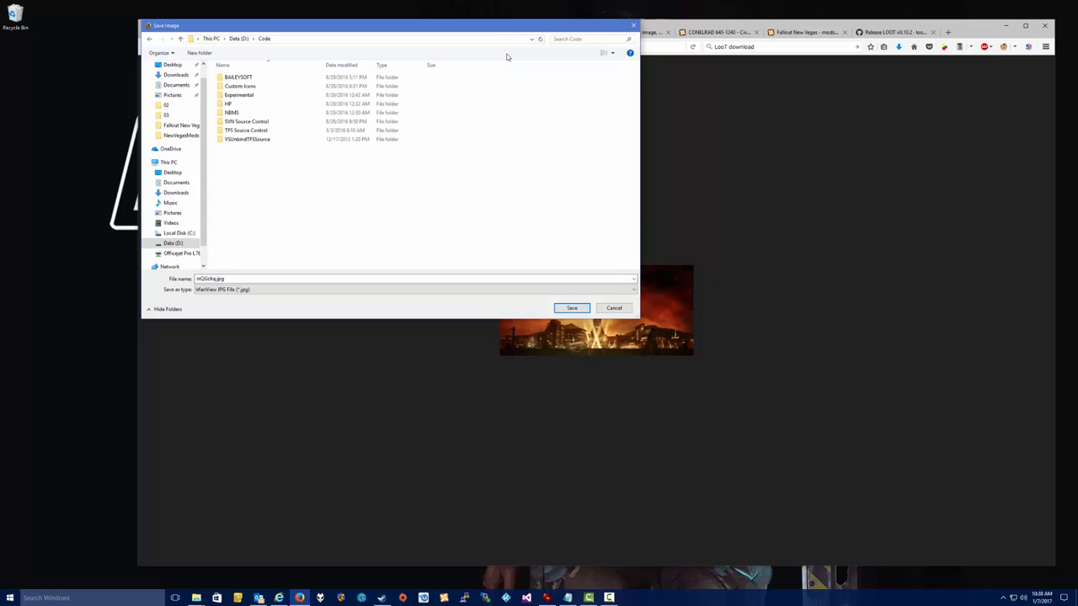
{"action": "left_click", "coordinate": [169, 161]}
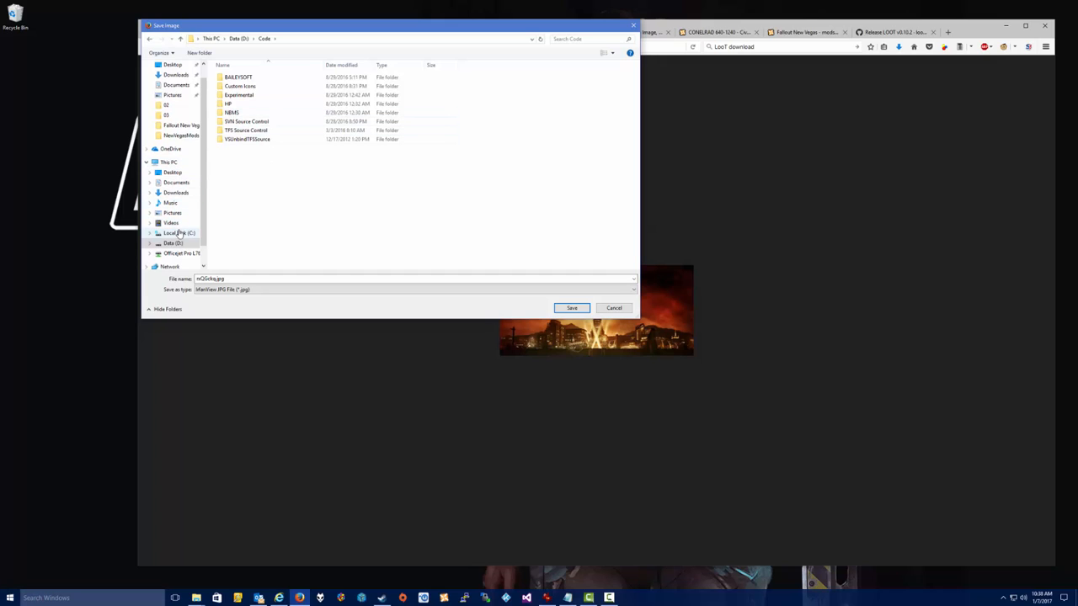
{"action": "left_click", "coordinate": [180, 234]}
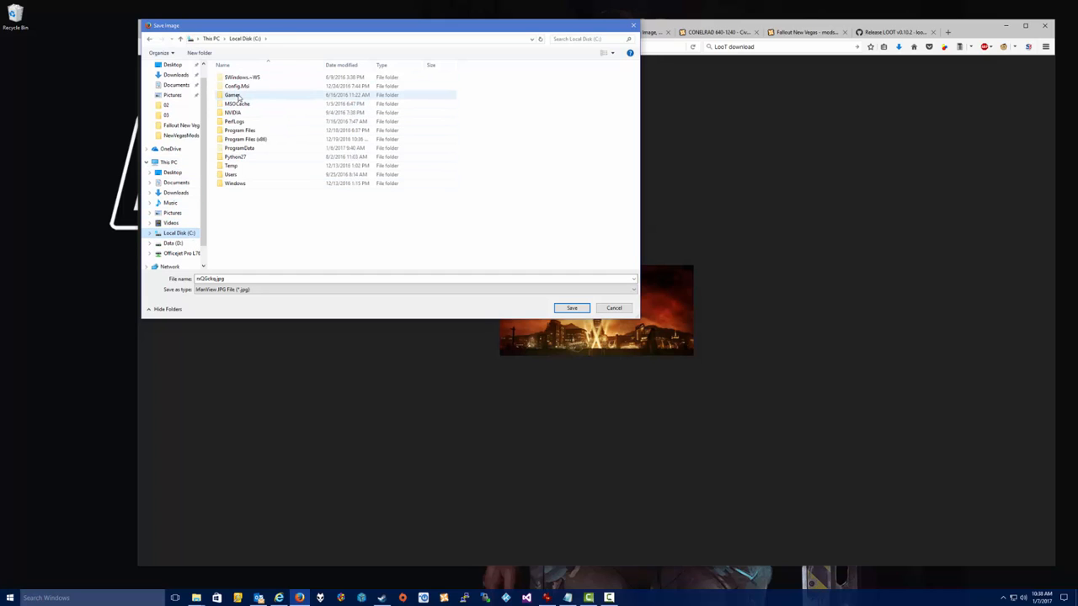
{"action": "double_click", "coordinate": [232, 94]}
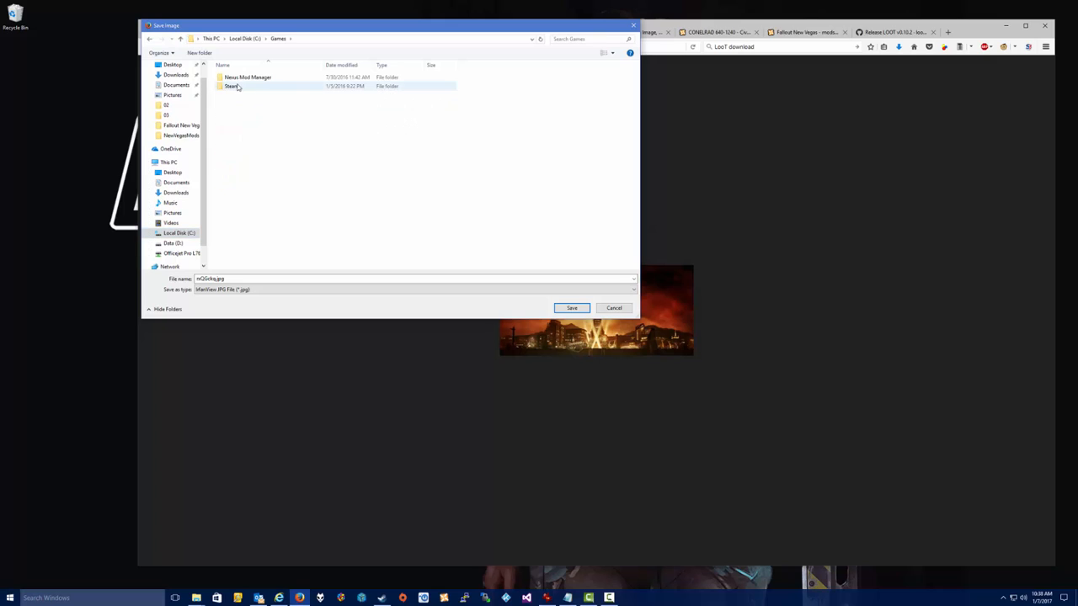
{"action": "double_click", "coordinate": [231, 86]}
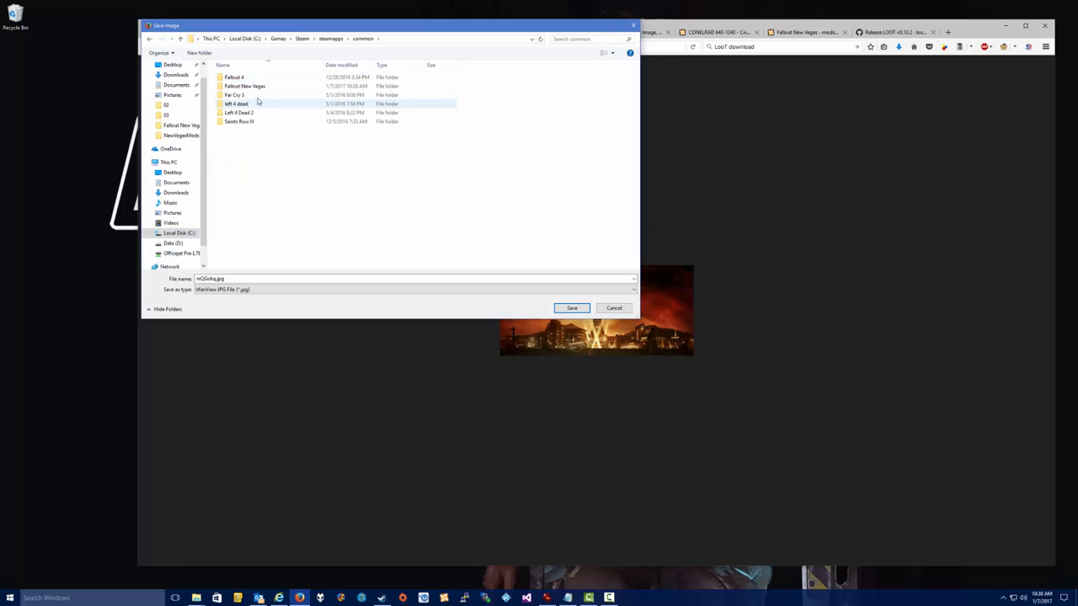
{"action": "double_click", "coordinate": [245, 86]}
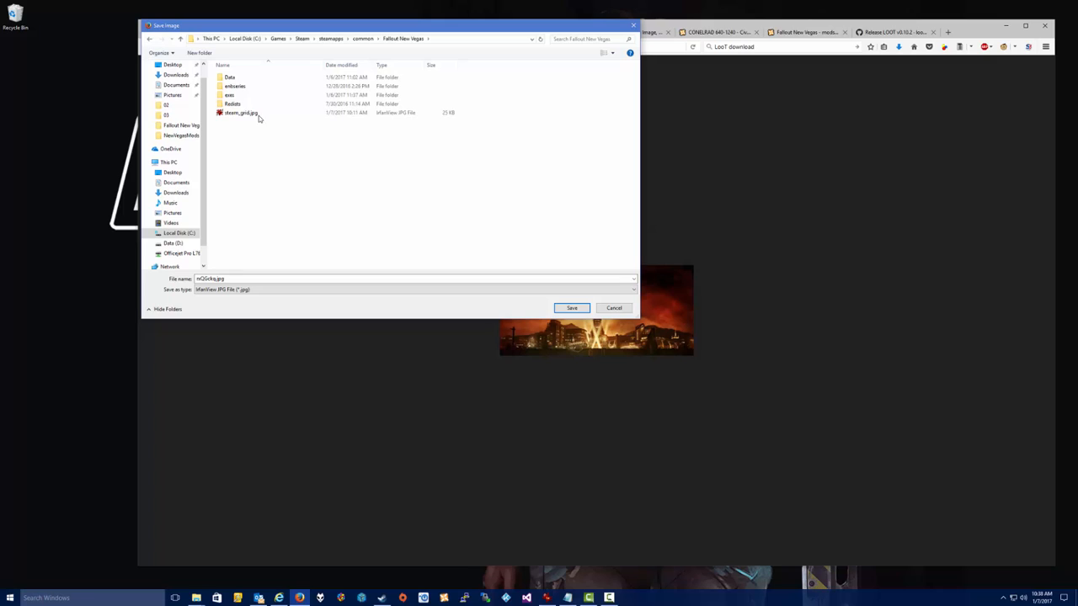
{"action": "left_click", "coordinate": [240, 112]}
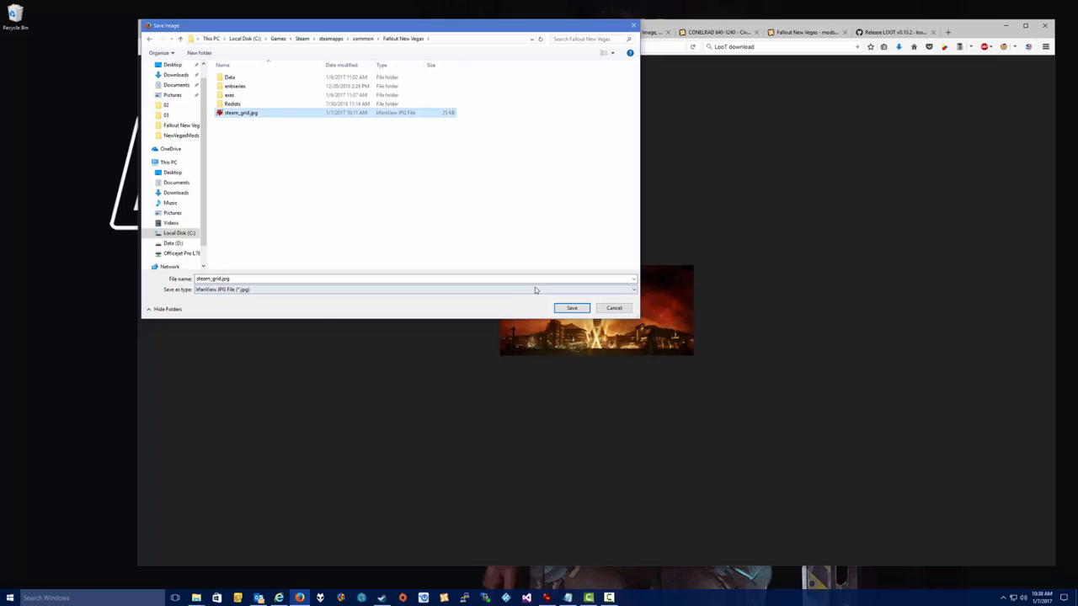
{"action": "left_click", "coordinate": [572, 308]}
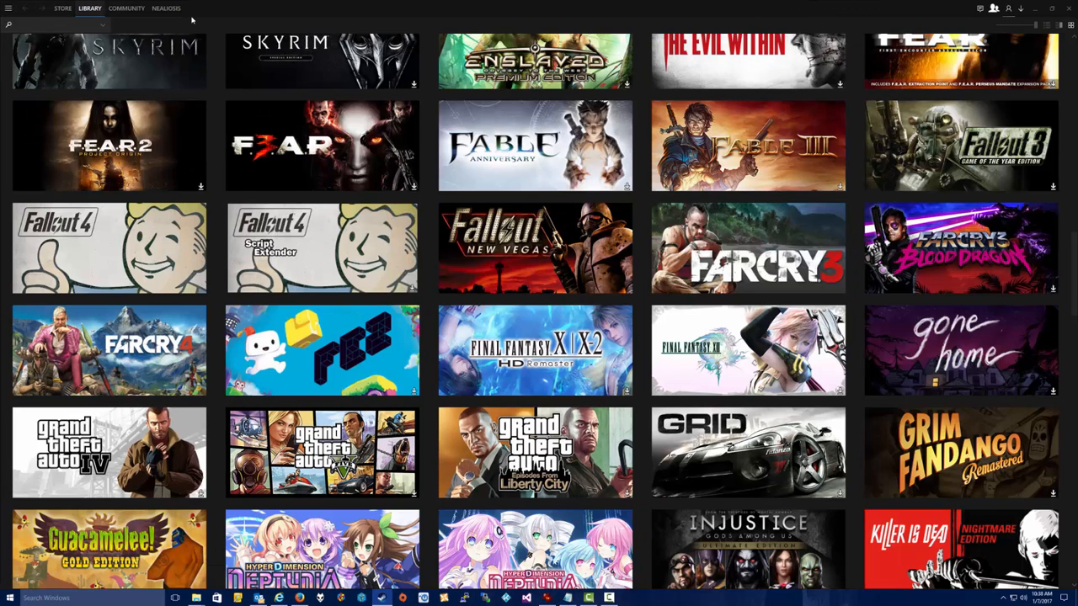
- Choose Add a Non-Steam Game to My Library from the Steam menu
{"action": "left_click", "coordinate": [7, 7]}
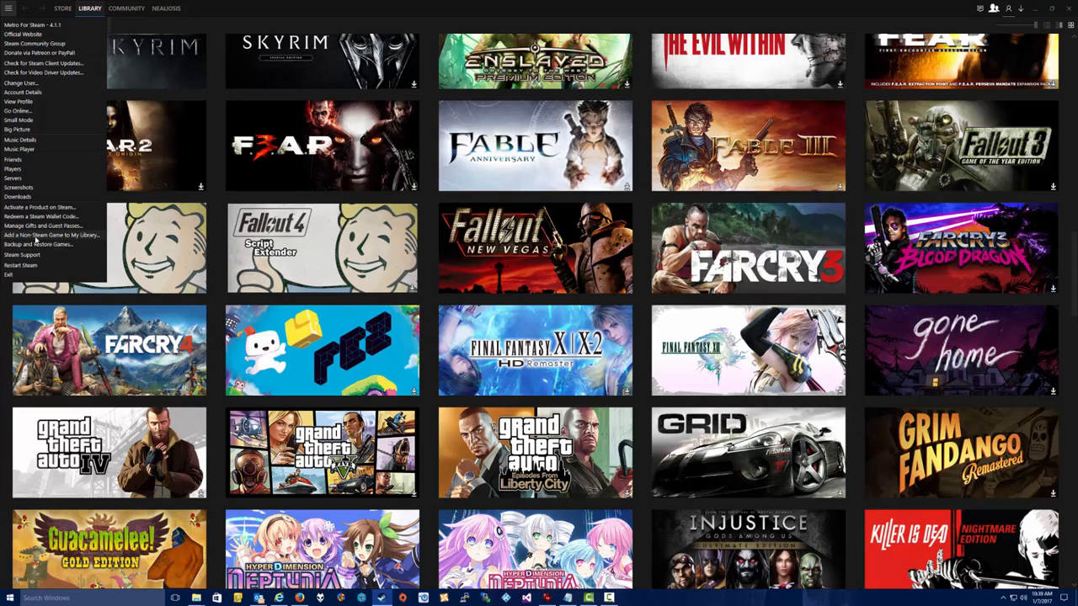
{"action": "left_click", "coordinate": [52, 235]}
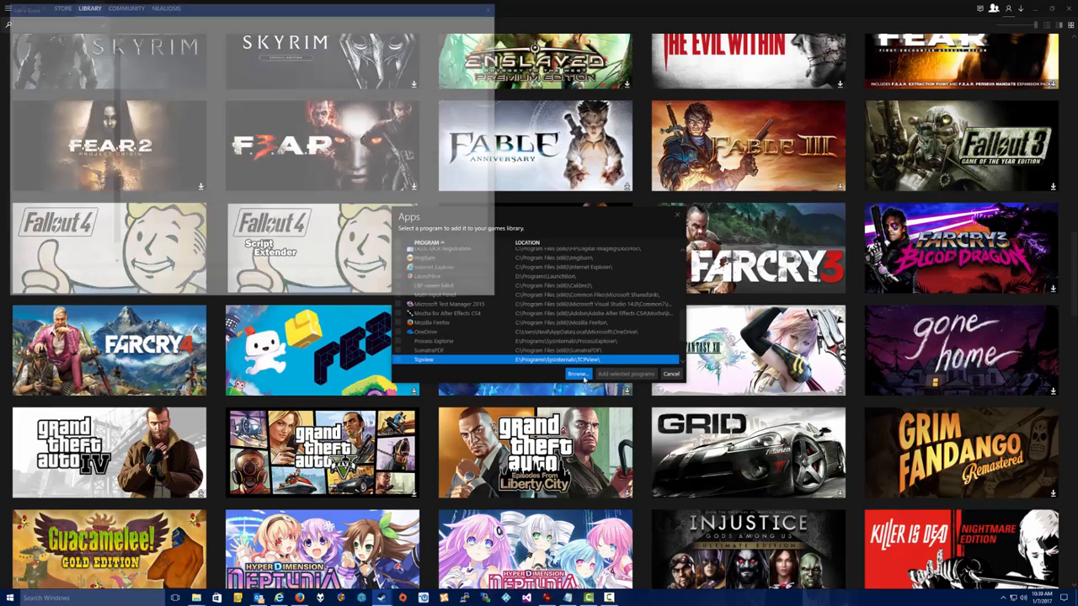
- Browse to the Fallout New Vegas folder and add fnv4gb as a non-Steam game
{"action": "left_click", "coordinate": [577, 374]}
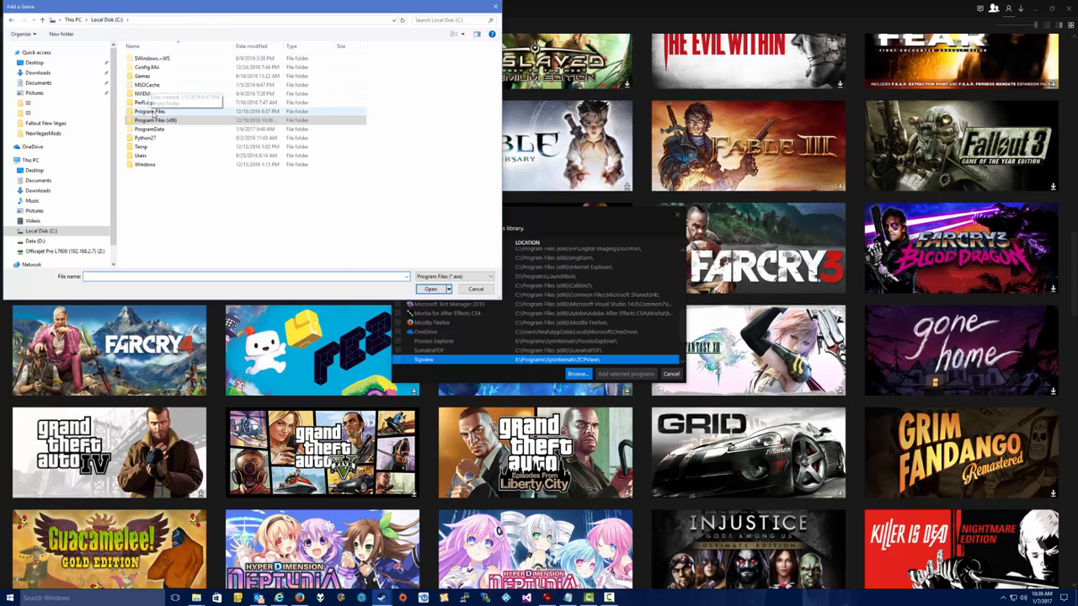
{"action": "mouse_move", "coordinate": [43, 232]}
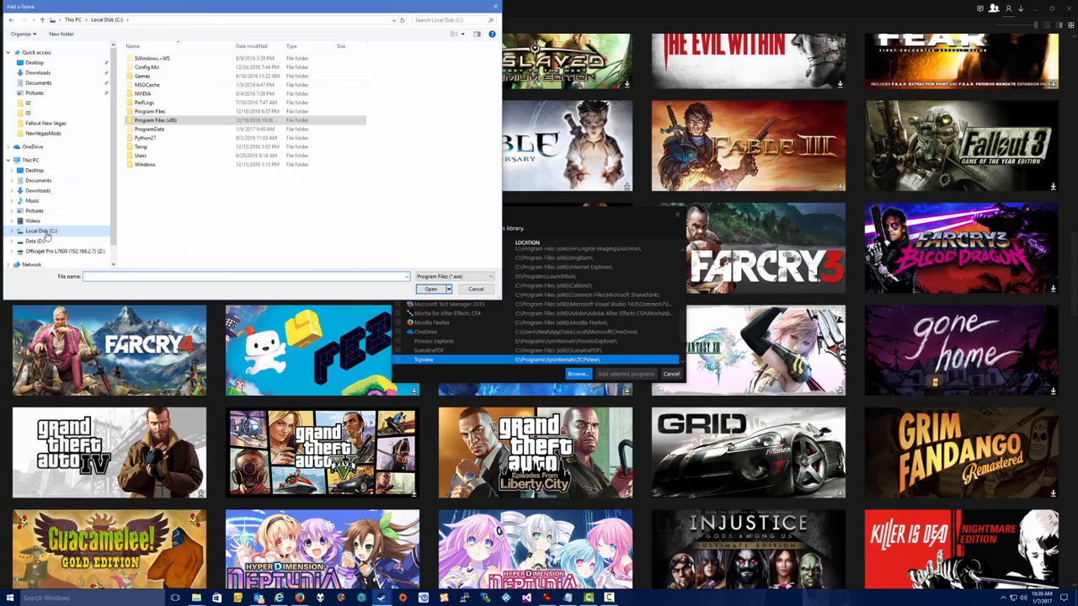
{"action": "double_click", "coordinate": [141, 76]}
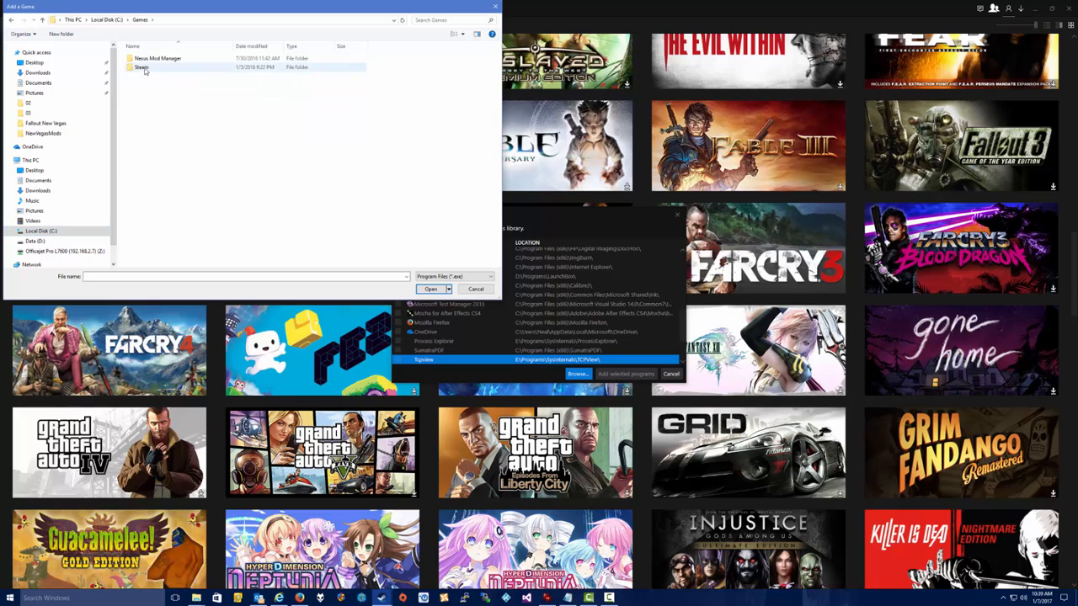
{"action": "double_click", "coordinate": [141, 68]}
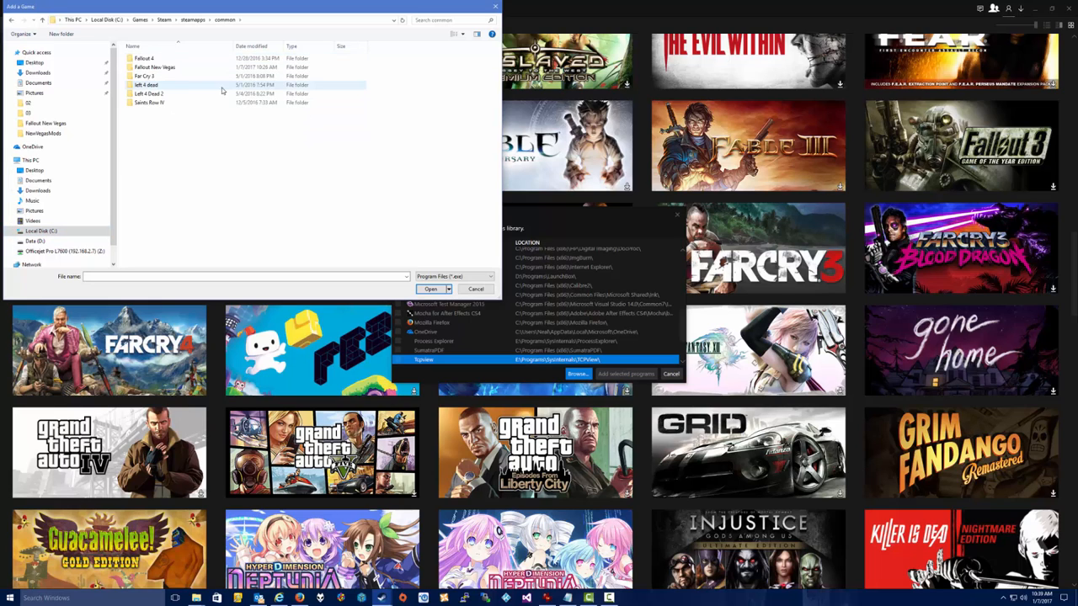
{"action": "double_click", "coordinate": [154, 67]}
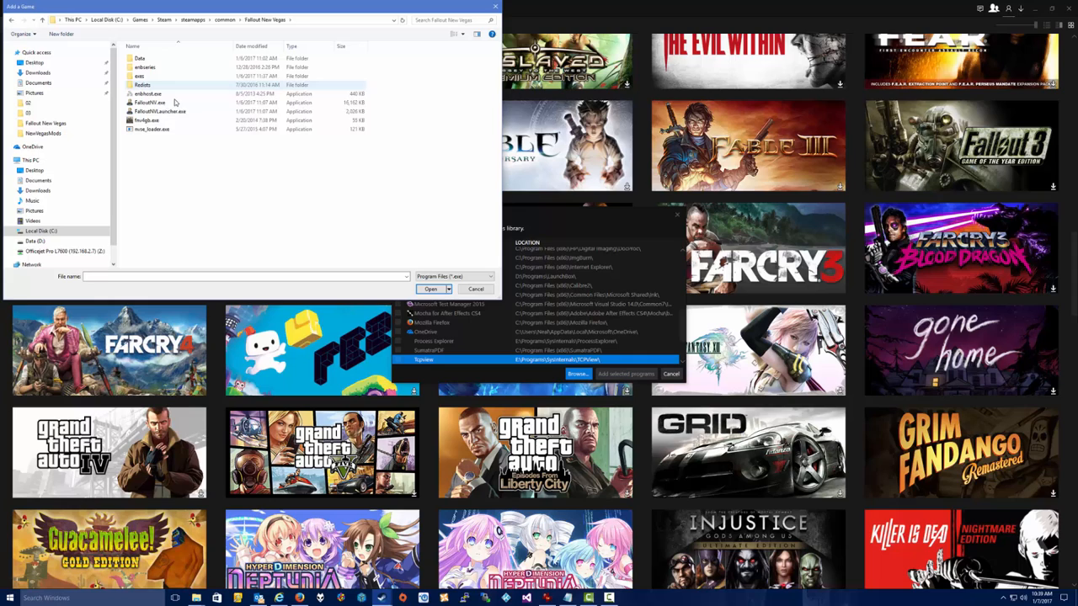
{"action": "left_click", "coordinate": [148, 120]}
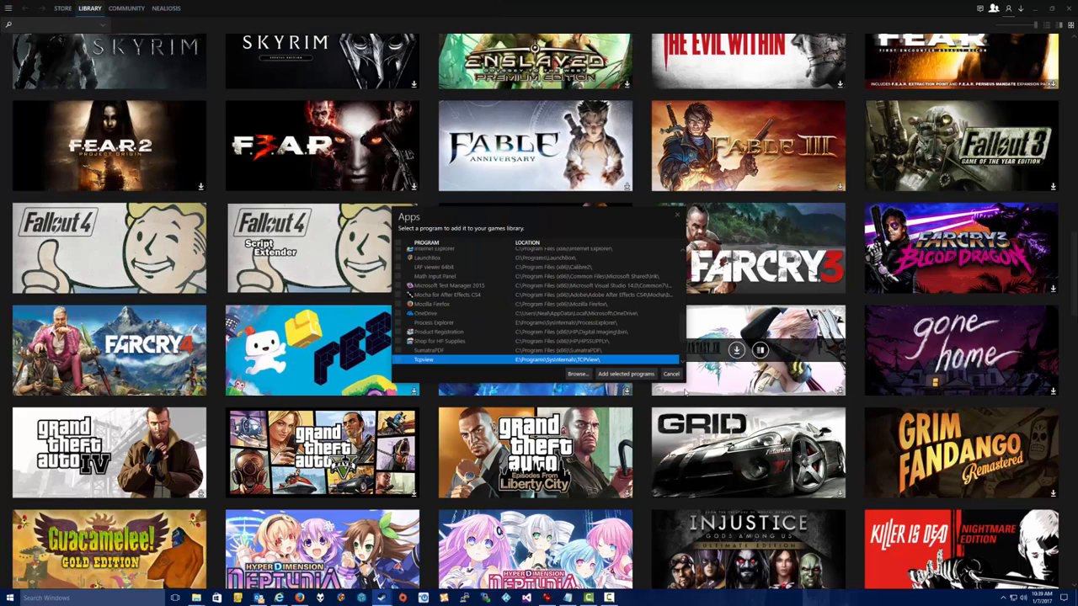
{"action": "scroll", "scroll_direction": "down", "scroll_amount": 3}
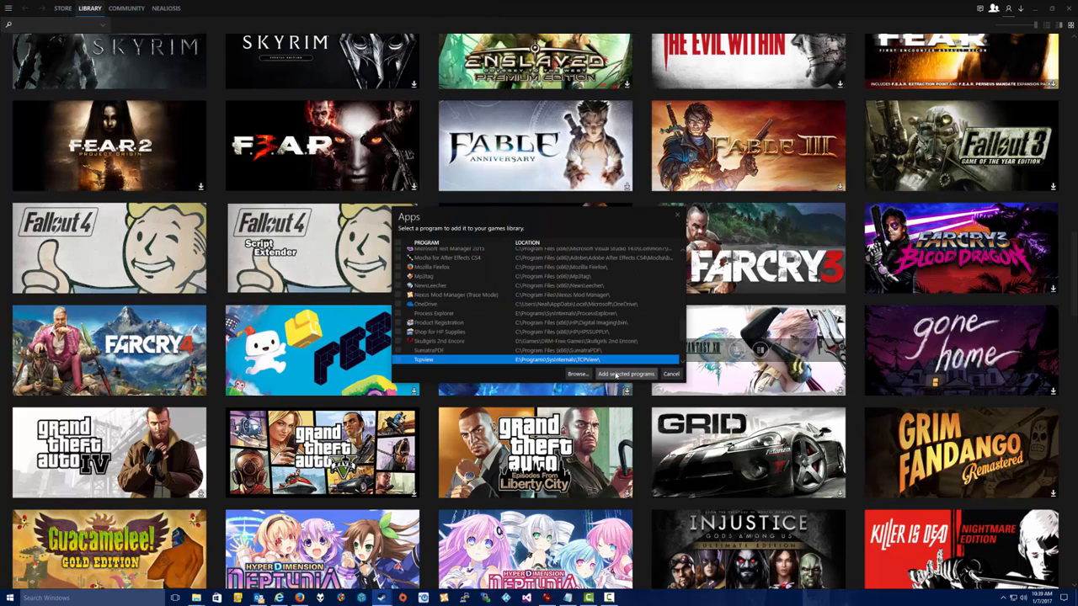
{"action": "scroll", "scroll_direction": "down", "scroll_amount": 3}
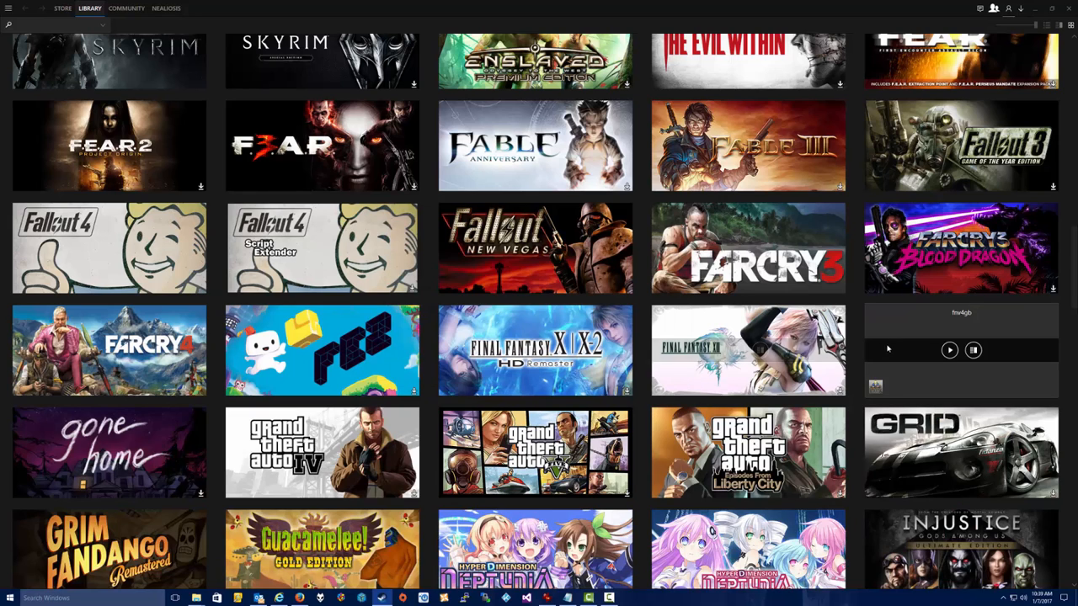
{"action": "mouse_move", "coordinate": [956, 330]}
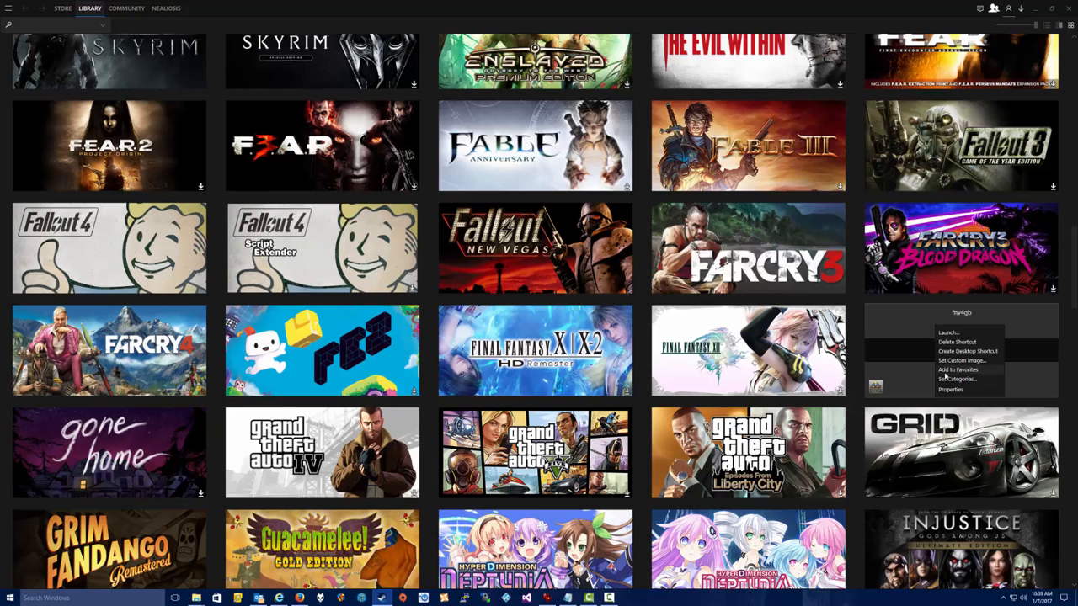
- Change the fnv4gb shortcut's Properties name to 'Fallout: New Vegas (FNV4GB)' and close
{"action": "left_click", "coordinate": [950, 389]}
{"action": "type", "text": "Fallout: New V"}
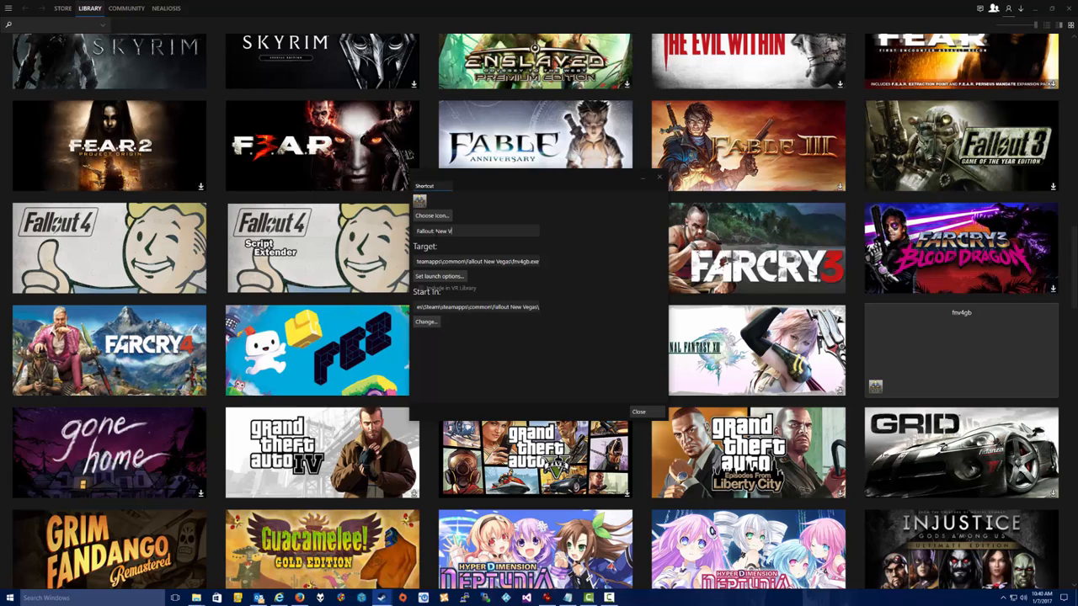
{"action": "type", "text": "egas"}
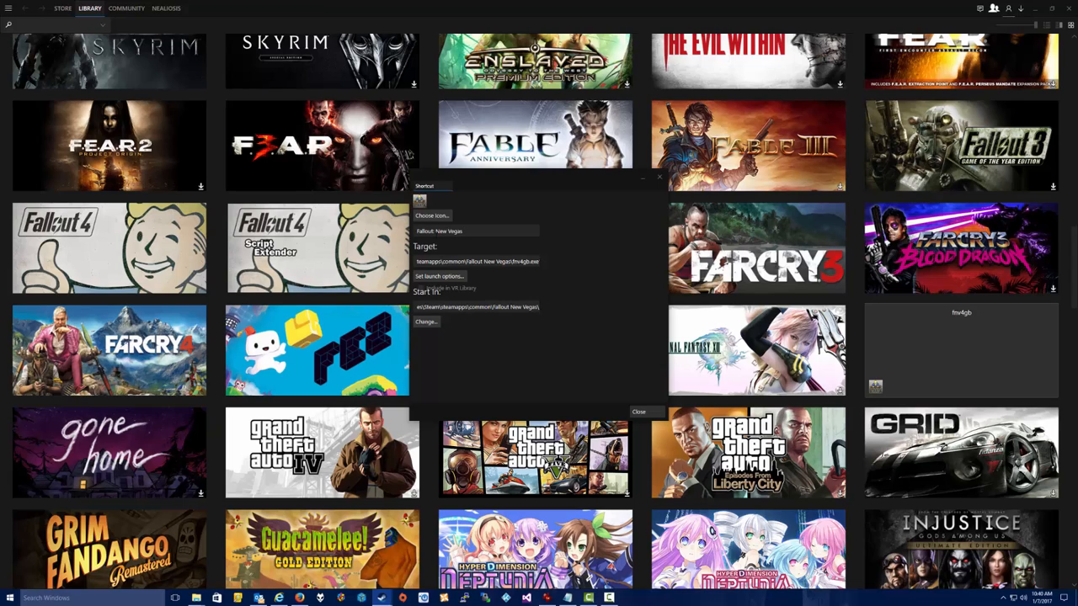
{"action": "type", "text": "(fnv"}
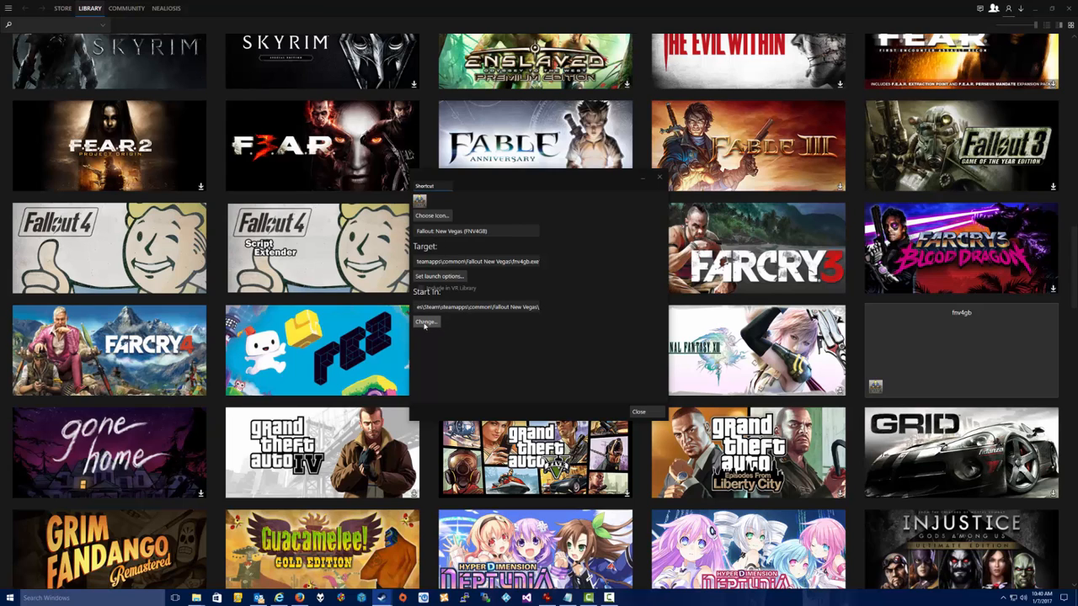
{"action": "left_click", "coordinate": [640, 412]}
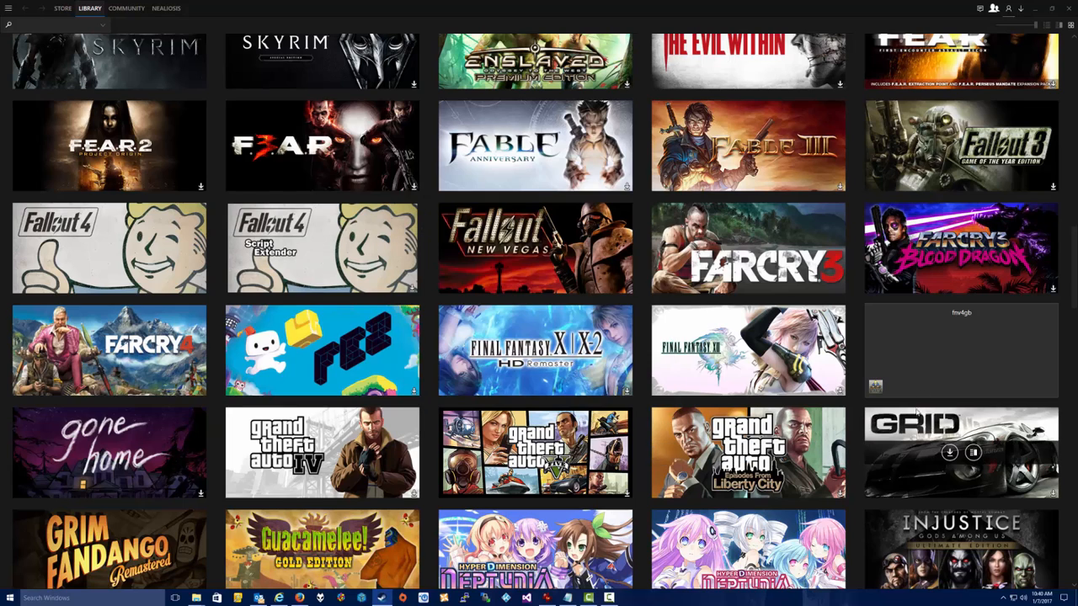
- Set the fnv4gb tile's custom image to steam_grid.jpg from the Fallout New Vegas folder
{"action": "right_click", "coordinate": [961, 349]}
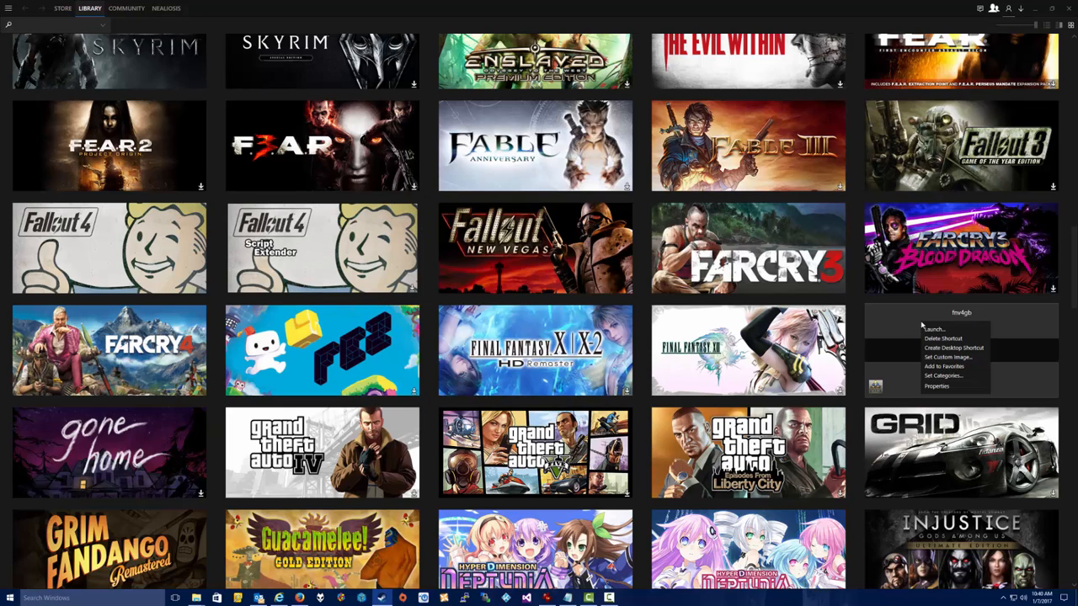
{"action": "mouse_move", "coordinate": [947, 357]}
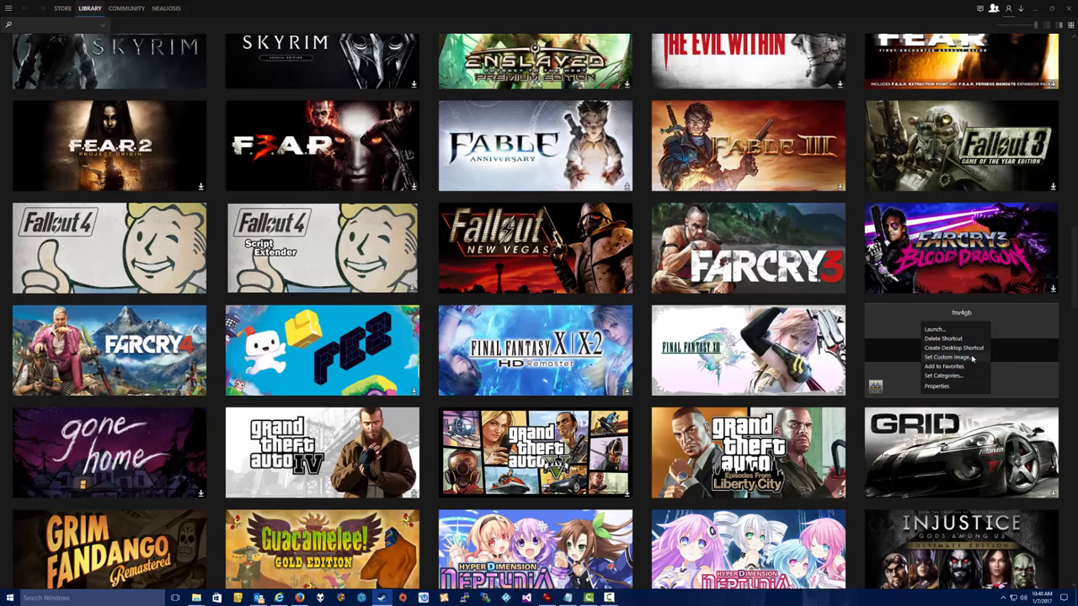
{"action": "left_click", "coordinate": [947, 356]}
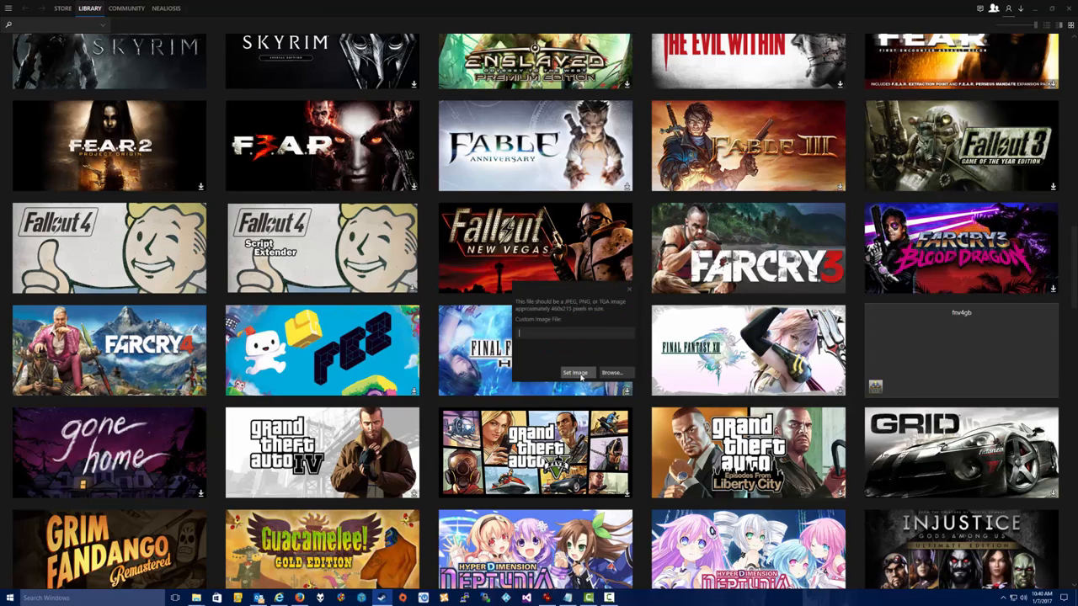
{"action": "left_click", "coordinate": [613, 372]}
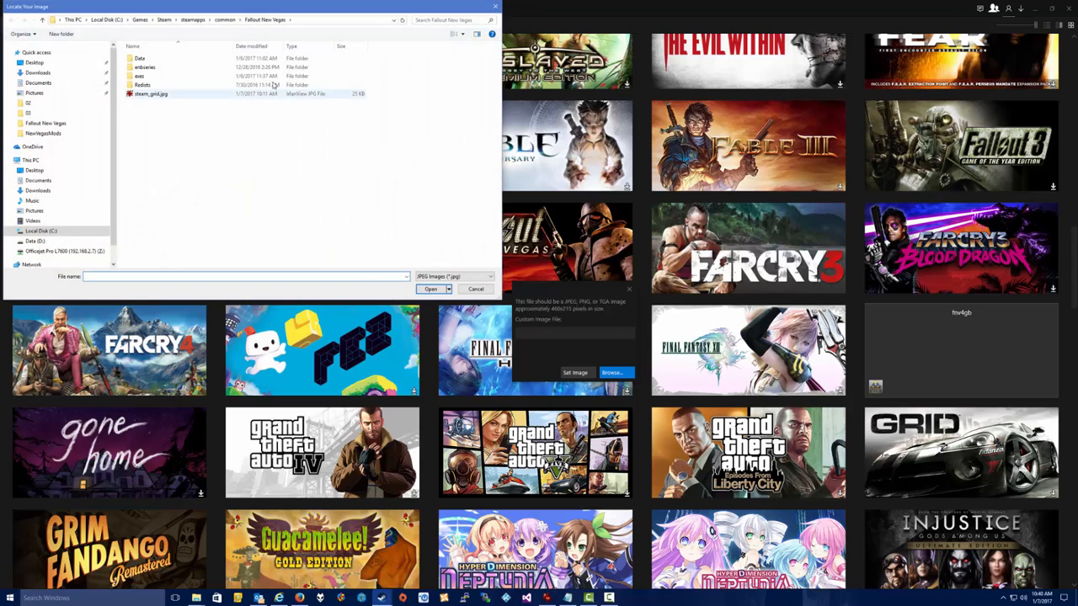
{"action": "mouse_move", "coordinate": [148, 96]}
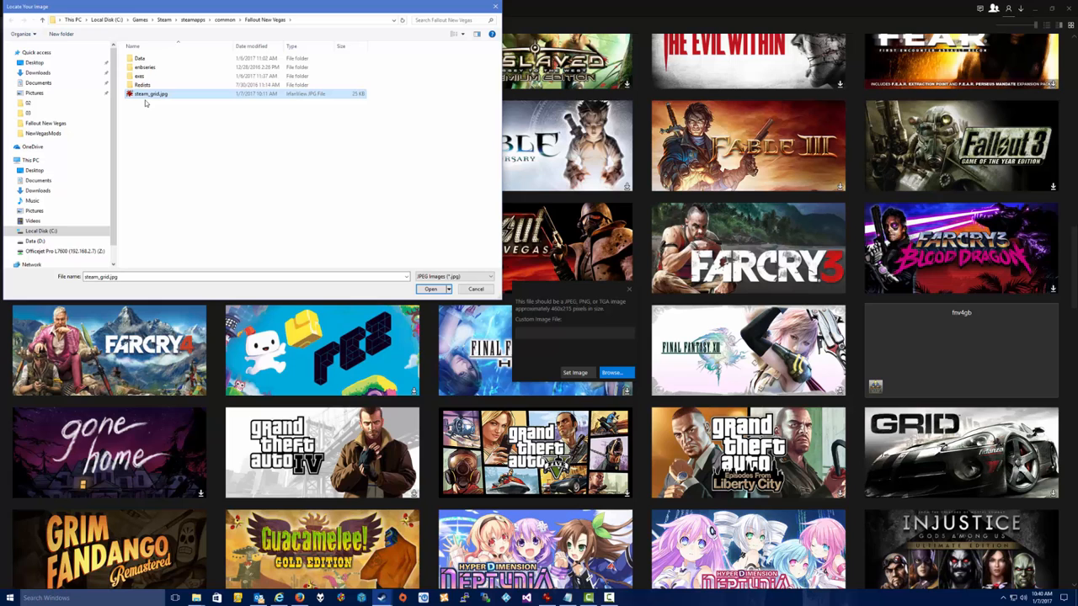
{"action": "mouse_move", "coordinate": [428, 282]}
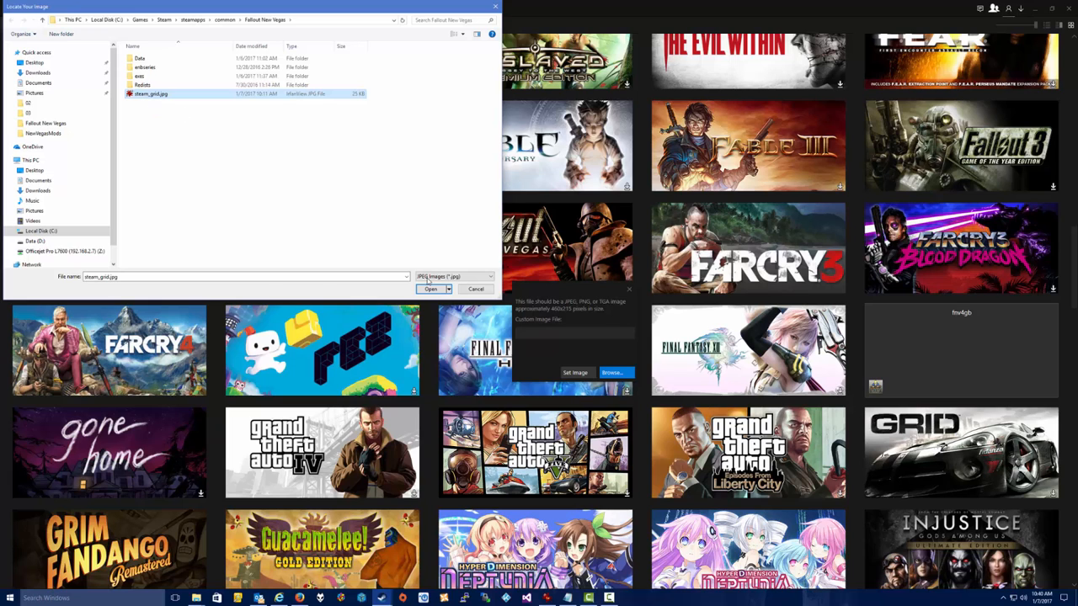
{"action": "left_click", "coordinate": [430, 289]}
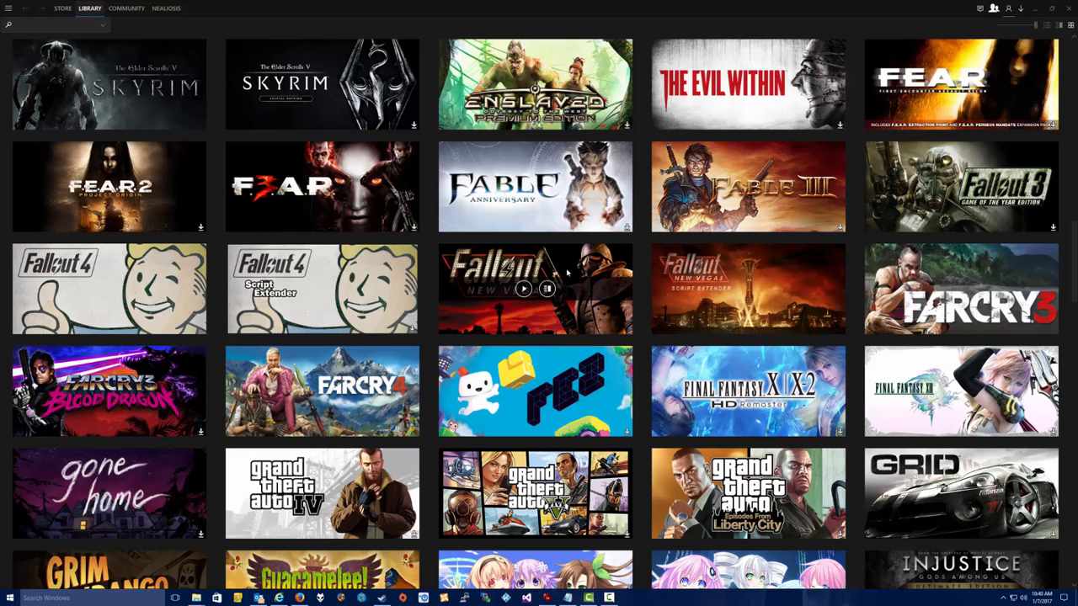
{"action": "mouse_move", "coordinate": [748, 289]}
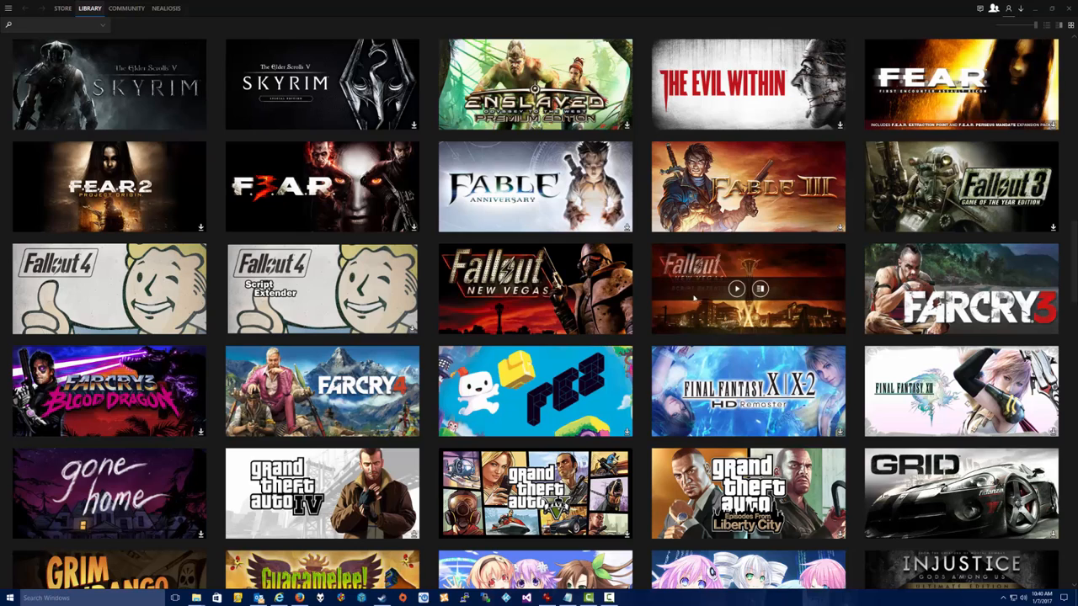
{"action": "mouse_move", "coordinate": [645, 245]}
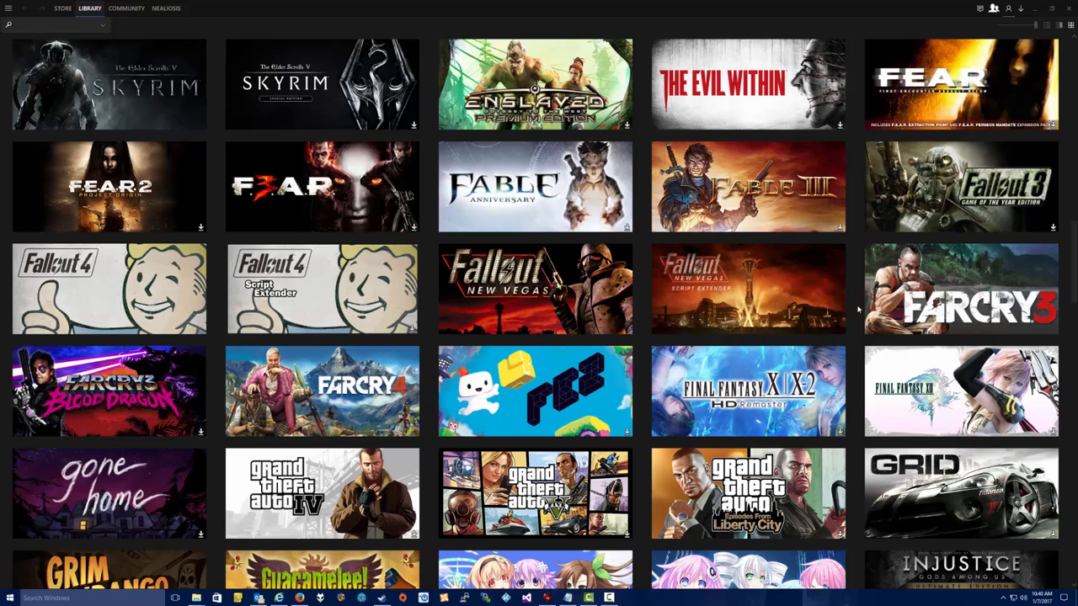
{"action": "mouse_move", "coordinate": [840, 242]}
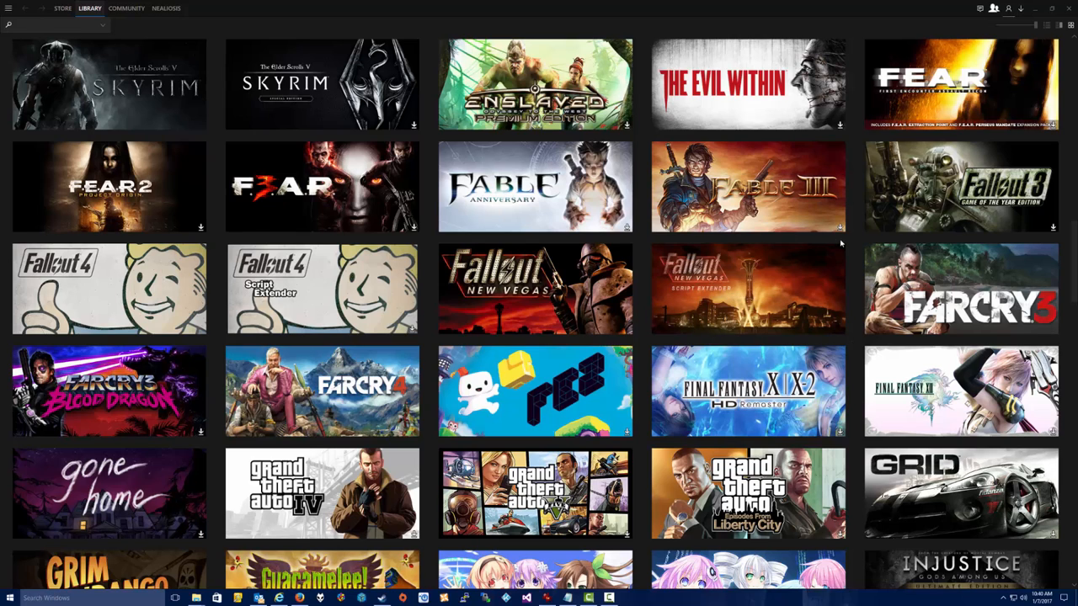
{"action": "mouse_move", "coordinate": [646, 243]}
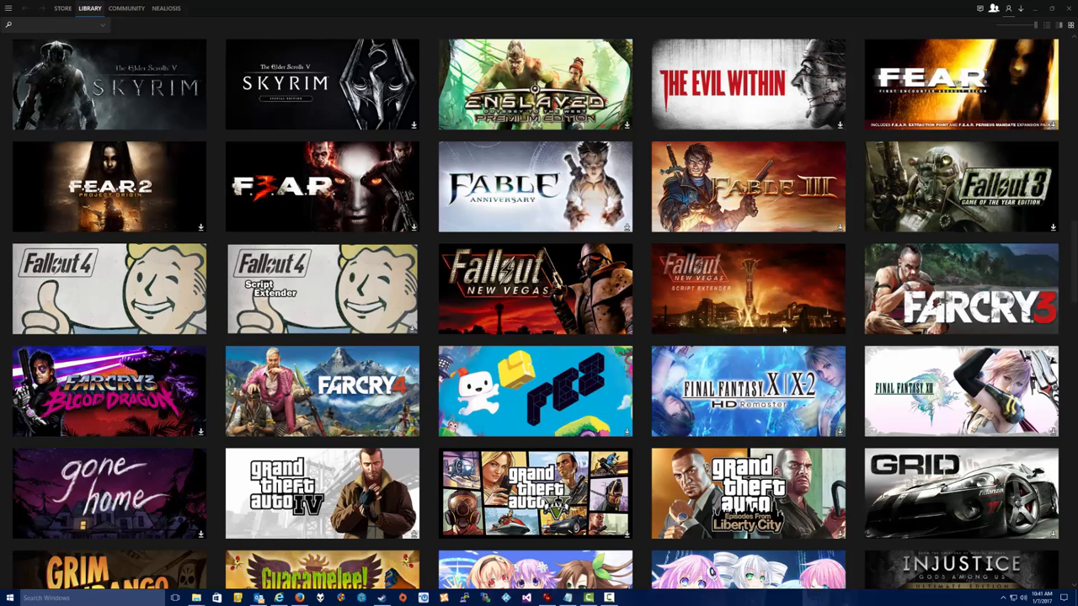
{"action": "mouse_move", "coordinate": [648, 272]}
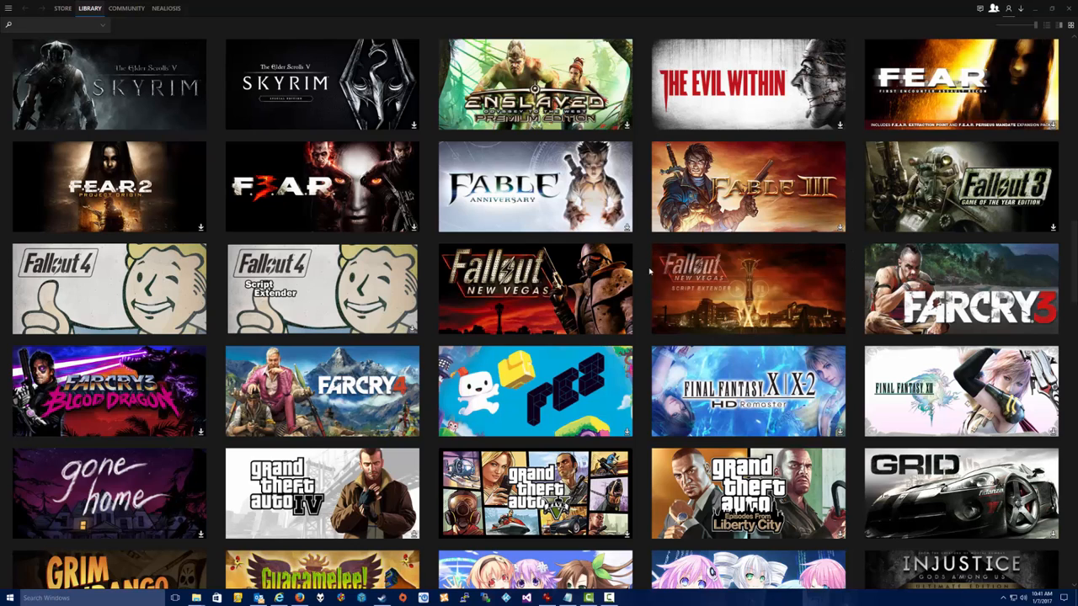
{"action": "mouse_move", "coordinate": [748, 288]}
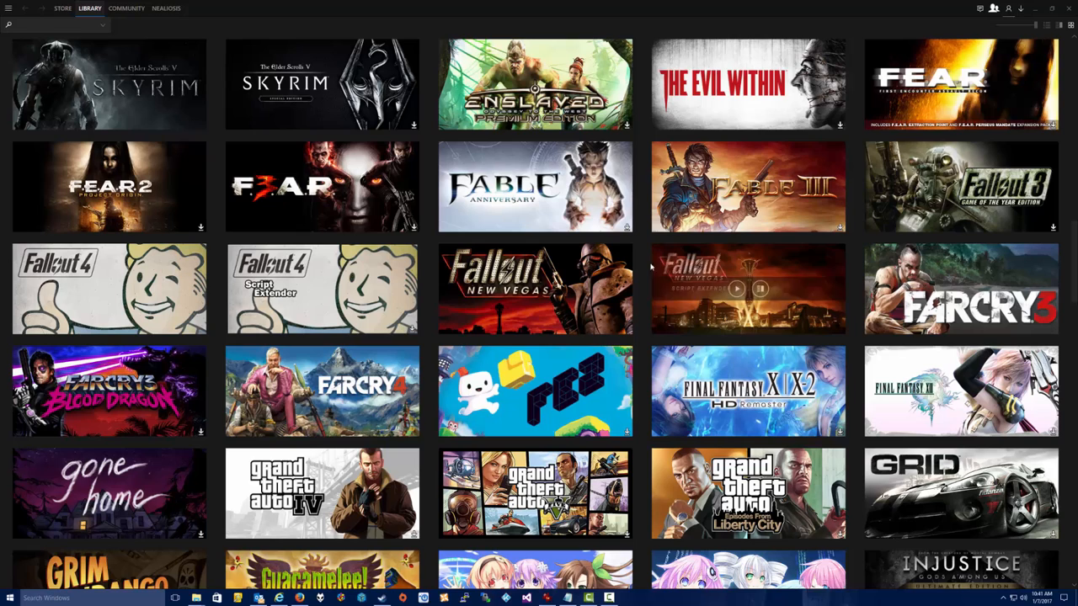
{"action": "mouse_move", "coordinate": [649, 253]}
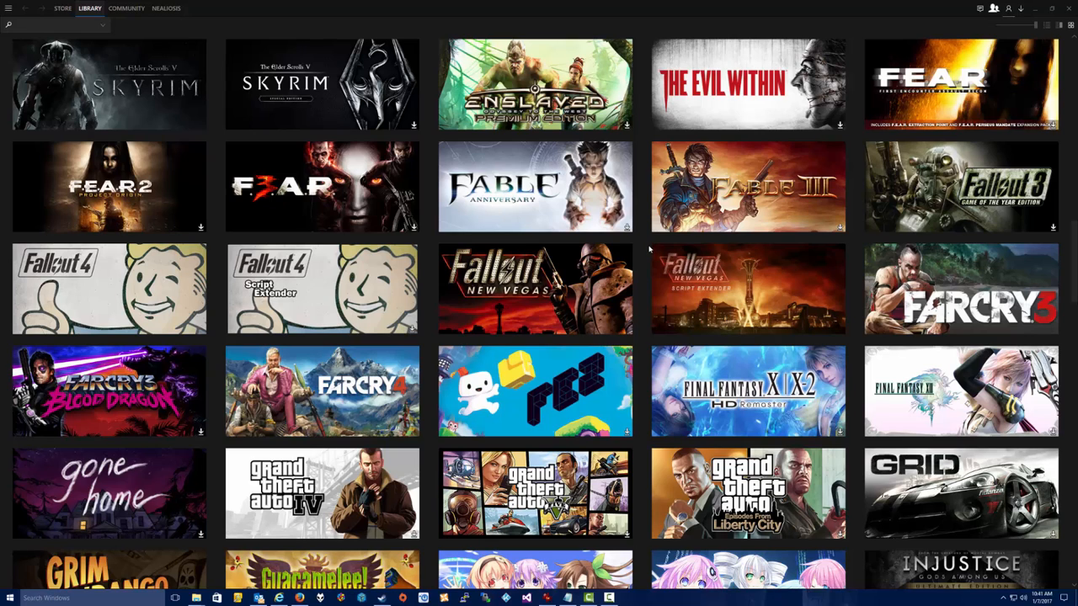
{"action": "mouse_move", "coordinate": [748, 289]}
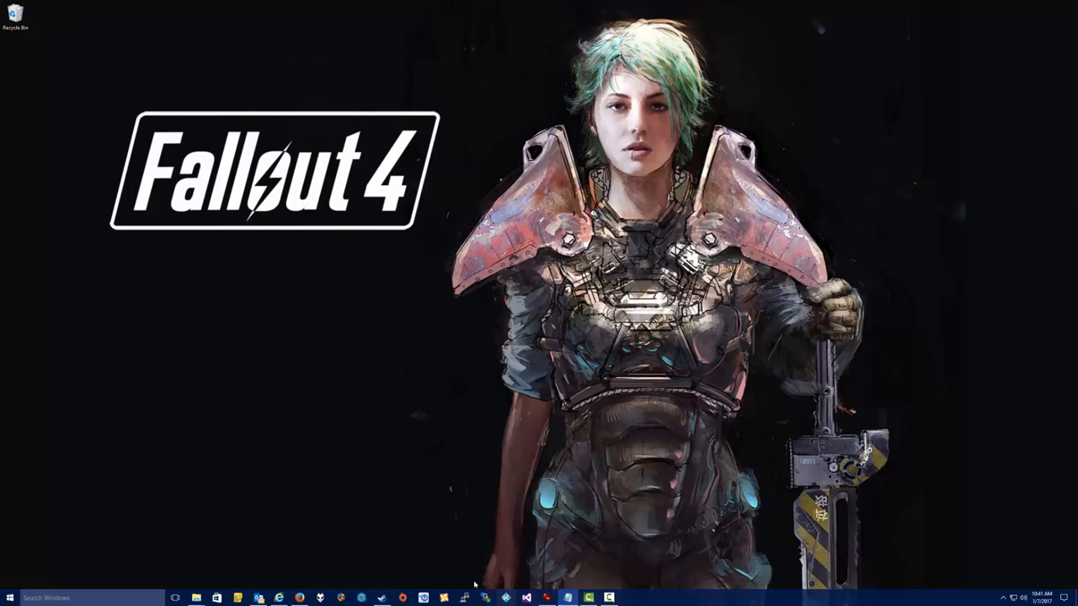
{"action": "mouse_move", "coordinate": [396, 356]}
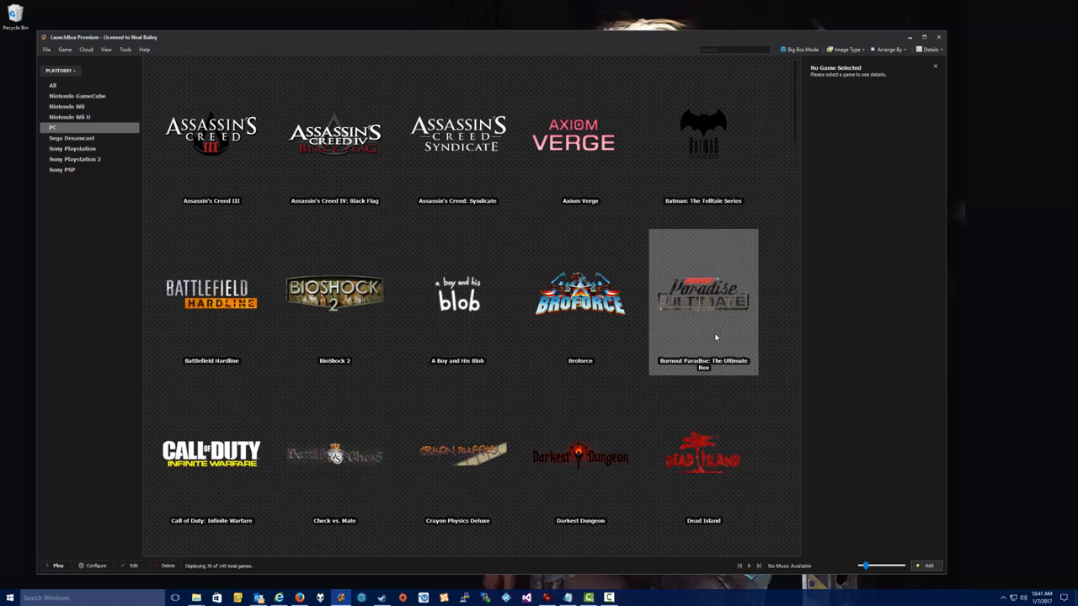
- Check Game > Add, cancel it, then select the Fallout: New Vegas Ultimate Edition tile
{"action": "left_click", "coordinate": [65, 49]}
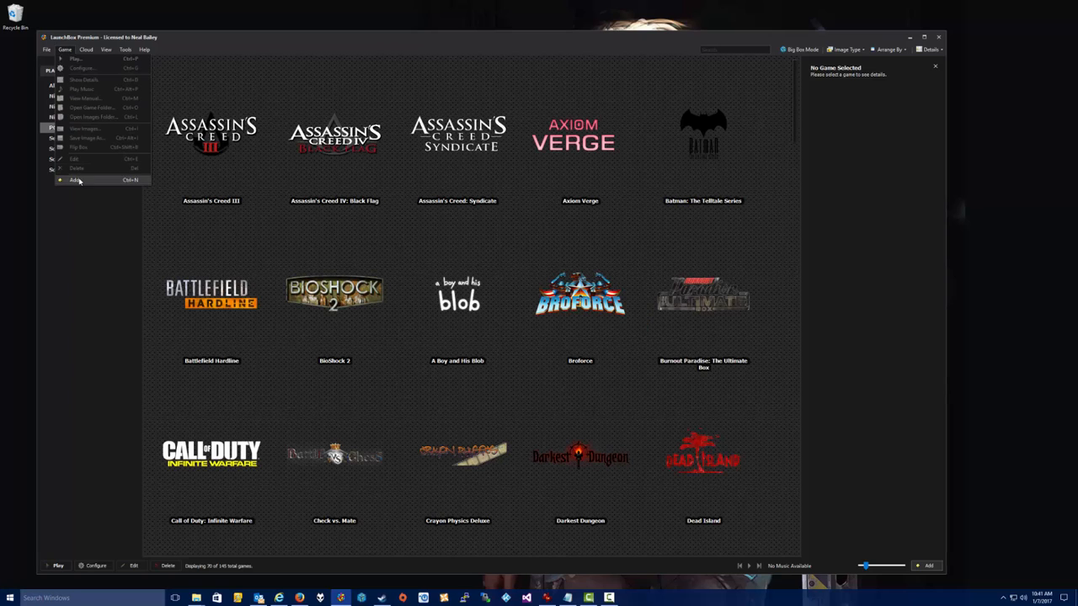
{"action": "left_click", "coordinate": [76, 179]}
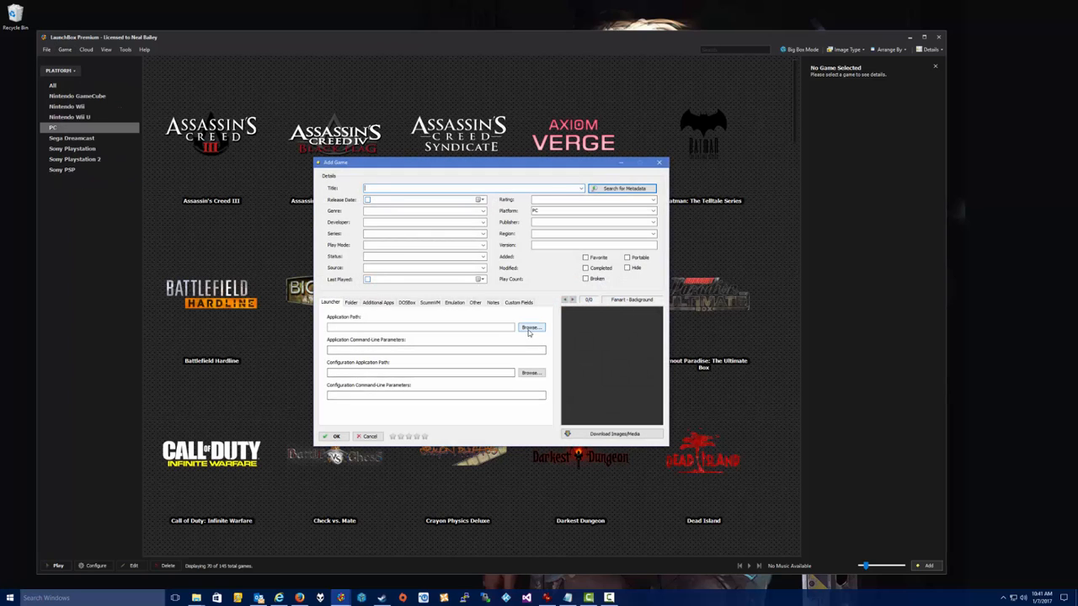
{"action": "left_click", "coordinate": [530, 328]}
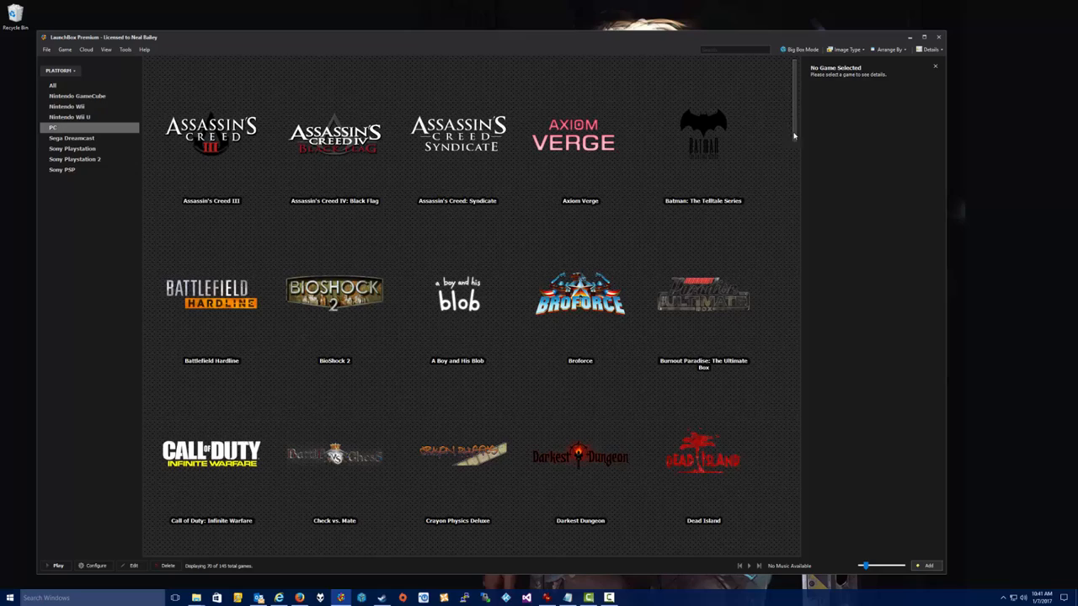
{"action": "scroll", "scroll_direction": "down", "scroll_amount": 3}
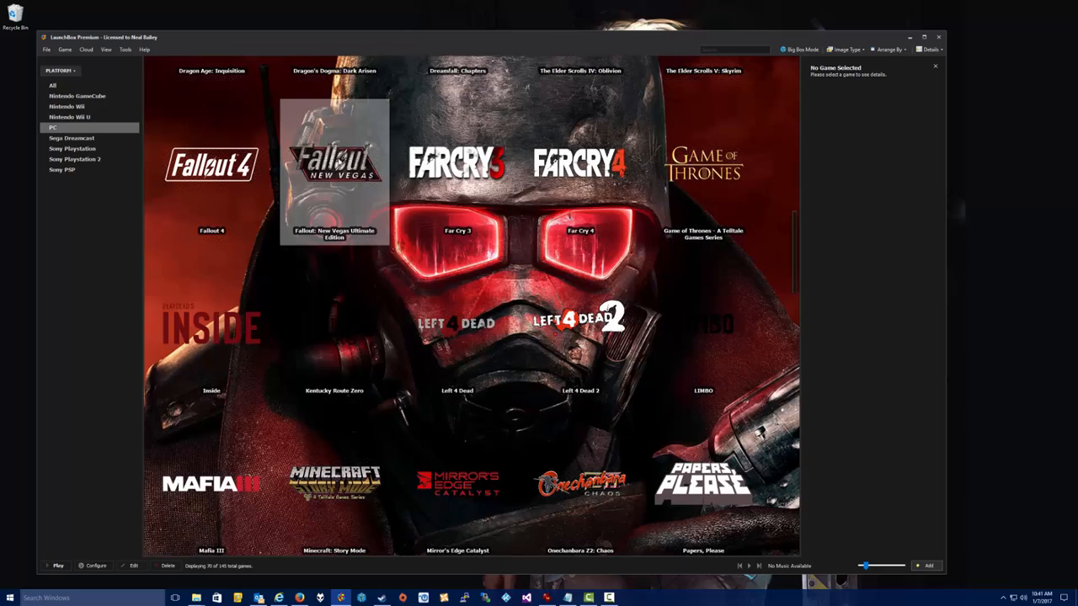
{"action": "left_click", "coordinate": [335, 164]}
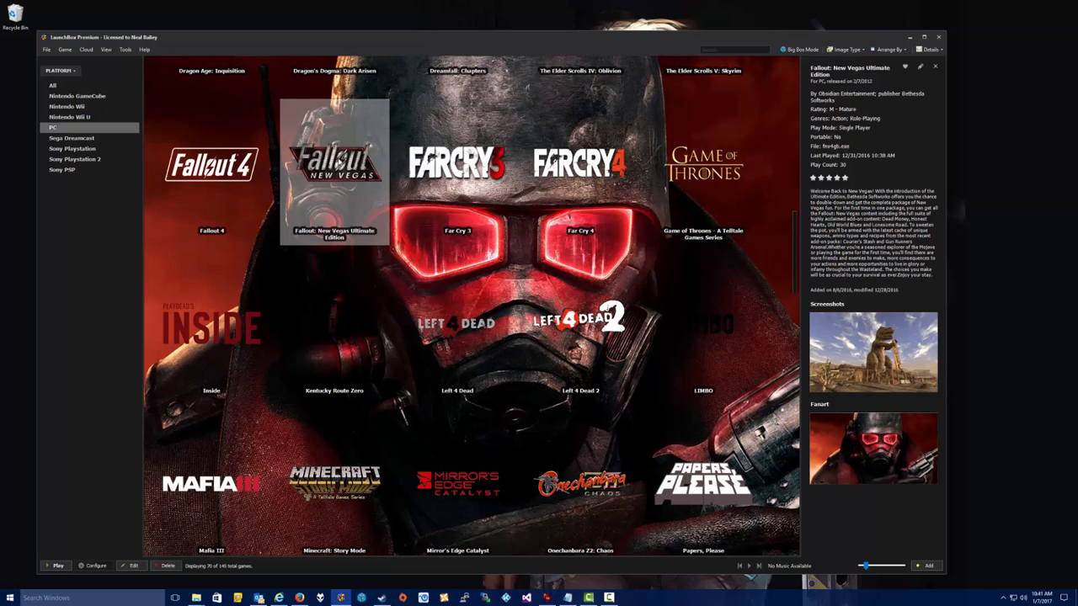
- Switch to Big Box and play Fallout: New Vegas Ultimate Edition
{"action": "double_click", "coordinate": [212, 164]}
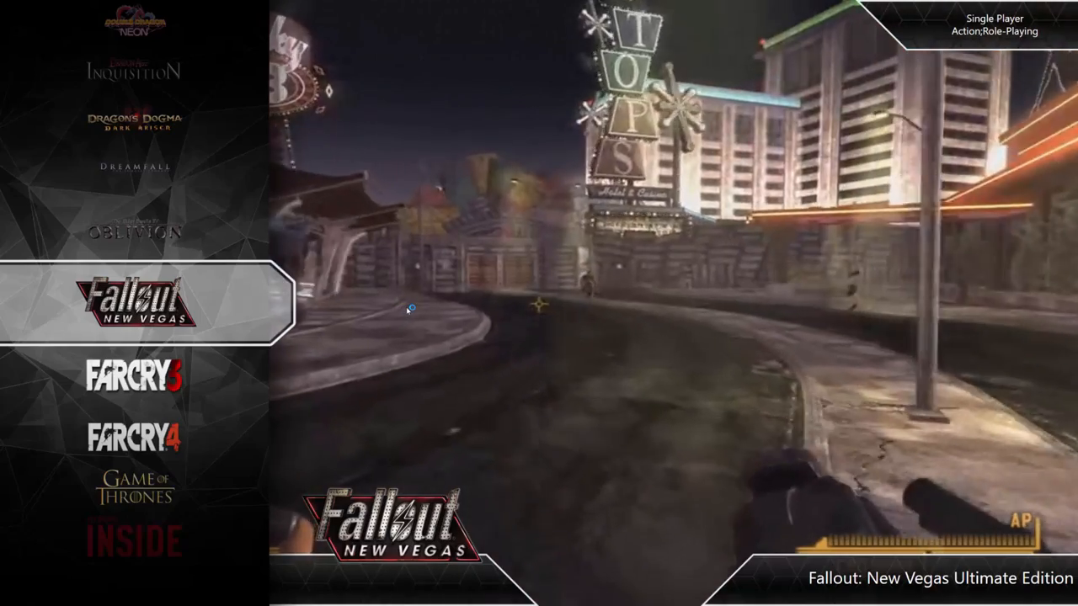
{"action": "left_click", "coordinate": [143, 303]}
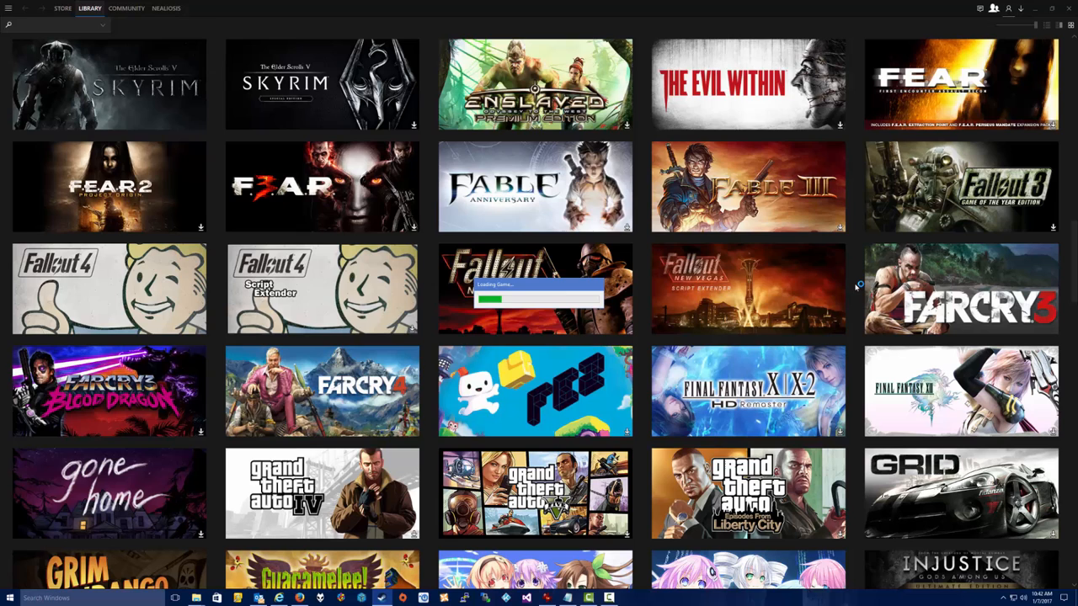
- Wait for Steam's Loading Game dialog for Fallout: New Vegas to finish
{"action": "double_click", "coordinate": [747, 289]}
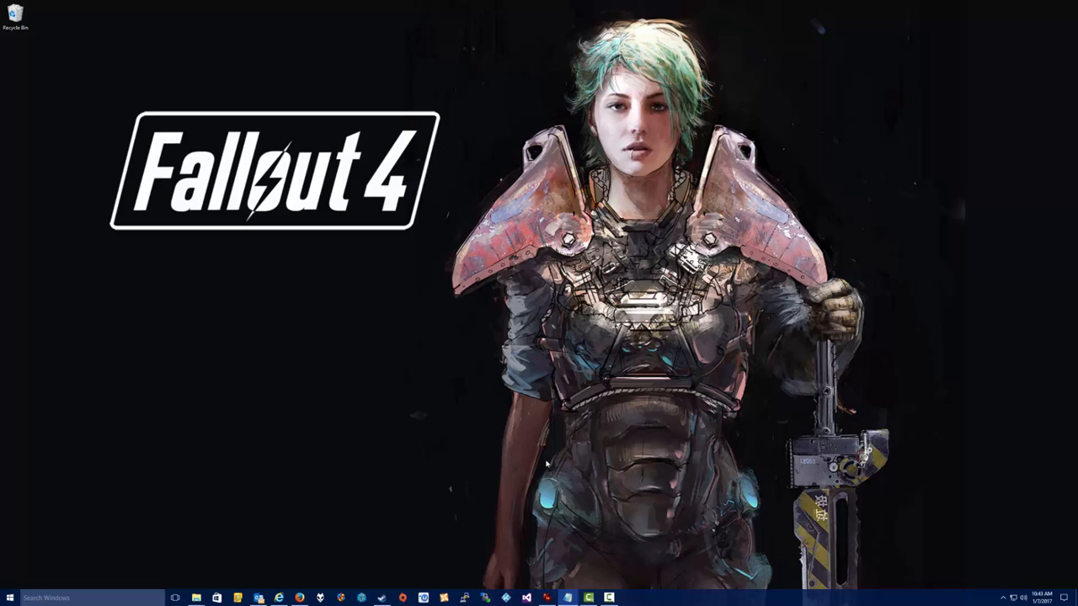
- Leave the Google Images results for the CONELRAD 640-1240 mod tab
{"action": "left_click", "coordinate": [278, 598]}
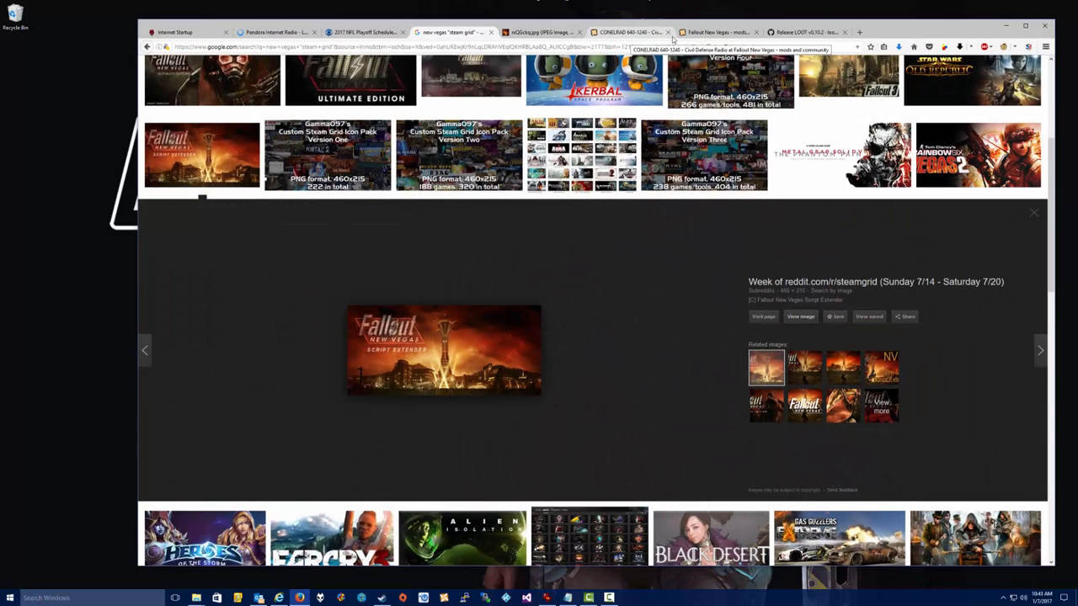
{"action": "left_click", "coordinate": [716, 32]}
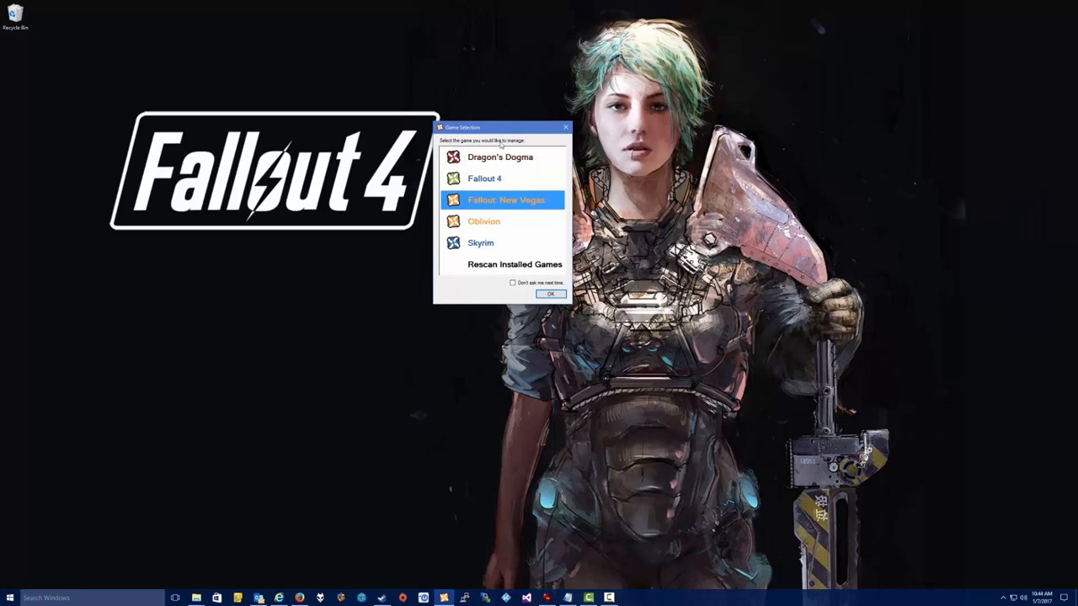
{"action": "mouse_move", "coordinate": [507, 240]}
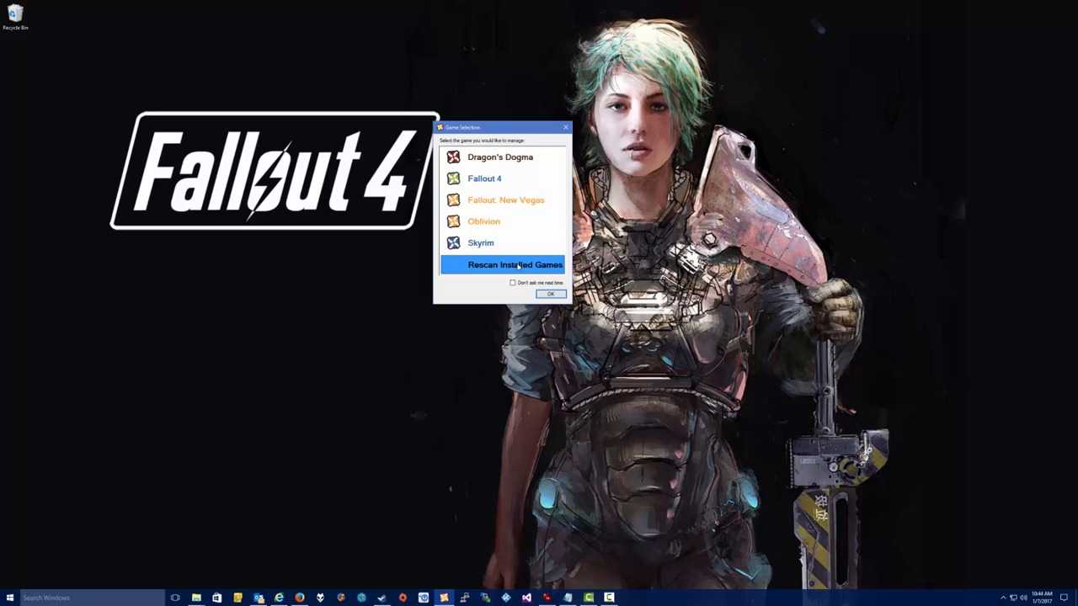
{"action": "mouse_move", "coordinate": [548, 276]}
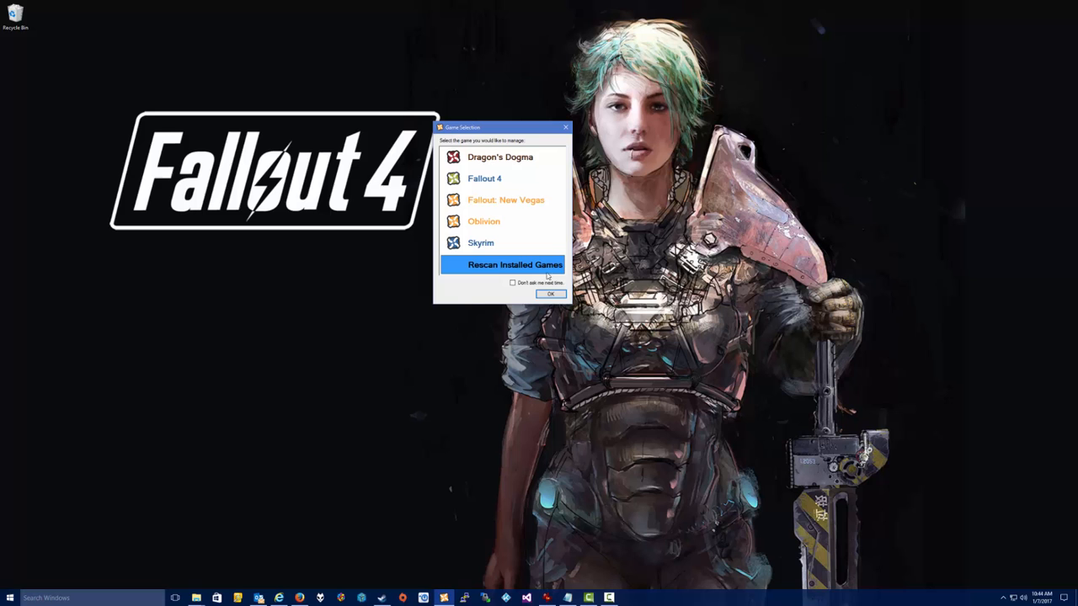
{"action": "left_click", "coordinate": [549, 294]}
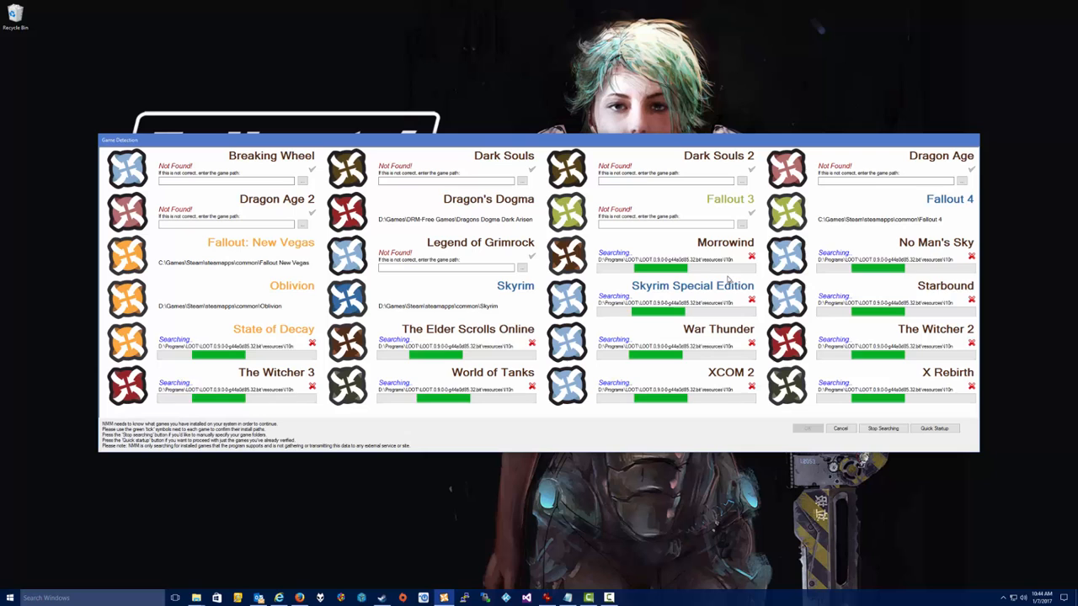
{"action": "mouse_move", "coordinate": [883, 429]}
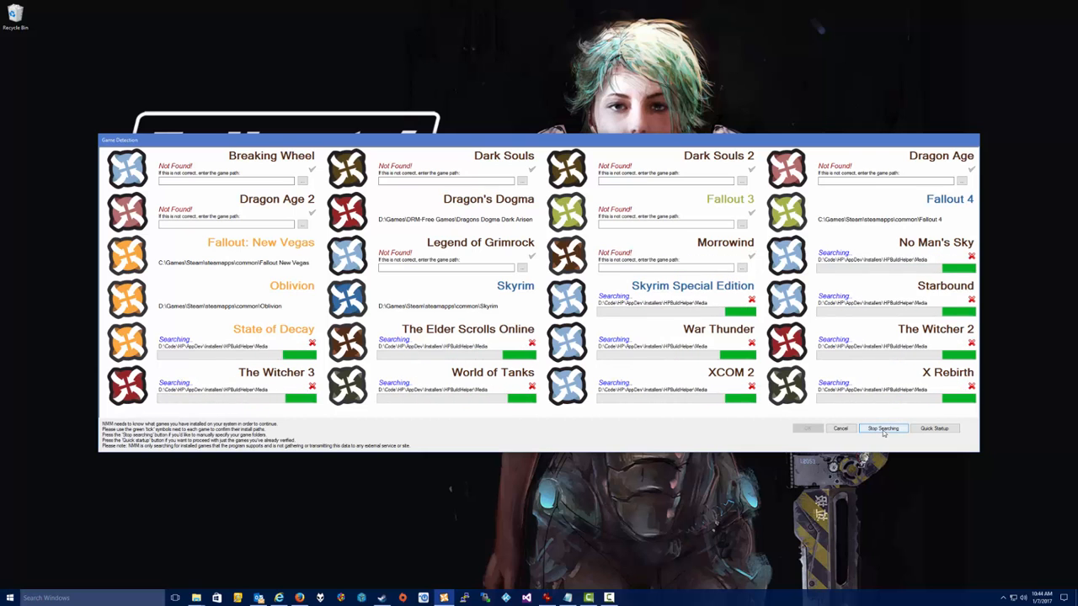
{"action": "left_click", "coordinate": [883, 428]}
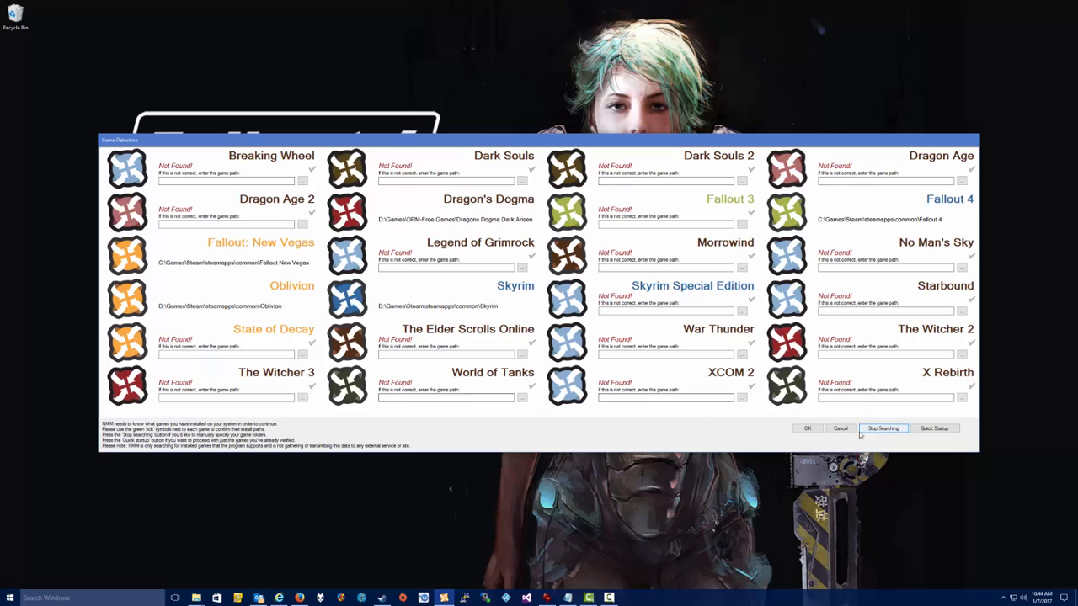
{"action": "left_click", "coordinate": [806, 428]}
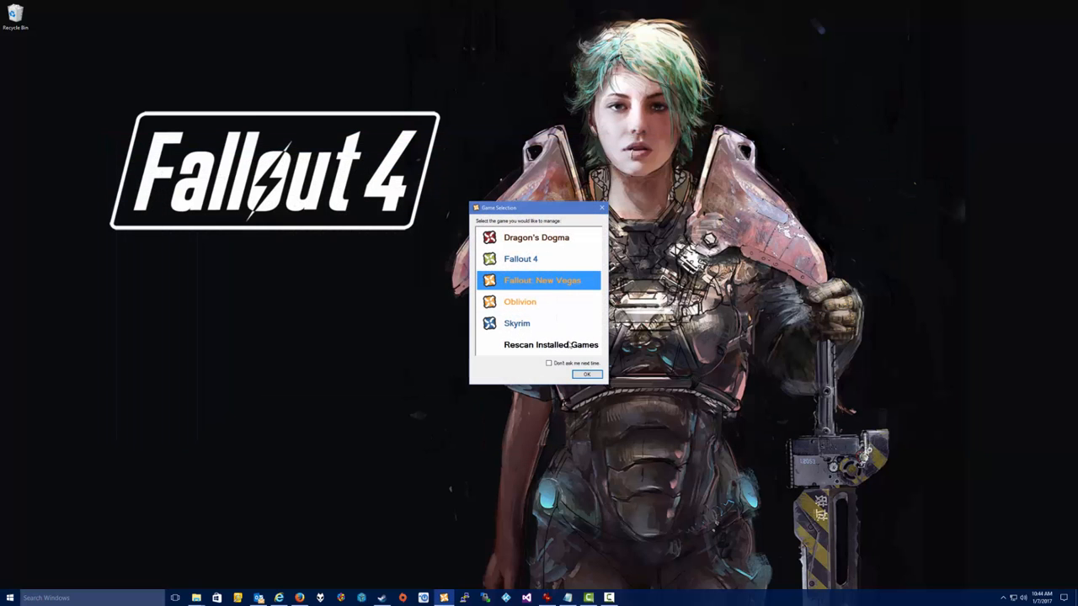
{"action": "mouse_move", "coordinate": [518, 320]}
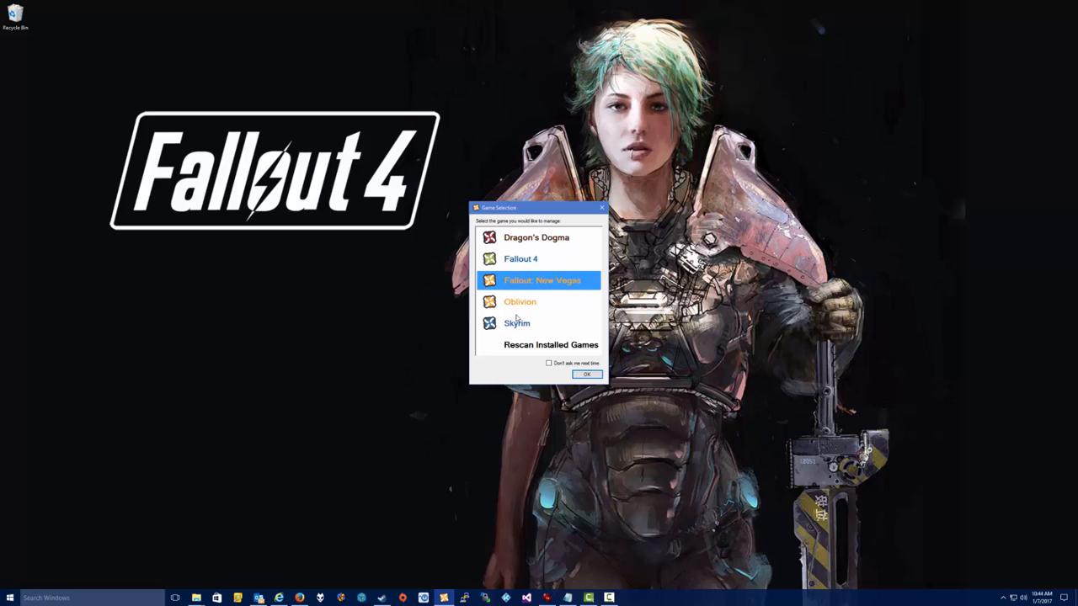
- Confirm Fallout: New Vegas in Game Selection to open its category-grouped mods list
{"action": "left_click", "coordinate": [587, 374]}
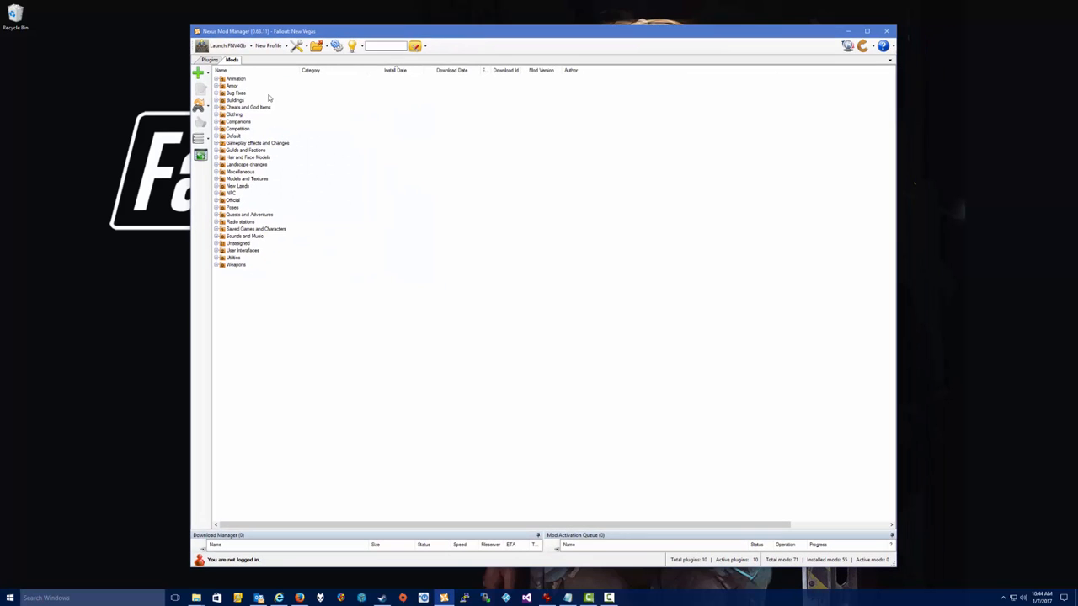
{"action": "mouse_move", "coordinate": [352, 283]}
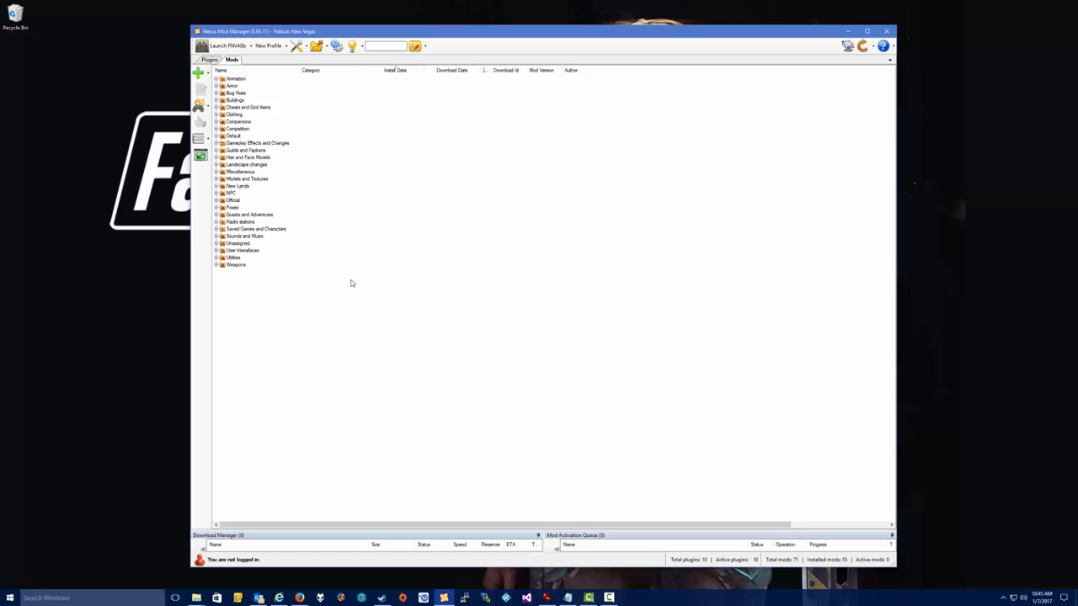
{"action": "mouse_move", "coordinate": [400, 490]}
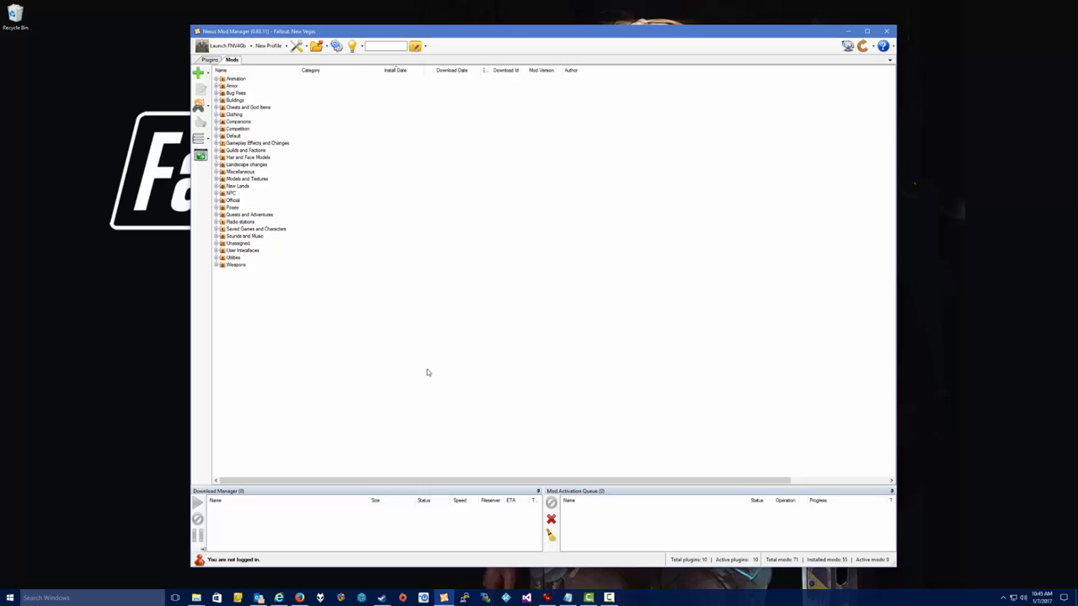
{"action": "mouse_move", "coordinate": [334, 150]}
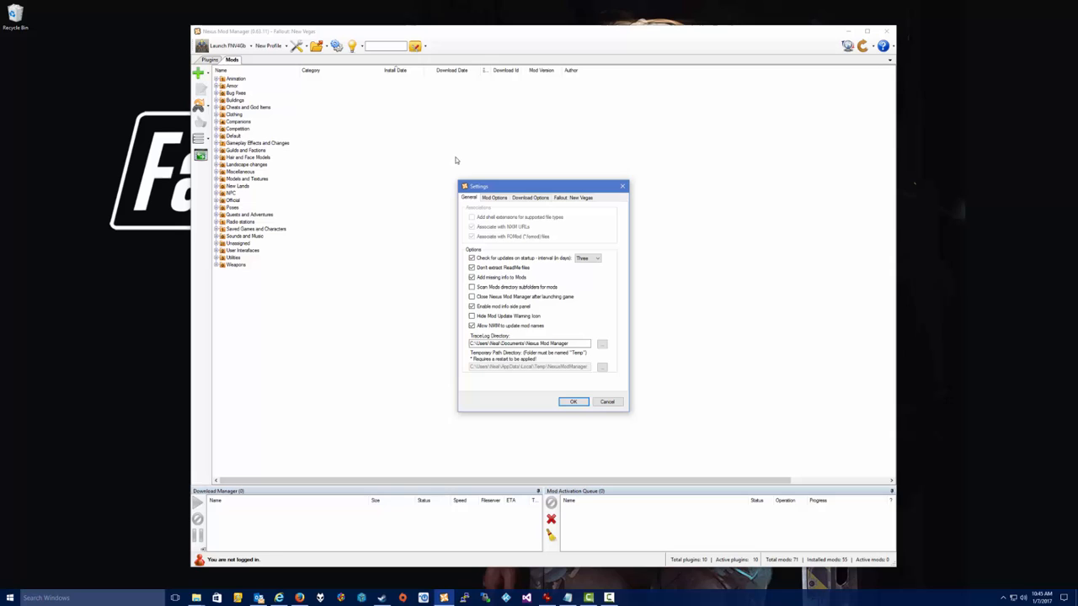
- Close Settings and switch the mods list to a flat, ungrouped view
{"action": "left_click", "coordinate": [573, 197]}
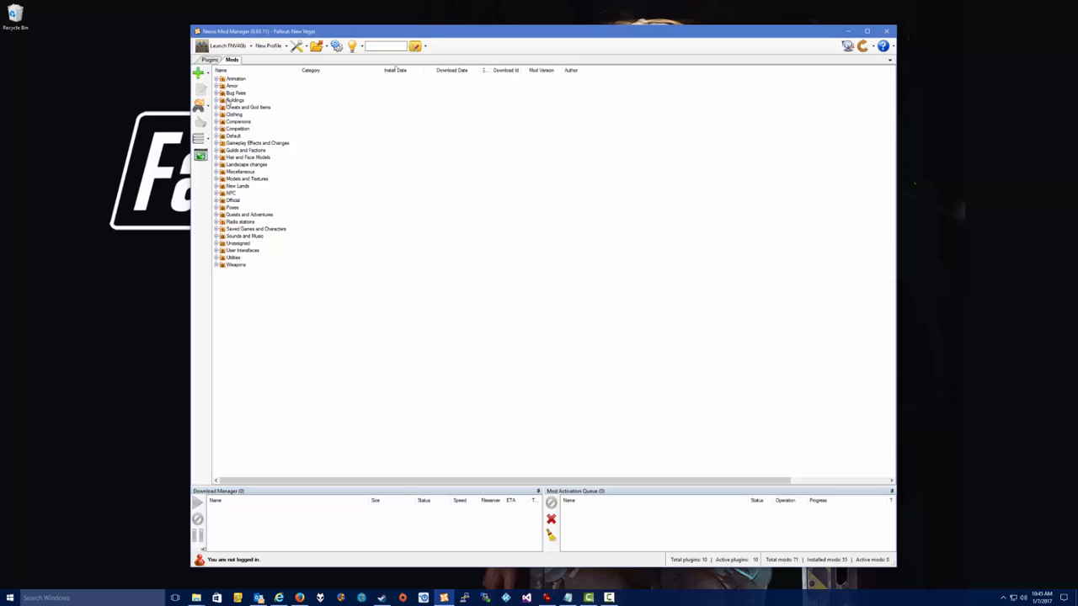
{"action": "mouse_move", "coordinate": [344, 182]}
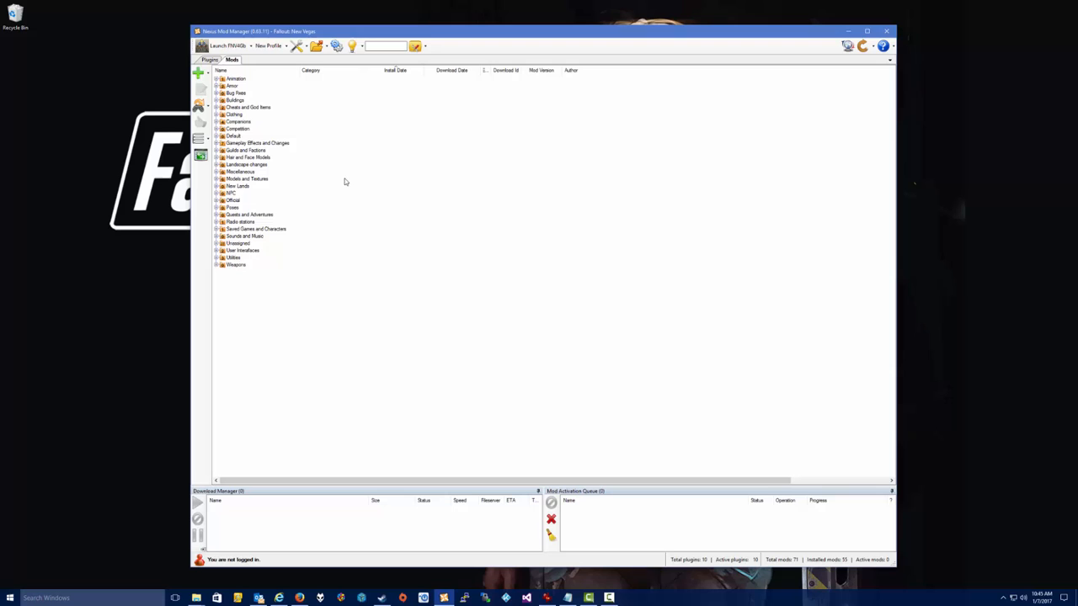
{"action": "mouse_move", "coordinate": [200, 155]}
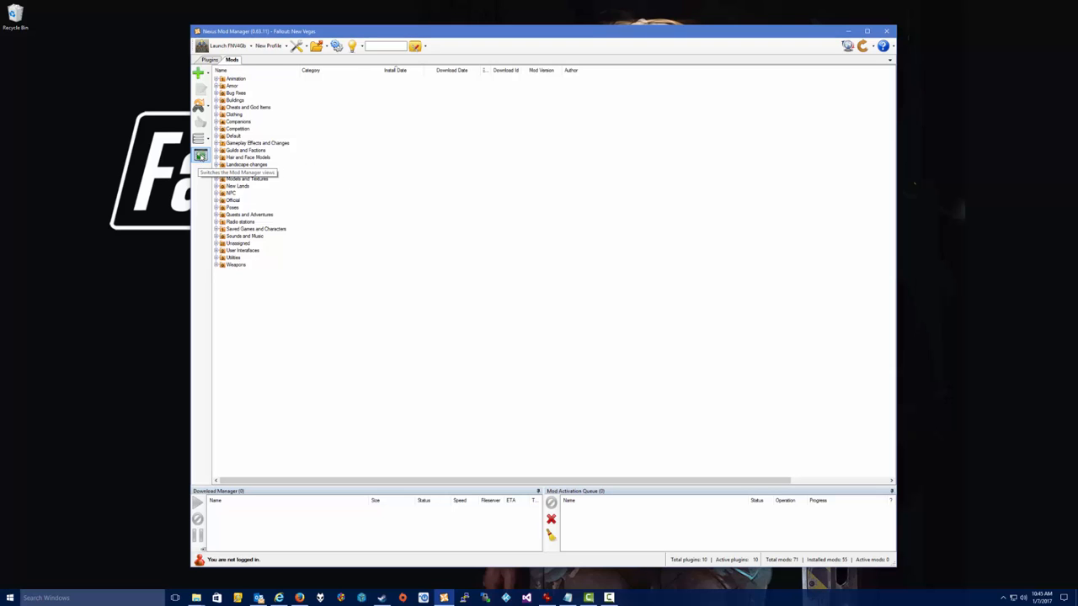
{"action": "left_click", "coordinate": [200, 156]}
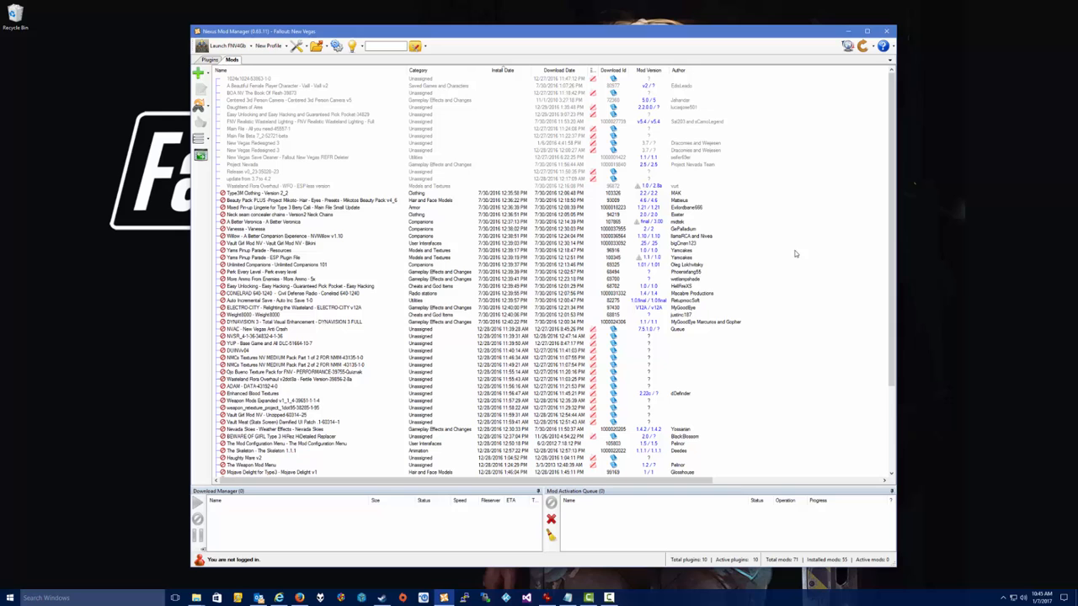
{"action": "scroll", "scroll_direction": "down", "scroll_amount": 3}
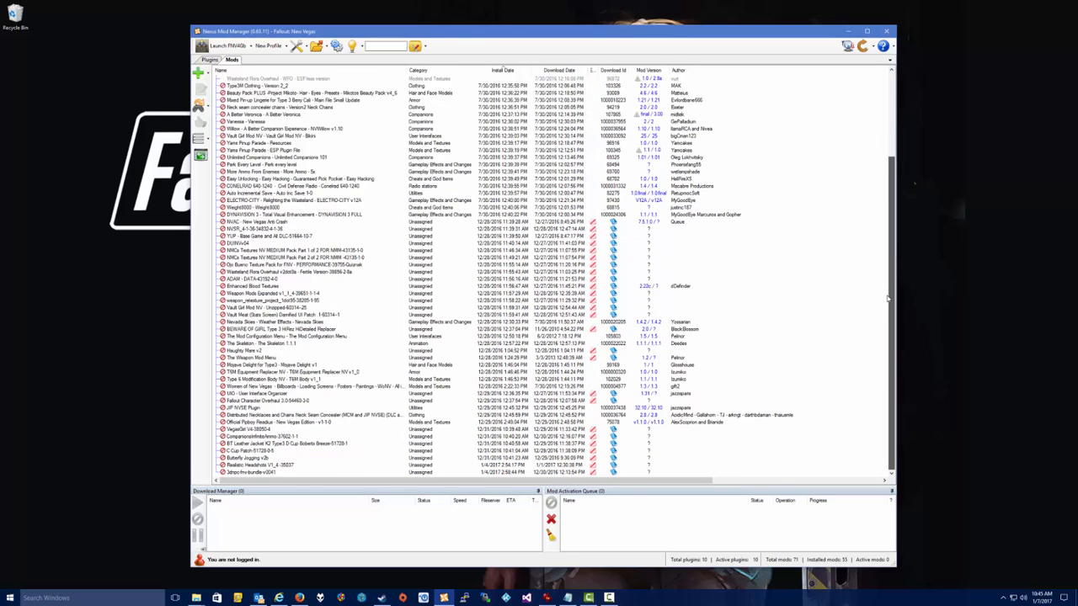
{"action": "scroll", "scroll_direction": "up", "scroll_amount": 3}
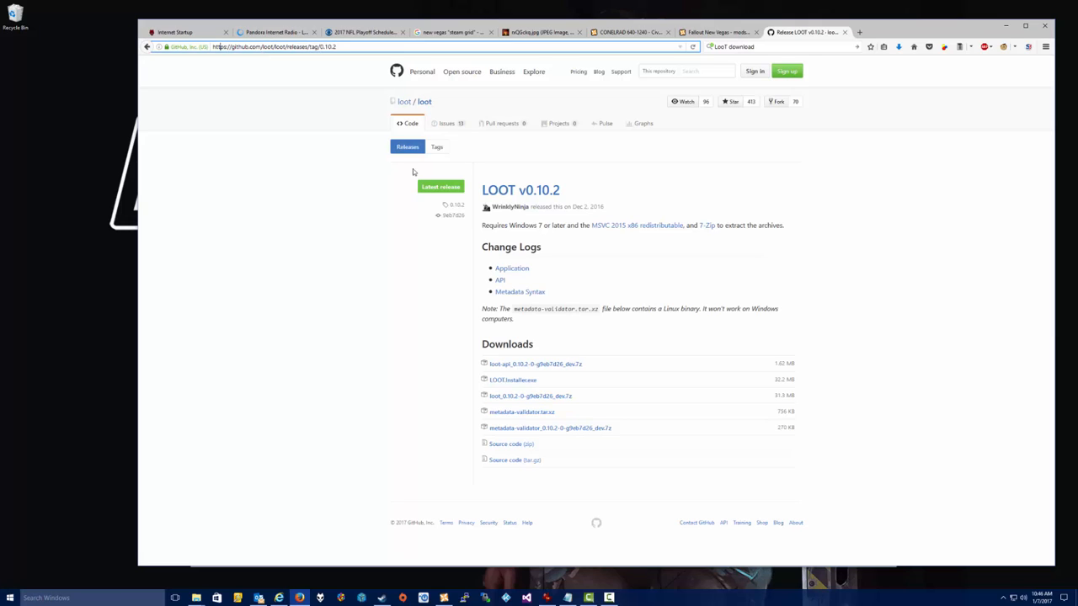
{"action": "mouse_move", "coordinate": [527, 454]}
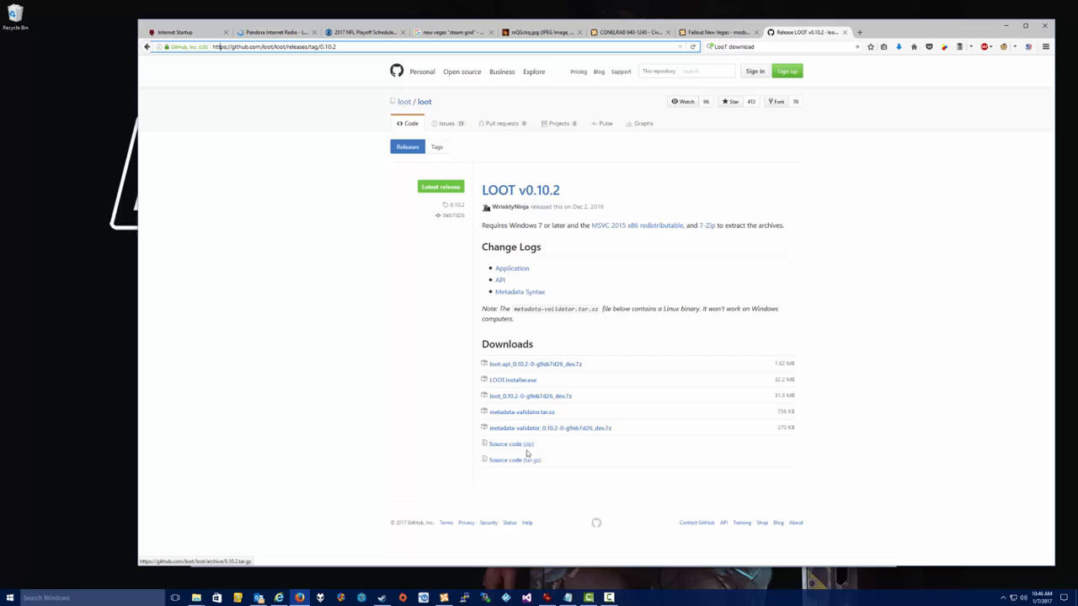
{"action": "mouse_move", "coordinate": [510, 363]}
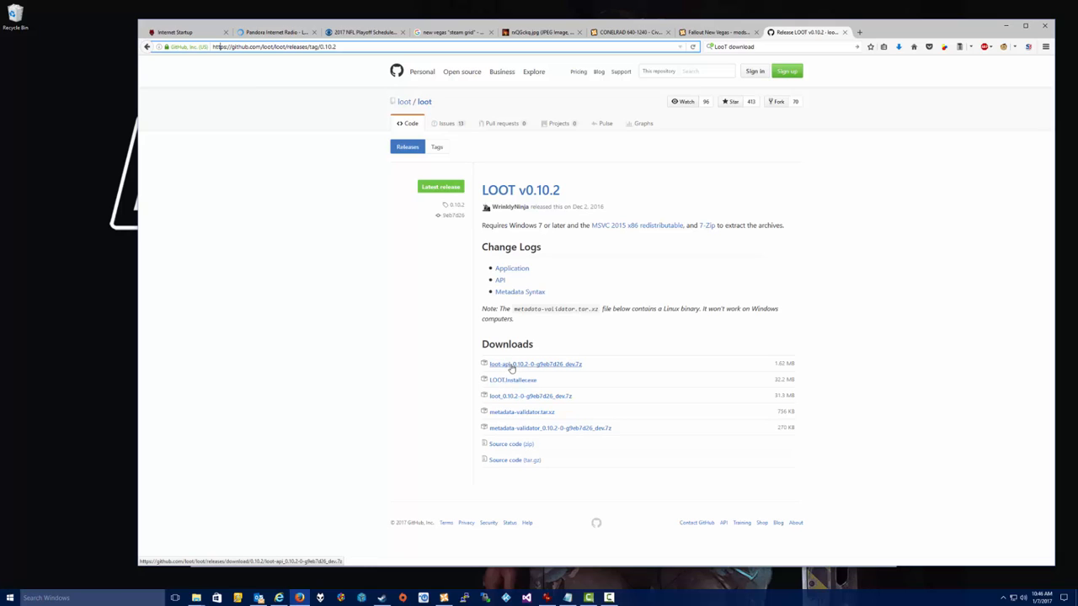
{"action": "mouse_move", "coordinate": [536, 387]}
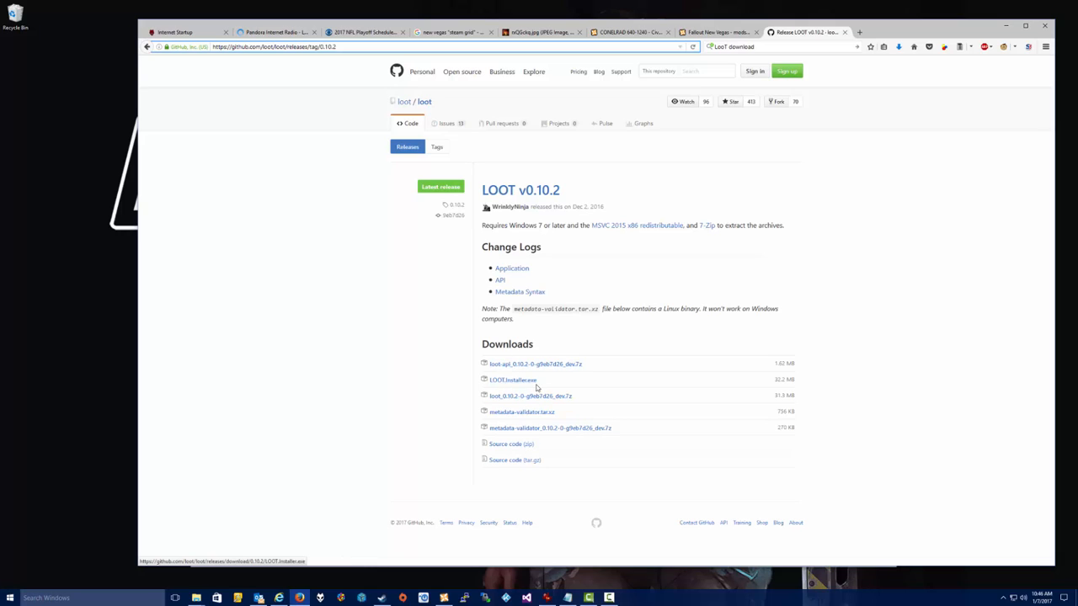
{"action": "mouse_move", "coordinate": [512, 380]}
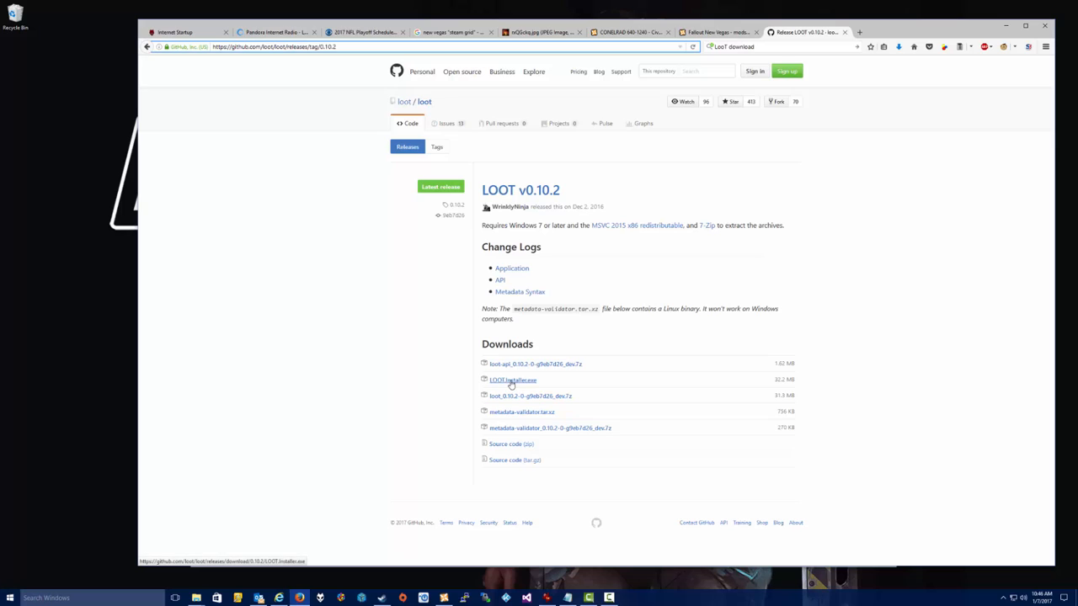
{"action": "mouse_move", "coordinate": [530, 396]}
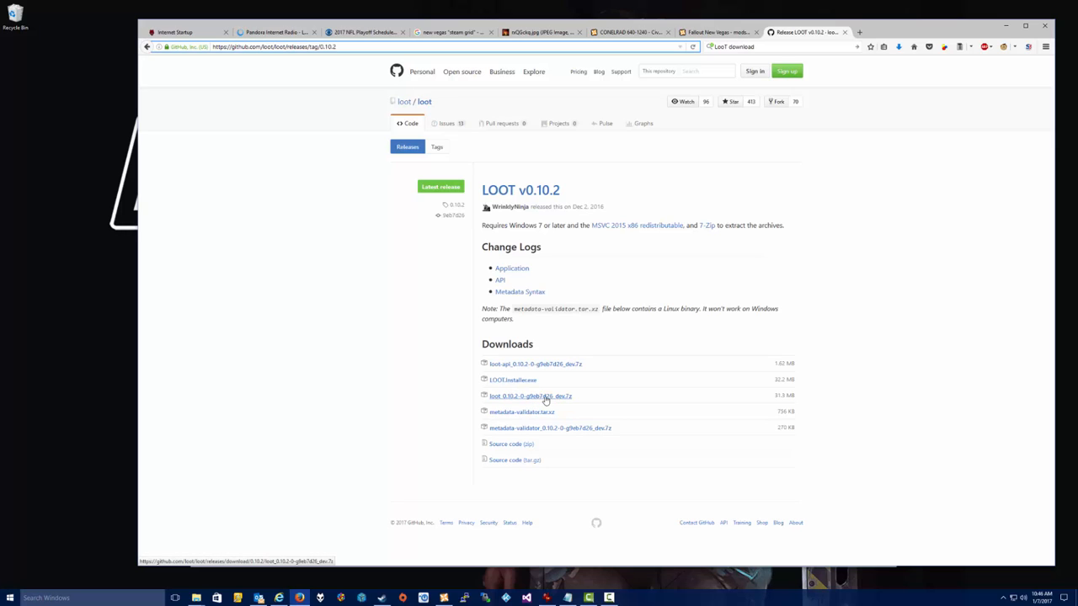
{"action": "mouse_move", "coordinate": [513, 379]}
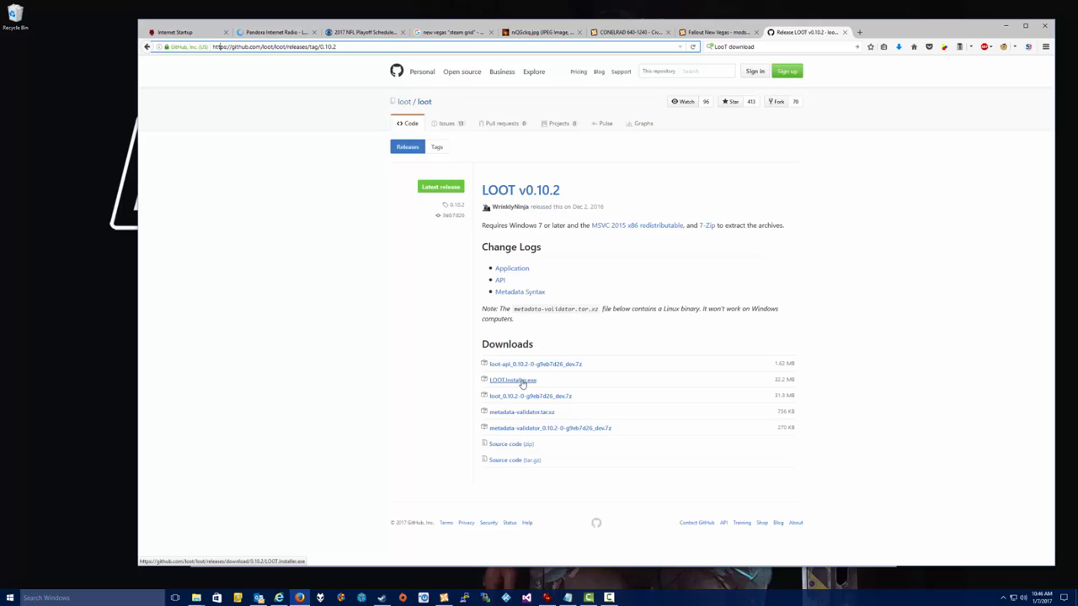
{"action": "mouse_move", "coordinate": [520, 401]}
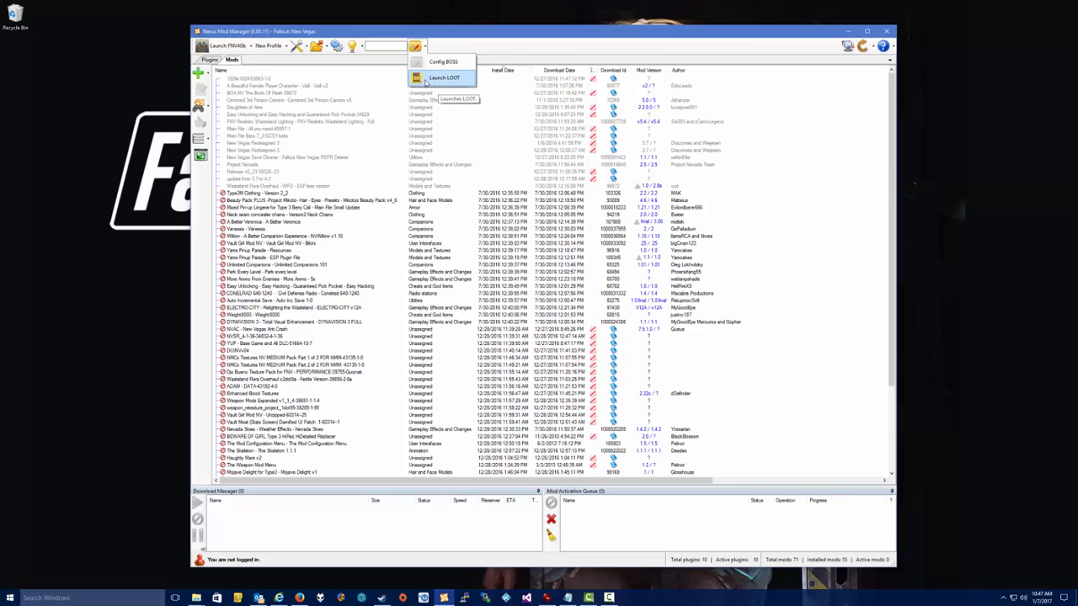
{"action": "mouse_move", "coordinate": [431, 80]}
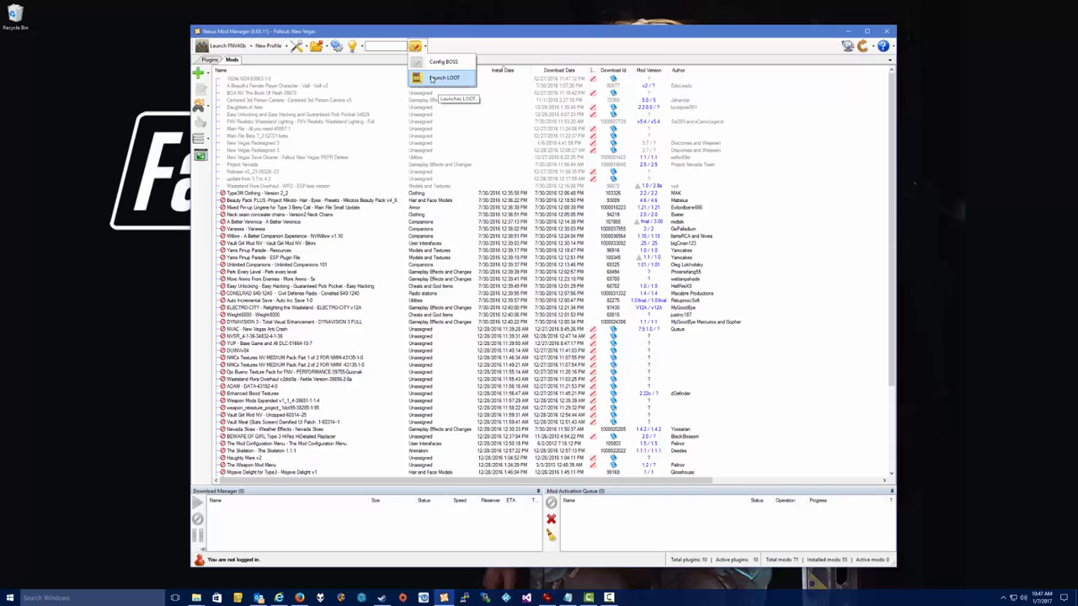
- Launch LOOT from the LOOT/BOSS dropdown, bringing up the executable folder prompt
{"action": "left_click", "coordinate": [444, 78]}
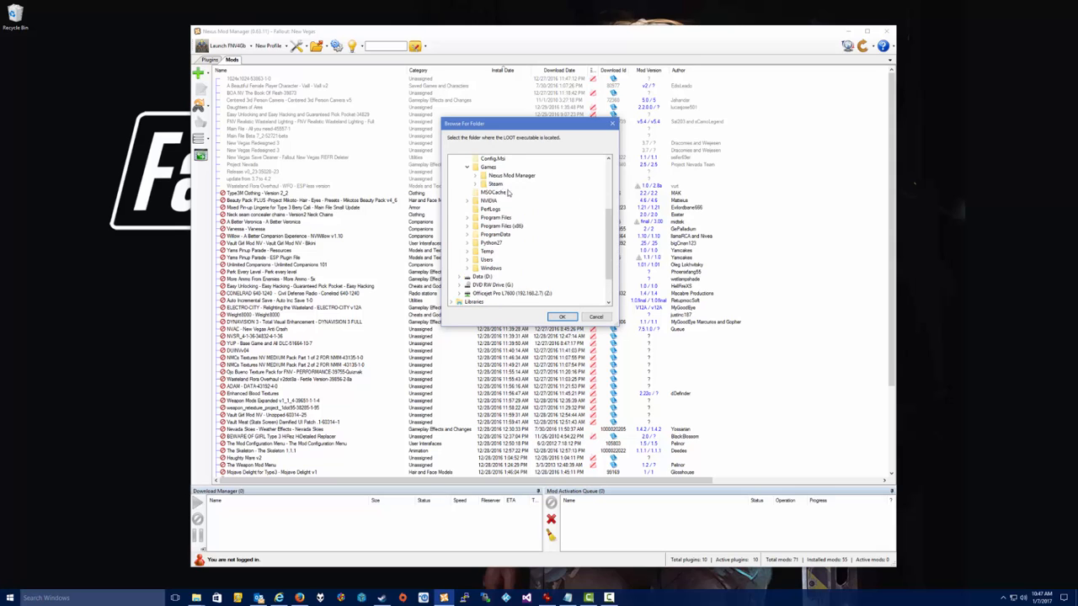
- Set LOOT's location to the loot_0.10.2 folder under Skyrim > Tools
{"action": "scroll", "scroll_direction": "down", "scroll_amount": 3}
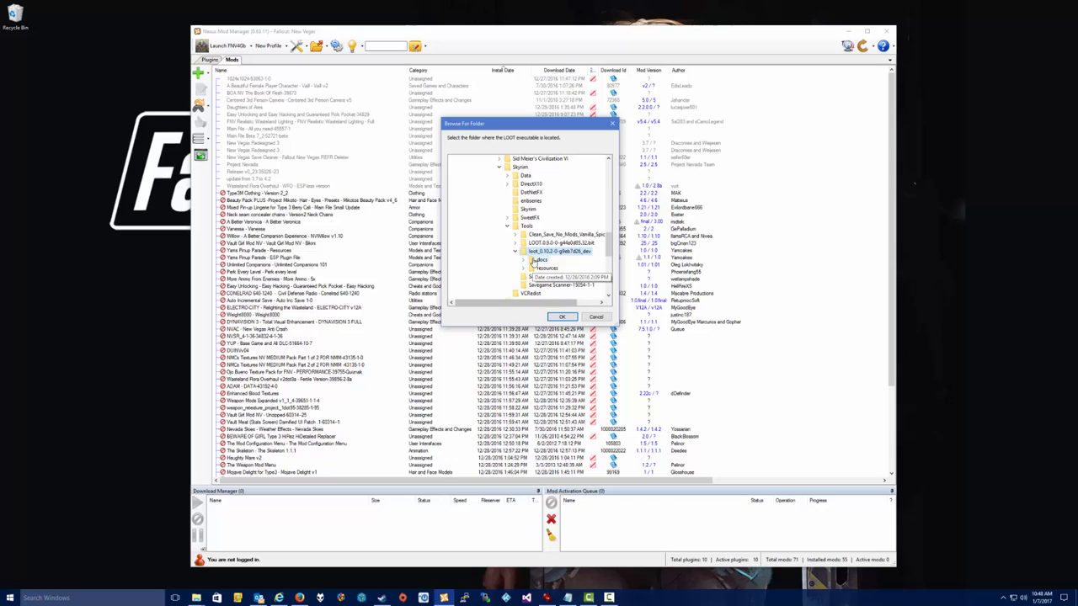
{"action": "left_click", "coordinate": [597, 316]}
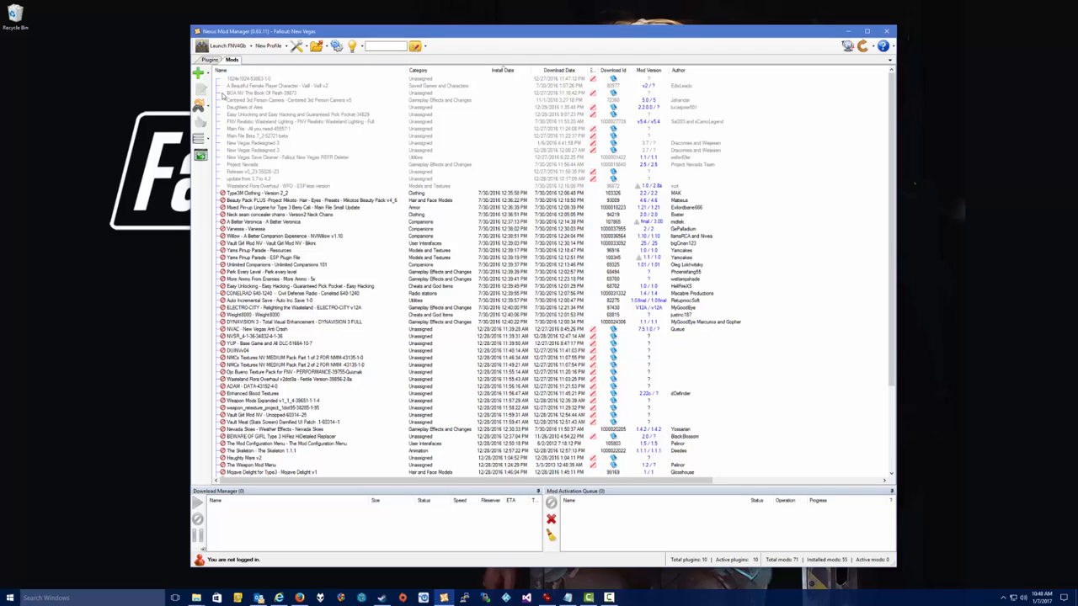
{"action": "left_click", "coordinate": [210, 59]}
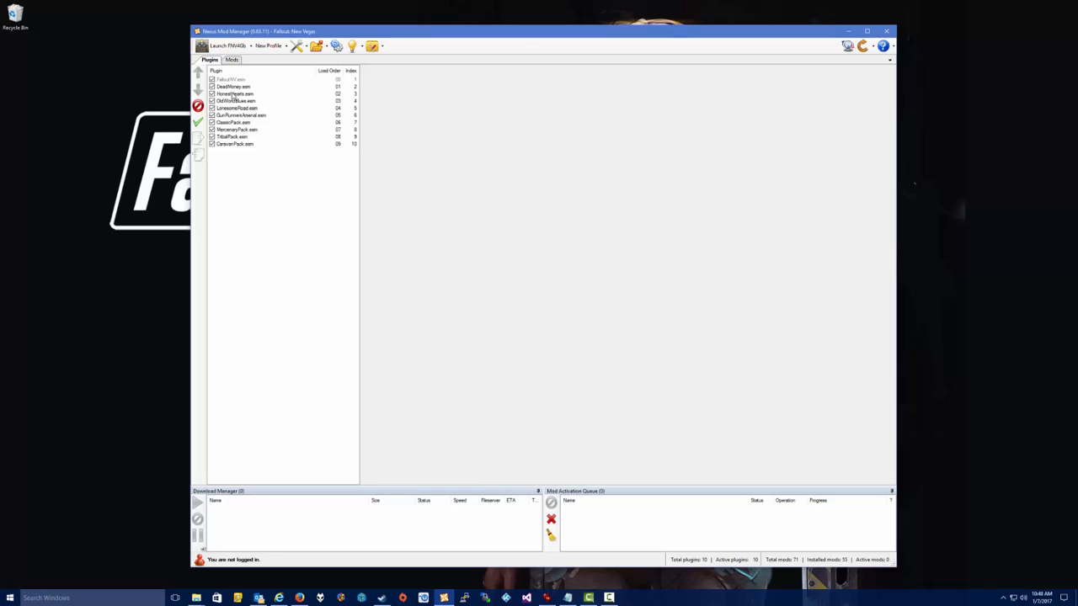
{"action": "mouse_move", "coordinate": [249, 149]}
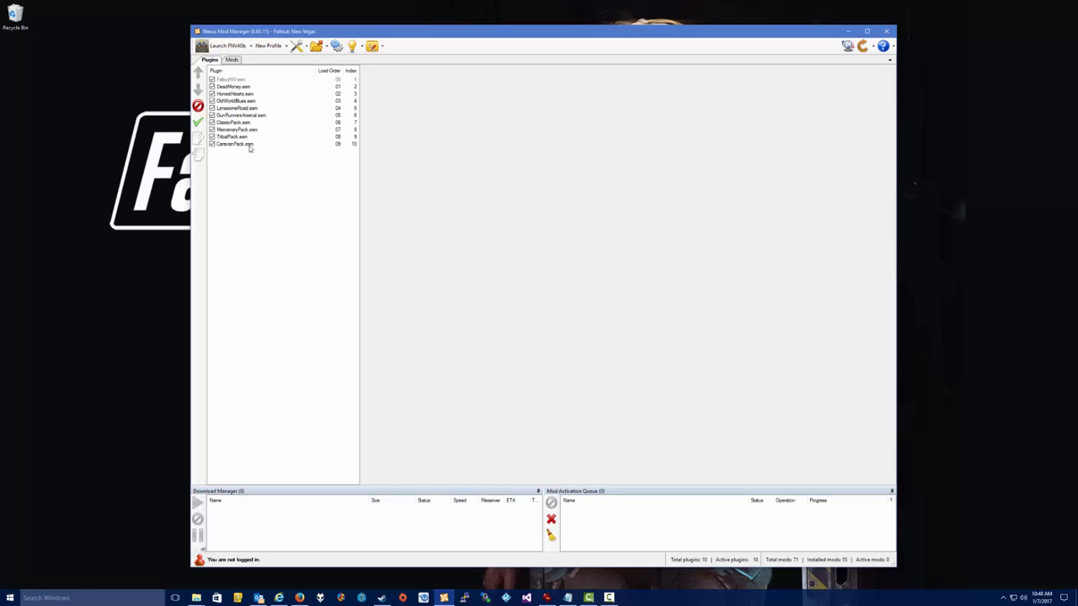
{"action": "mouse_move", "coordinate": [250, 153]}
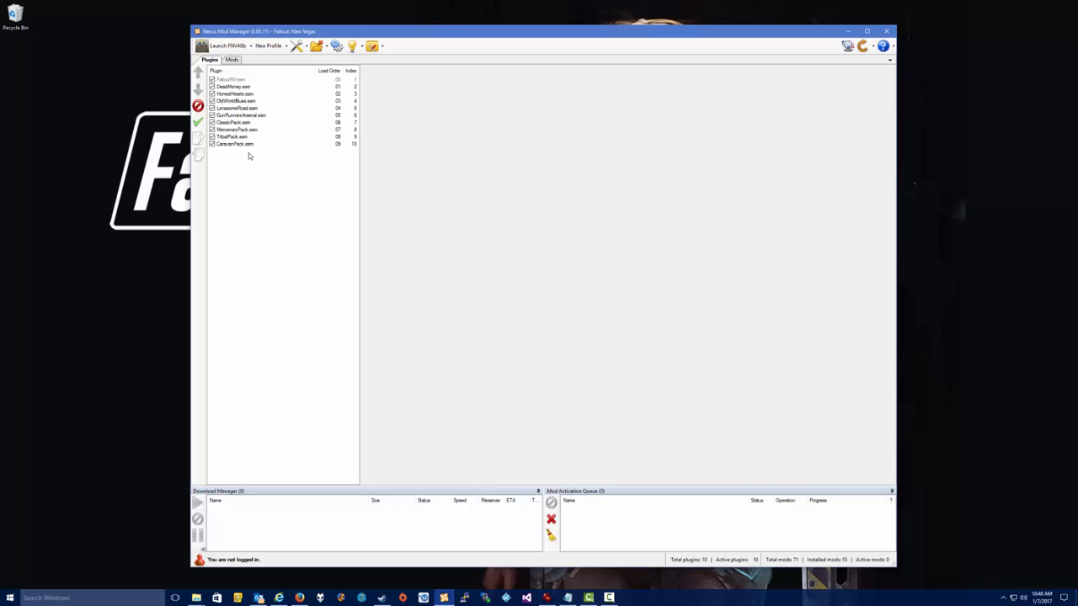
{"action": "mouse_move", "coordinate": [272, 160]}
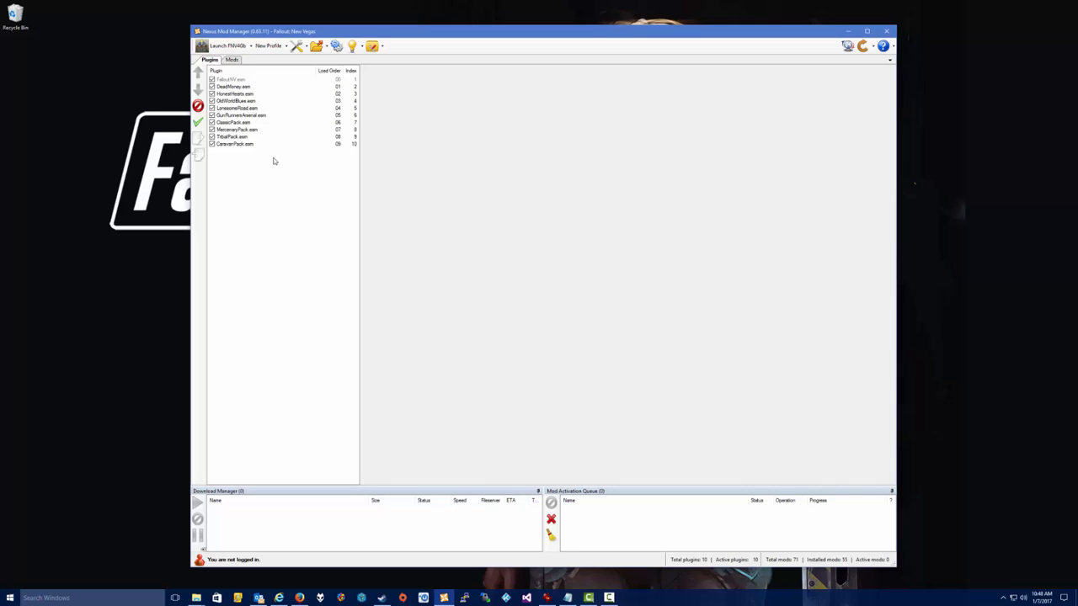
{"action": "mouse_move", "coordinate": [242, 133]}
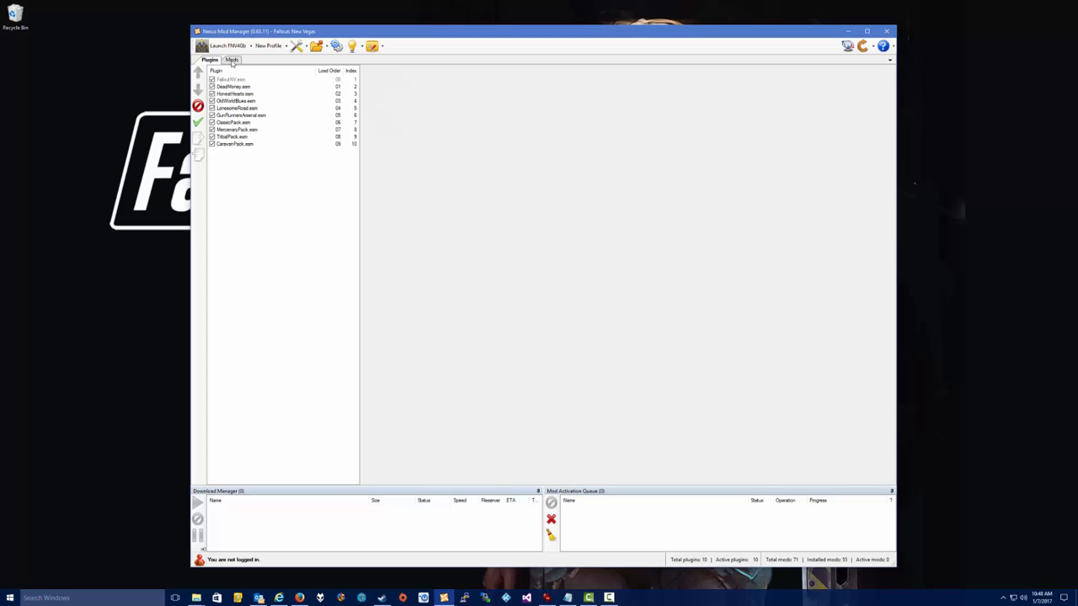
{"action": "left_click", "coordinate": [232, 59]}
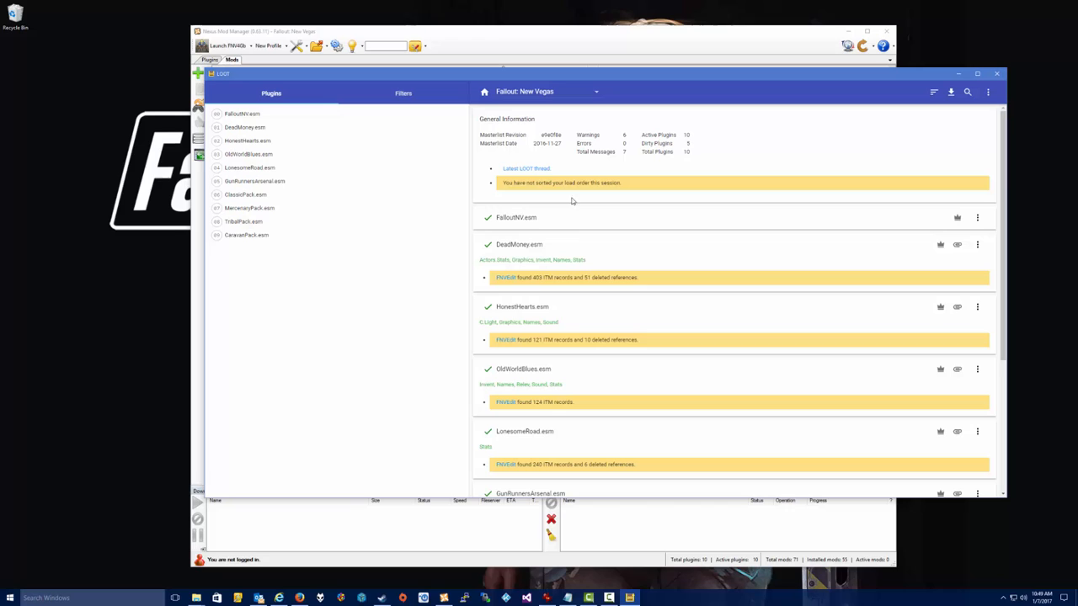
{"action": "mouse_move", "coordinate": [257, 226]}
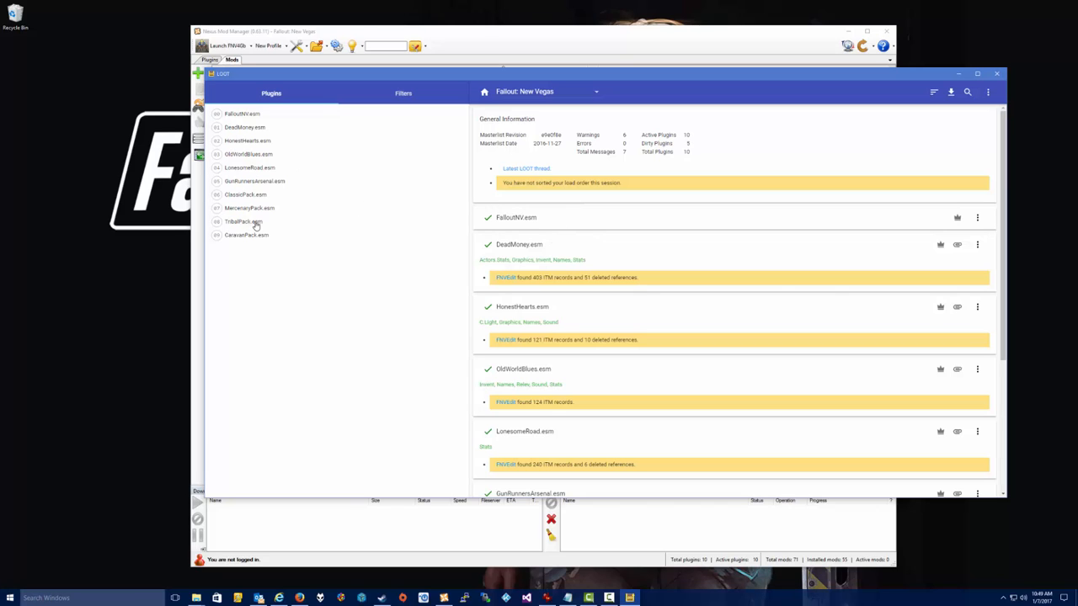
{"action": "mouse_move", "coordinate": [697, 104]}
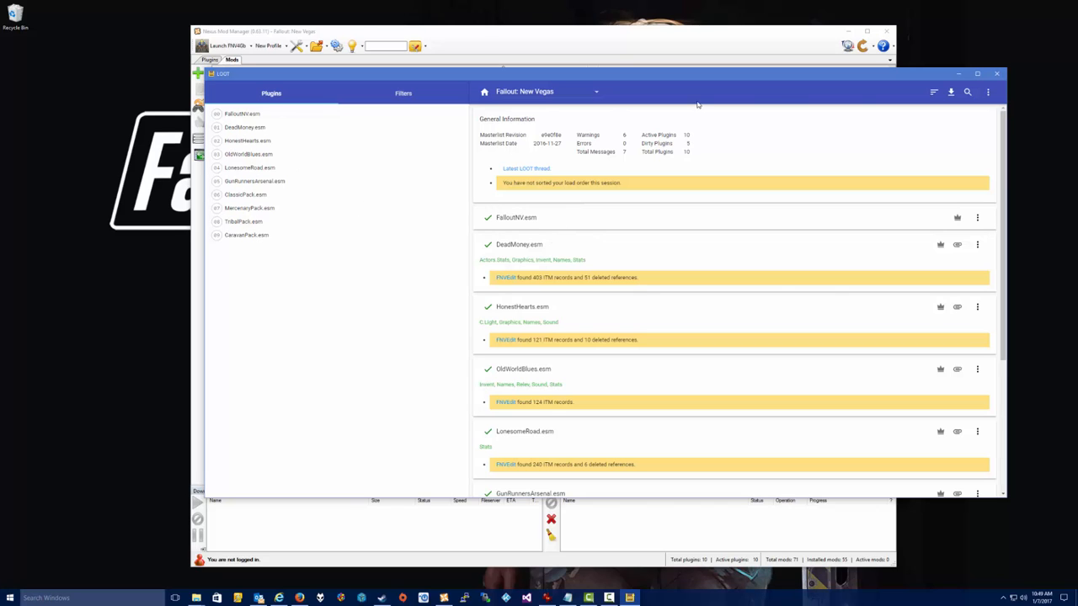
{"action": "mouse_move", "coordinate": [914, 132]}
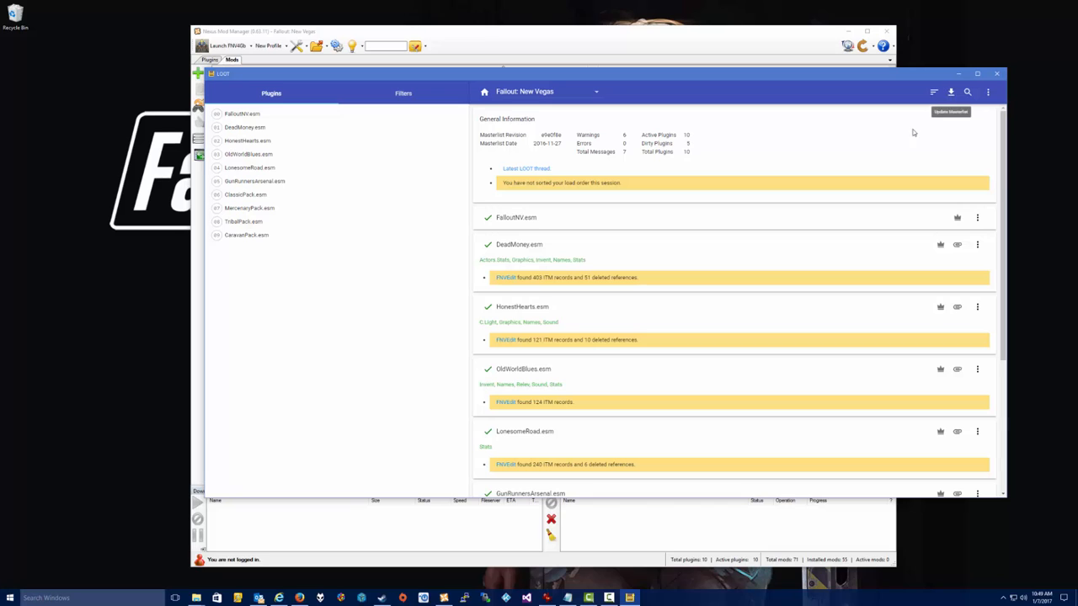
{"action": "mouse_move", "coordinate": [751, 238]}
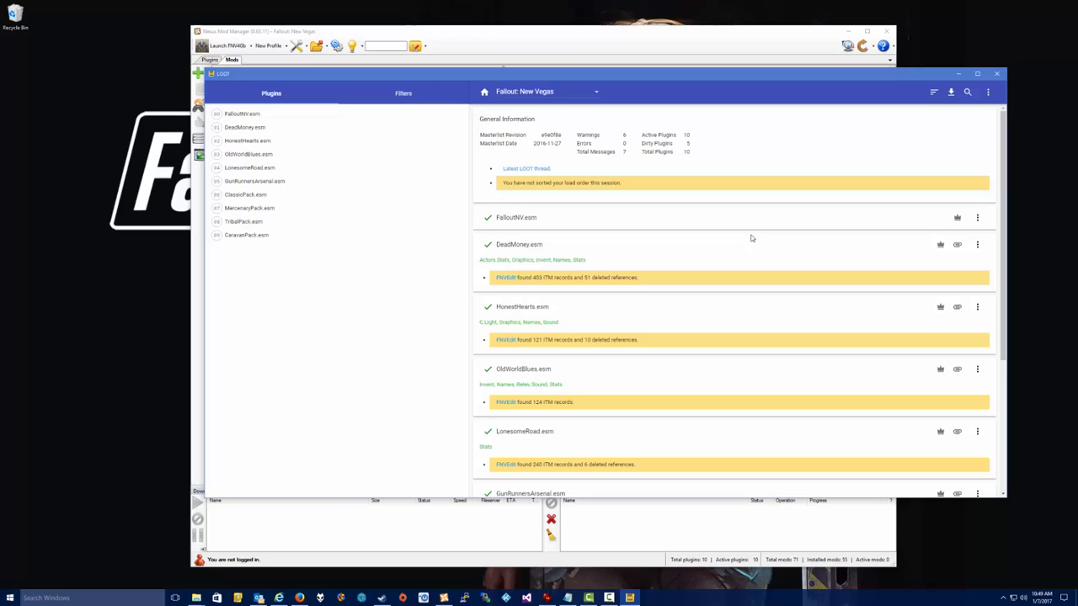
{"action": "mouse_move", "coordinate": [768, 207]}
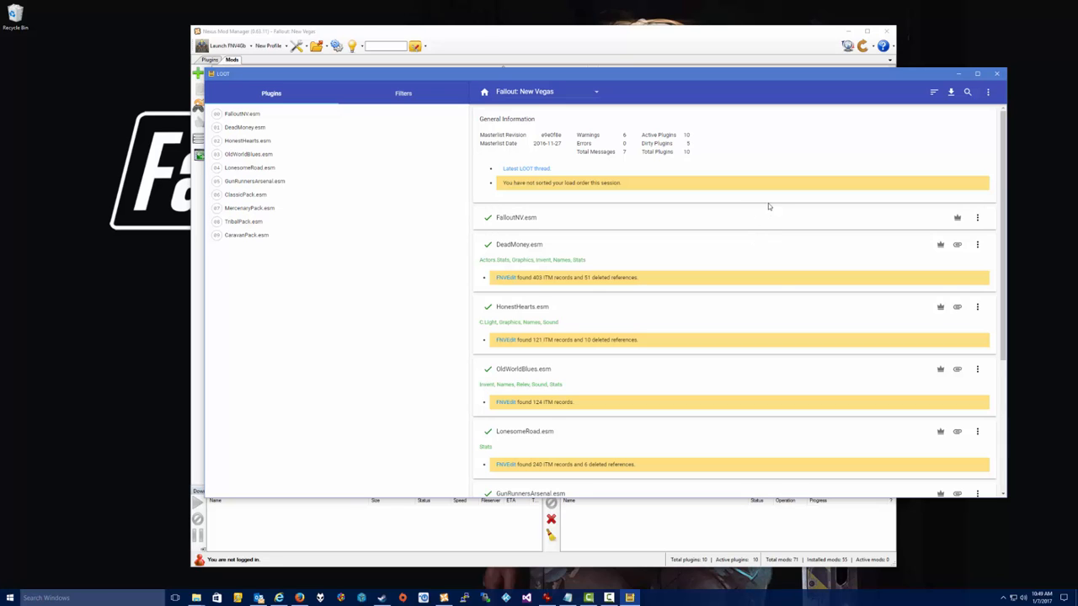
{"action": "mouse_move", "coordinate": [736, 200]}
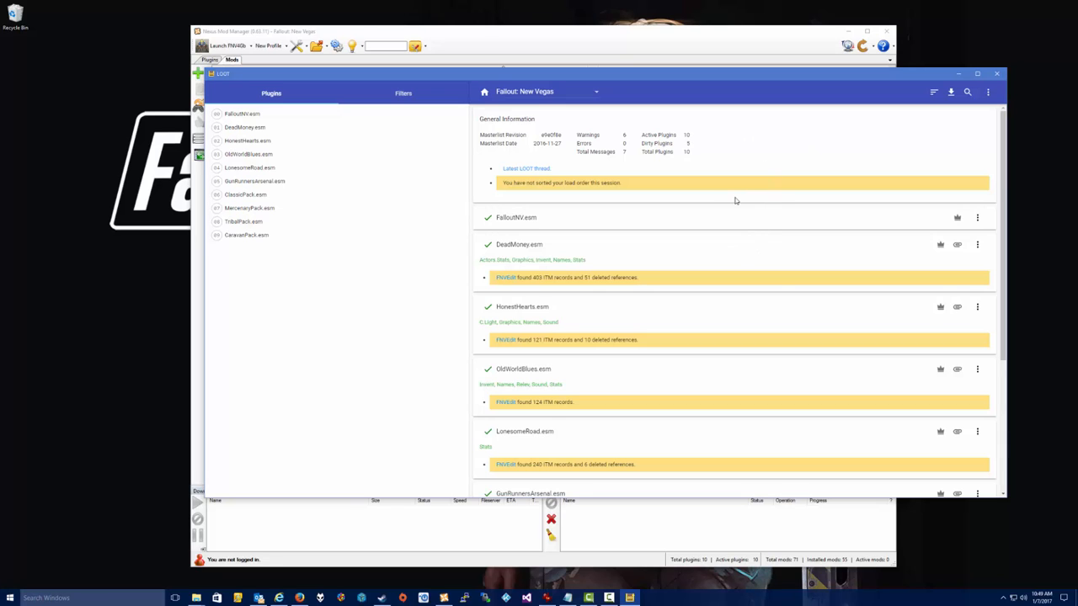
{"action": "mouse_move", "coordinate": [749, 184]}
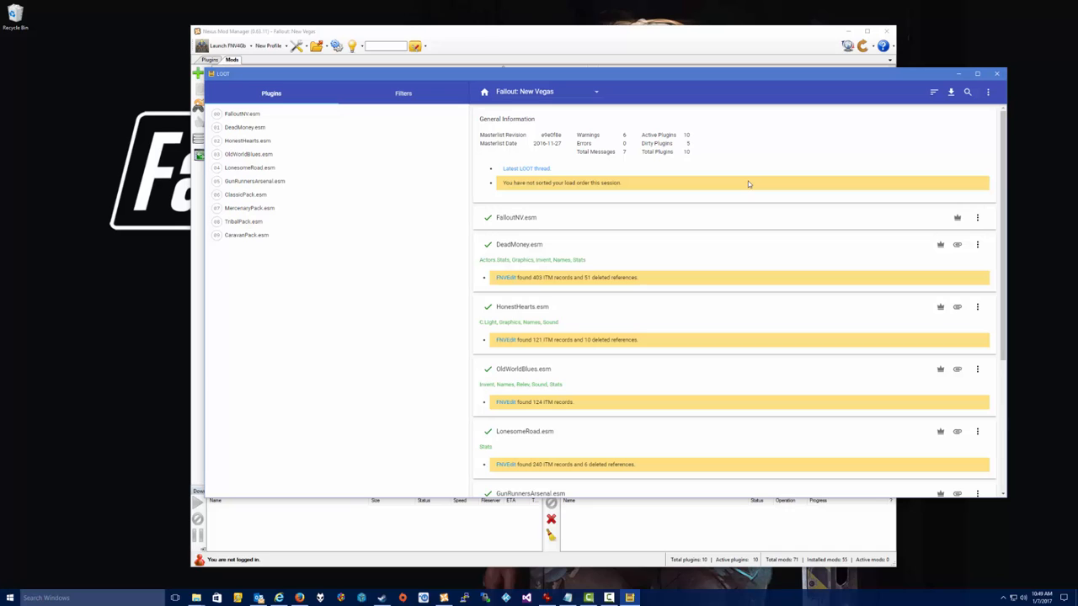
{"action": "mouse_move", "coordinate": [842, 154]}
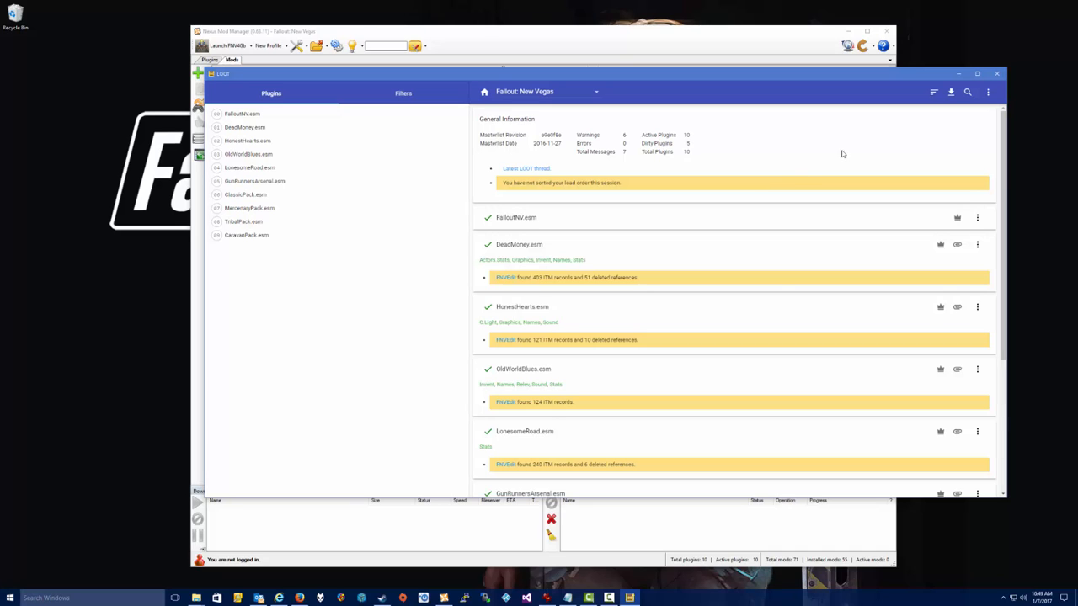
{"action": "mouse_move", "coordinate": [951, 92]}
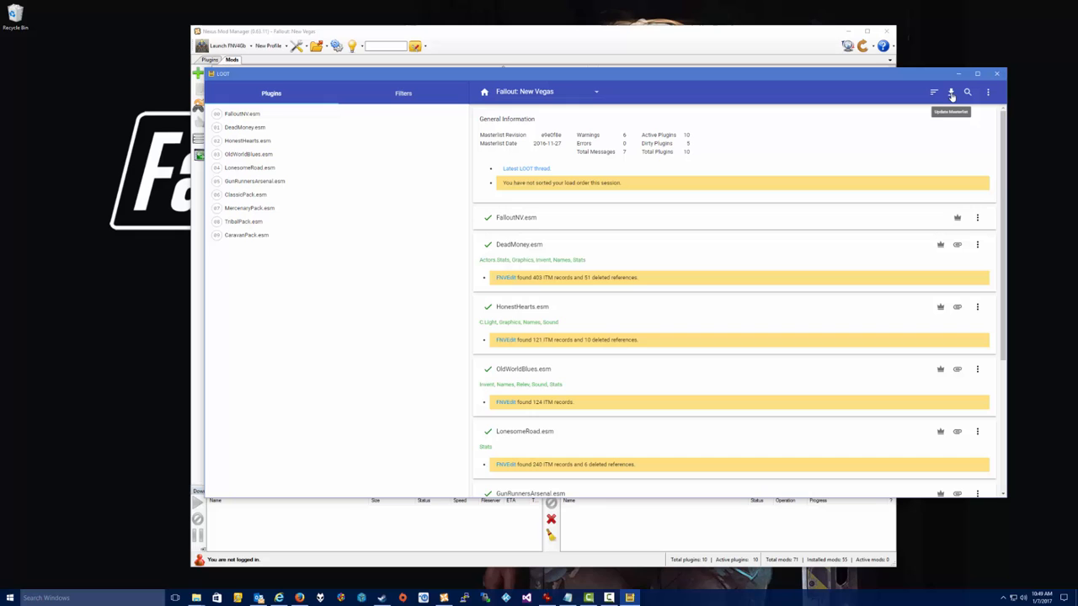
- Update LOOT's masterlist and keep Fallout: New Vegas as the selected game
{"action": "left_click", "coordinate": [951, 92]}
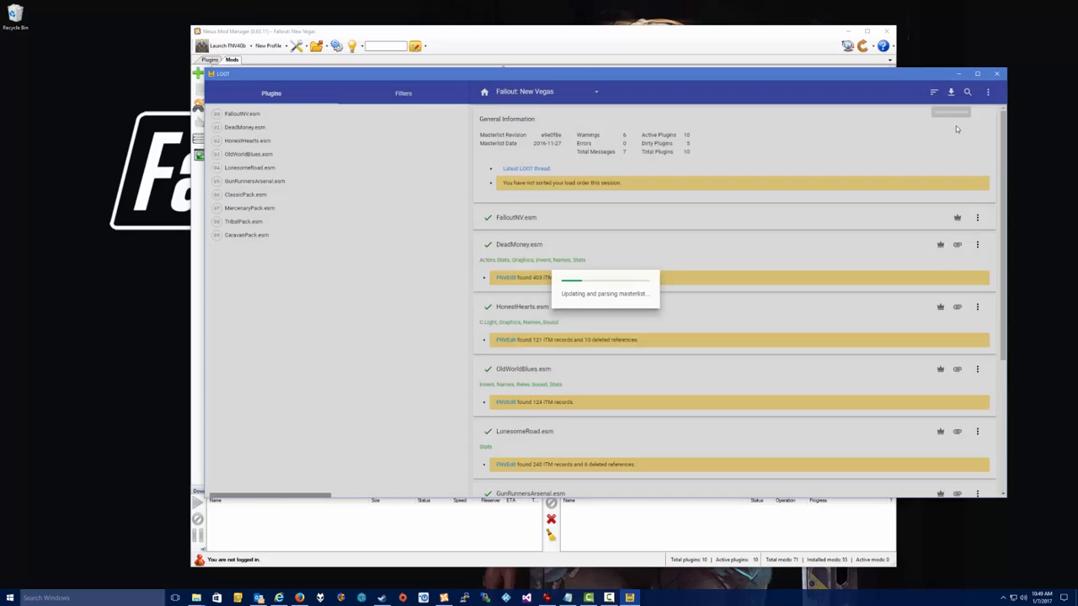
{"action": "left_click", "coordinate": [952, 92]}
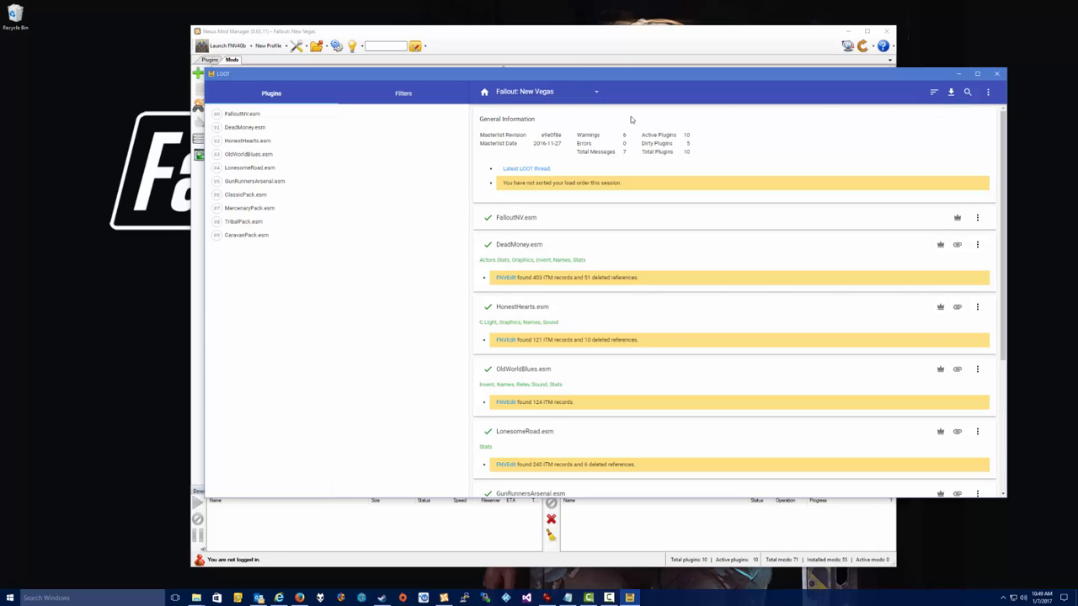
{"action": "left_click", "coordinate": [596, 91]}
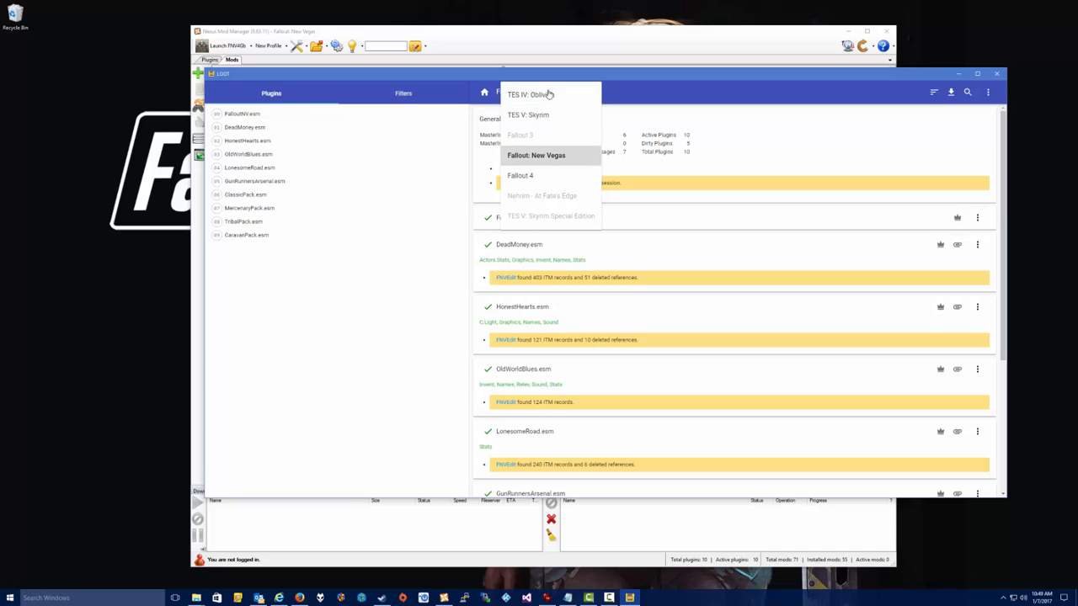
{"action": "mouse_move", "coordinate": [555, 156]}
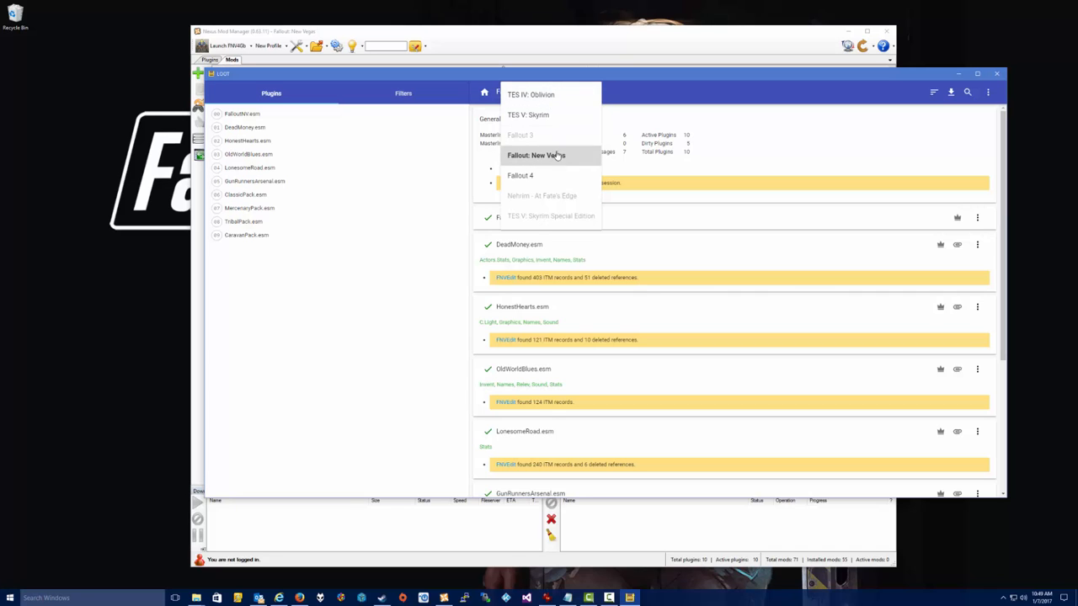
{"action": "left_click", "coordinate": [537, 155]}
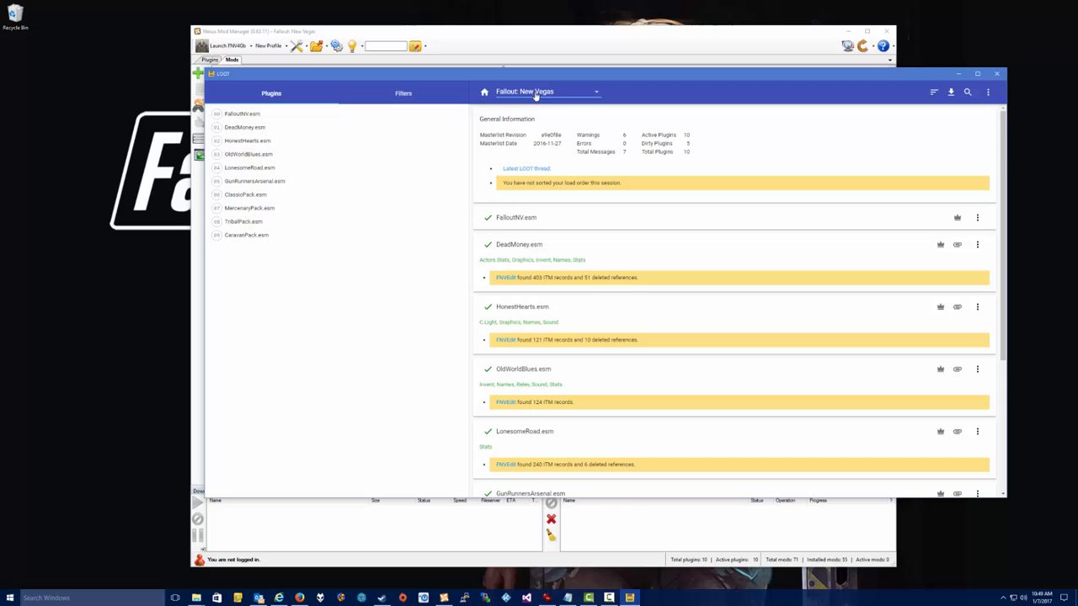
{"action": "mouse_move", "coordinate": [933, 92]}
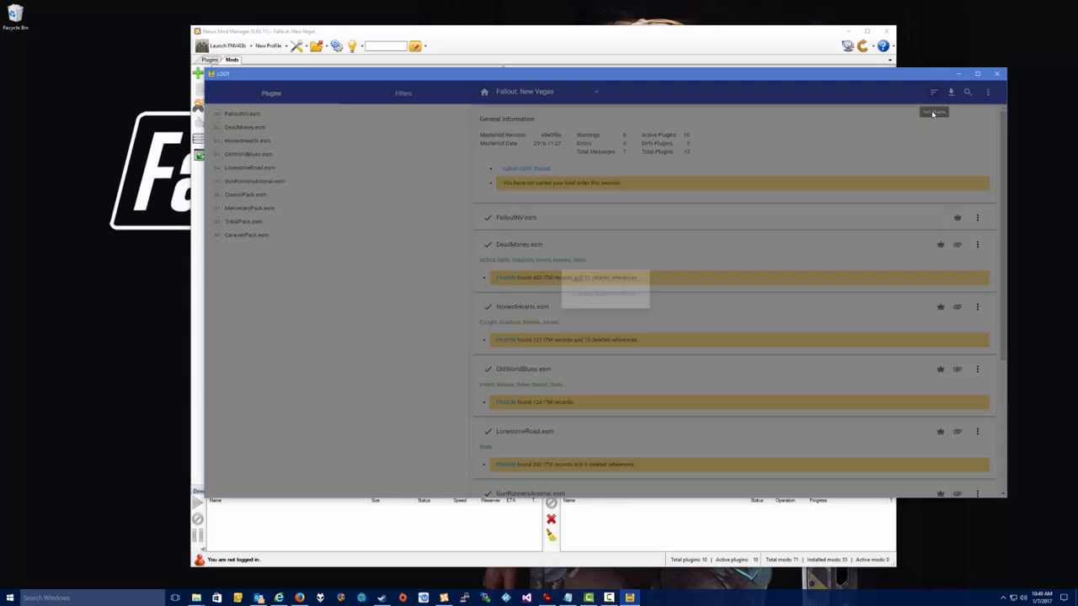
- Sort the New Vegas plugin load order in LOOT, then close LOOT
{"action": "left_click", "coordinate": [950, 92]}
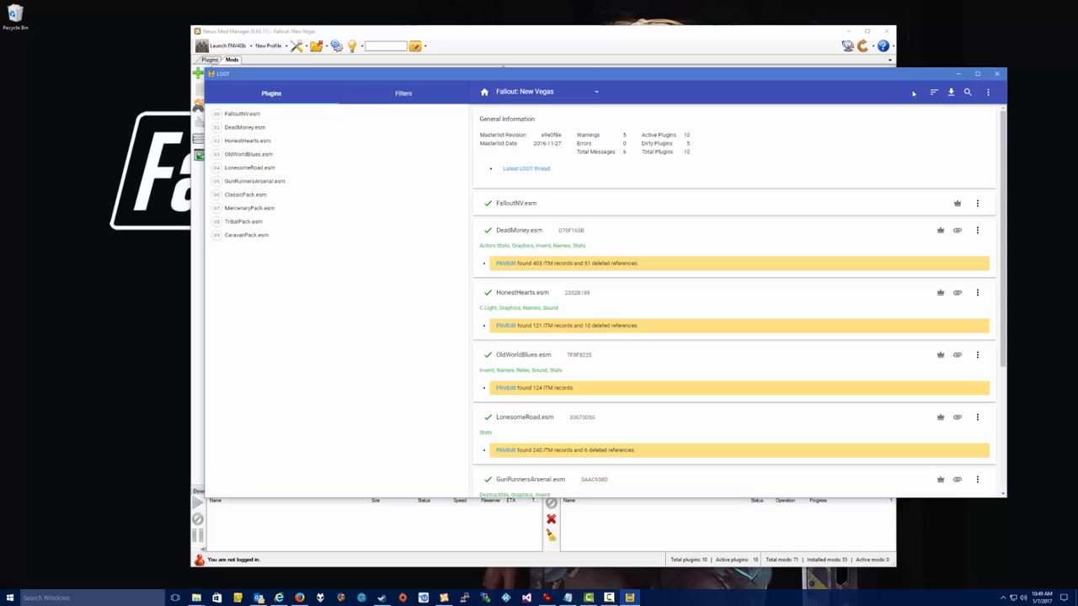
{"action": "mouse_move", "coordinate": [951, 66]}
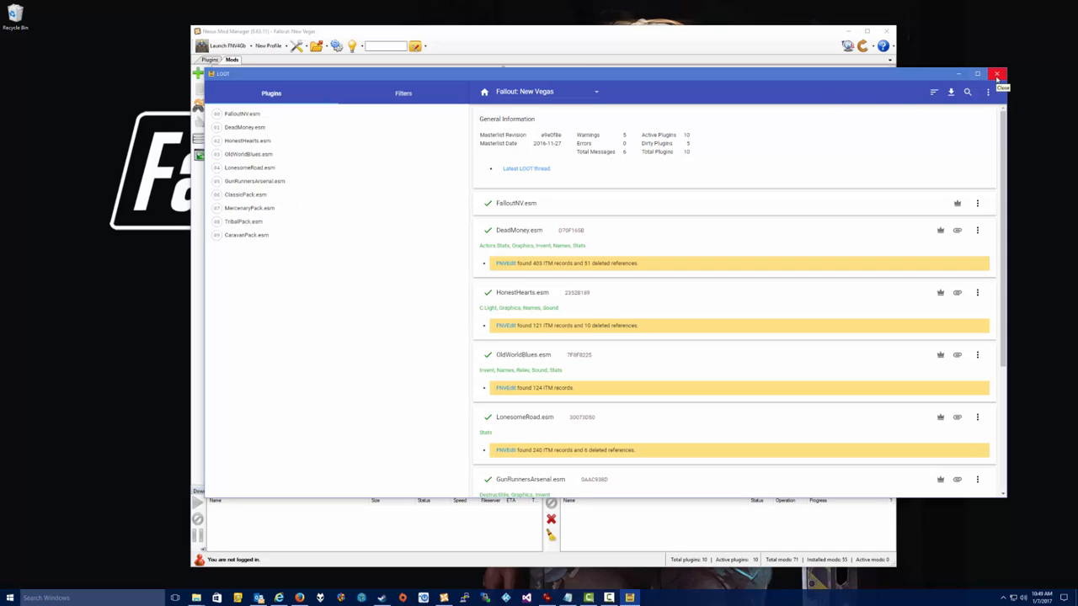
{"action": "left_click", "coordinate": [997, 74]}
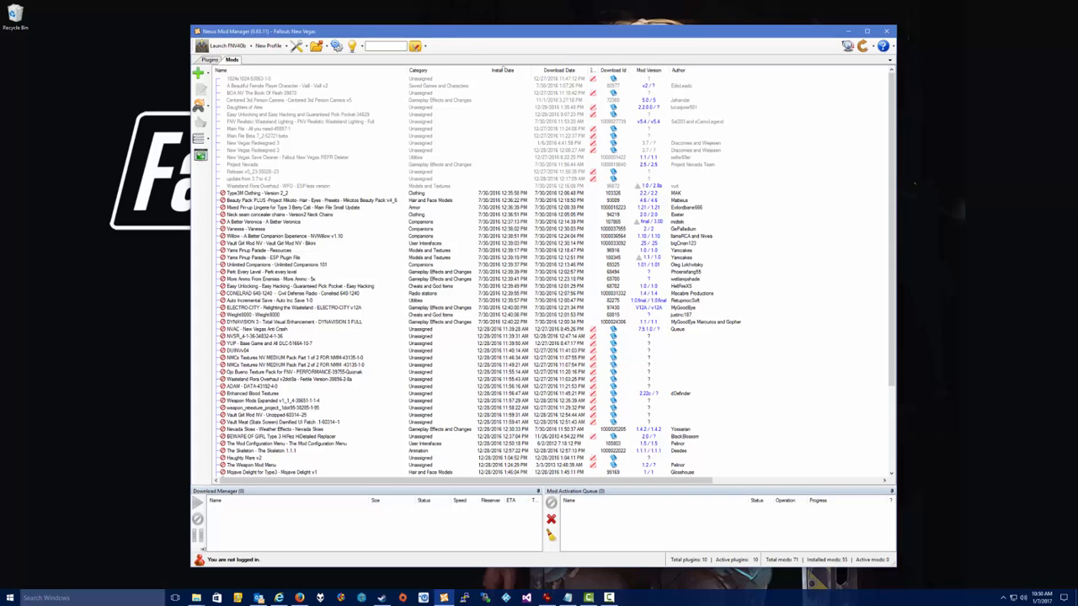
{"action": "mouse_move", "coordinate": [594, 46]}
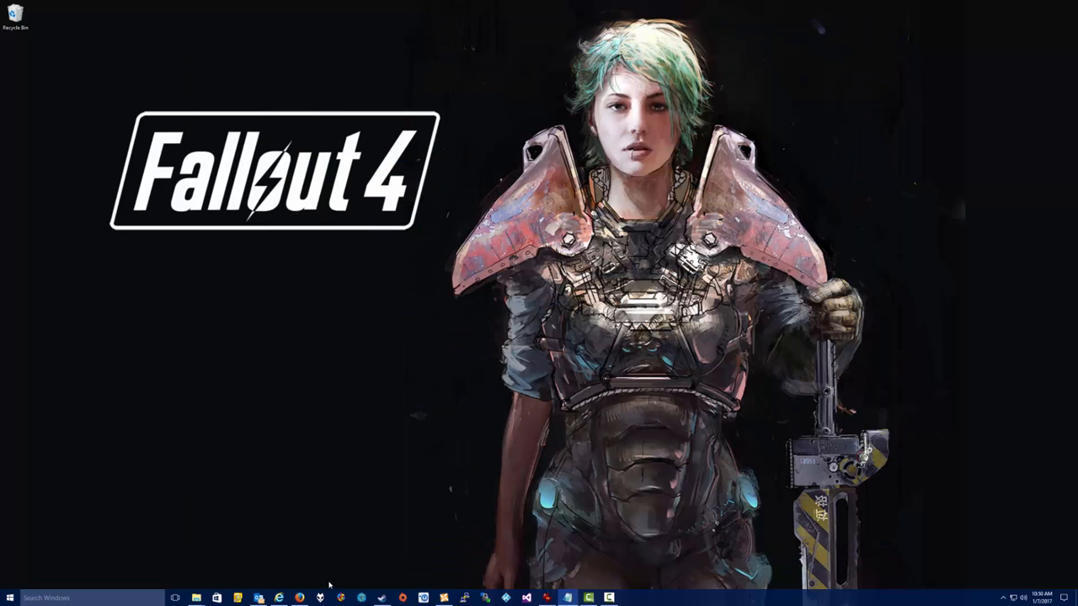
- Bring Firefox back up from the taskbar, setting the mod manager aside
{"action": "left_click", "coordinate": [299, 598]}
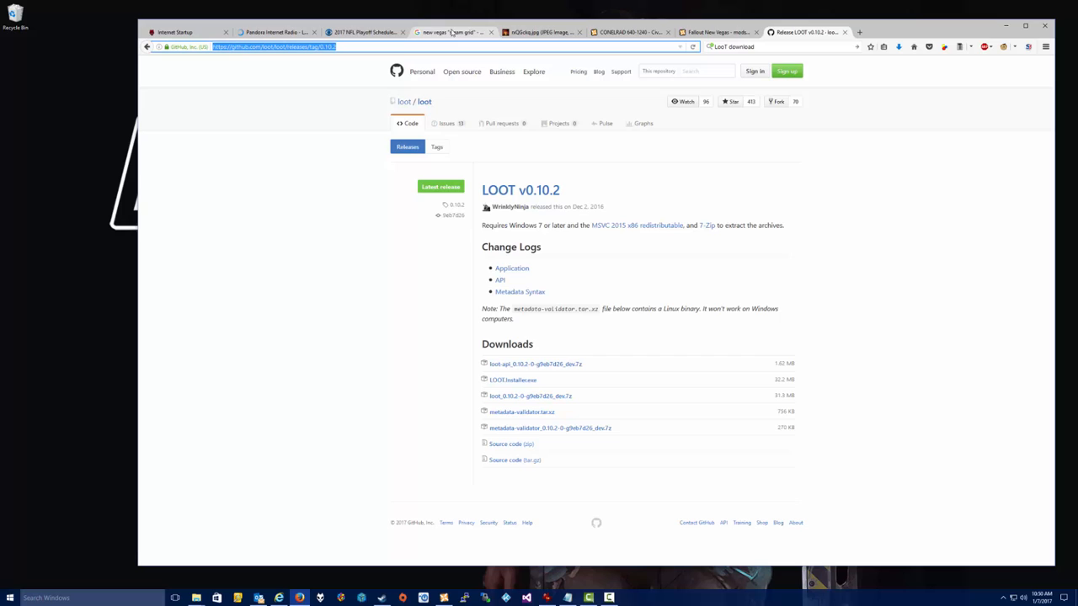
- Switch to the CONELRAD 640-1240 tab and scroll through its description and track list
{"action": "left_click", "coordinate": [630, 32]}
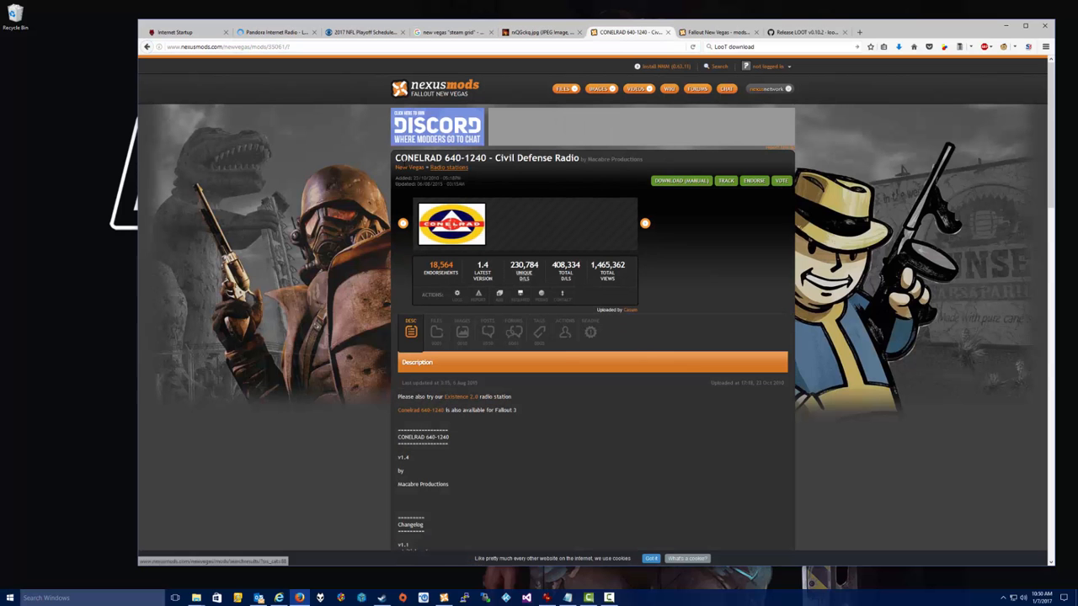
{"action": "double_click", "coordinate": [421, 159]}
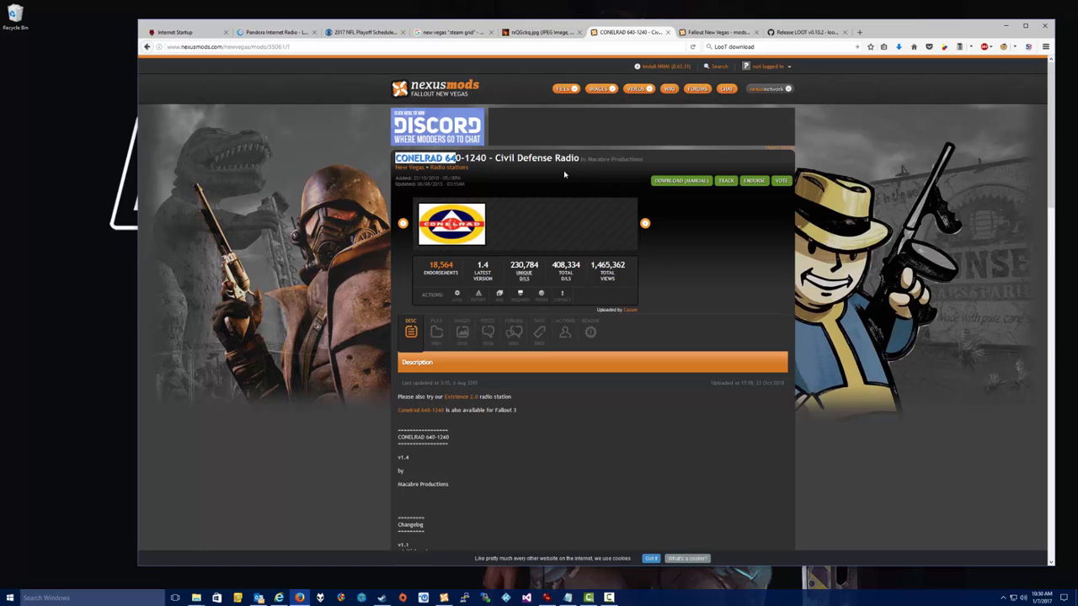
{"action": "scroll", "scroll_direction": "down", "scroll_amount": 3}
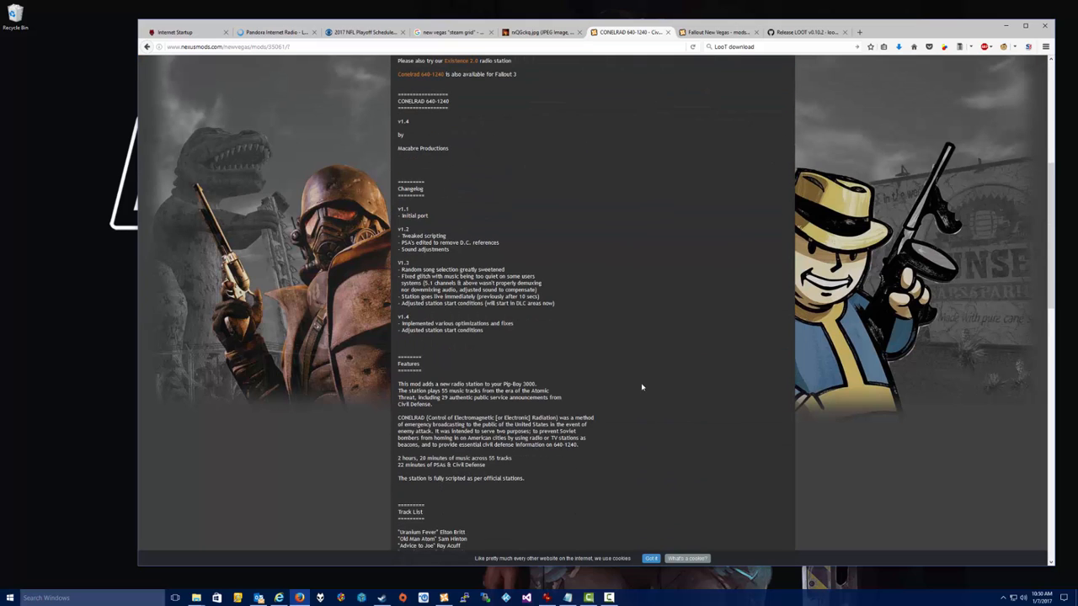
{"action": "scroll", "scroll_direction": "down", "scroll_amount": 3}
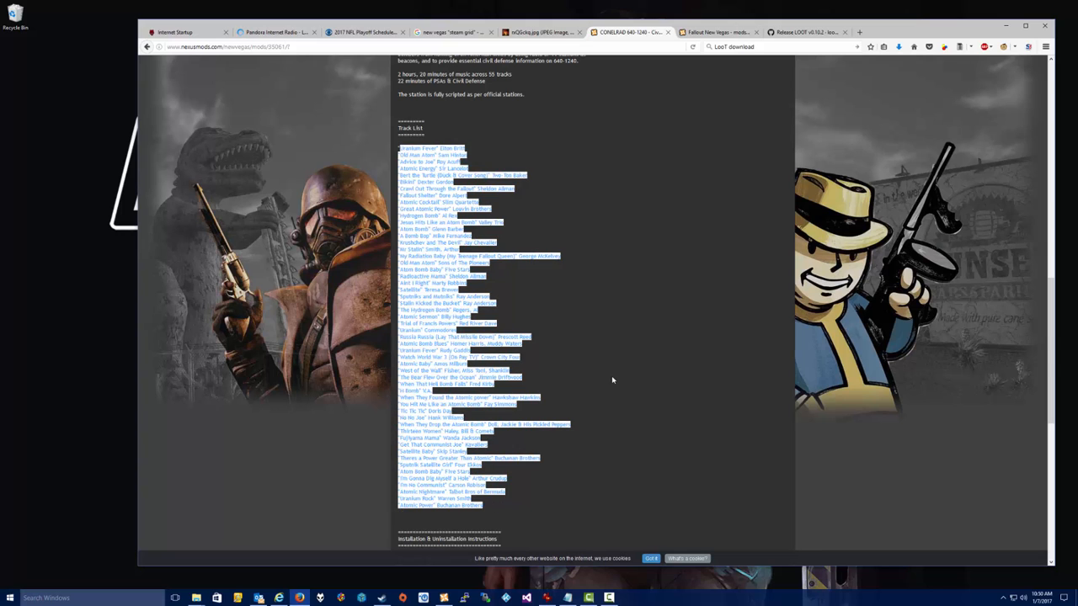
{"action": "scroll", "scroll_direction": "up", "scroll_amount": 3}
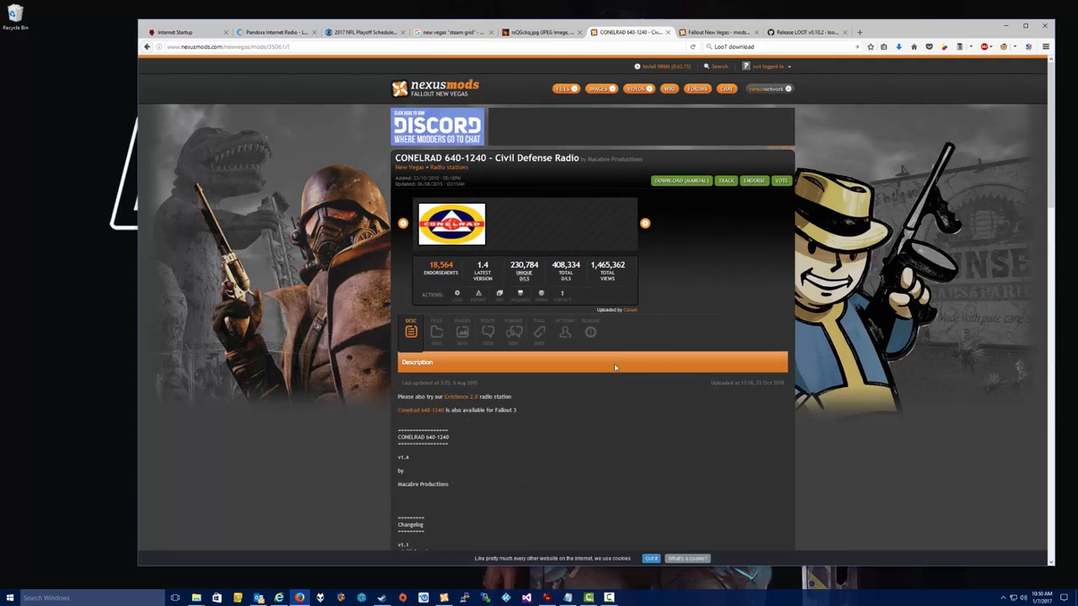
{"action": "mouse_move", "coordinate": [675, 282]}
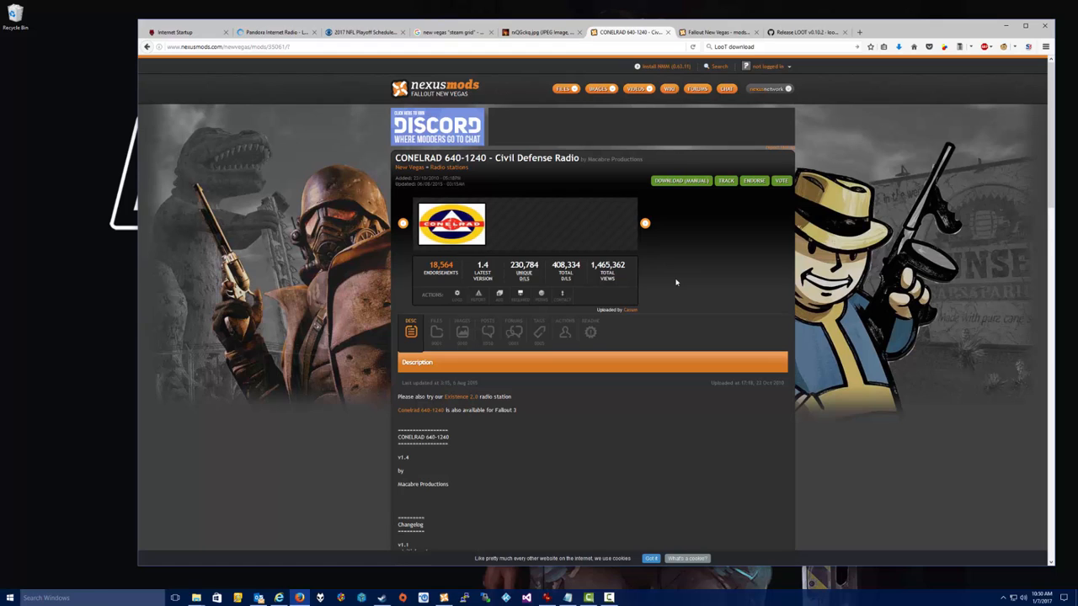
{"action": "mouse_move", "coordinate": [436, 332]}
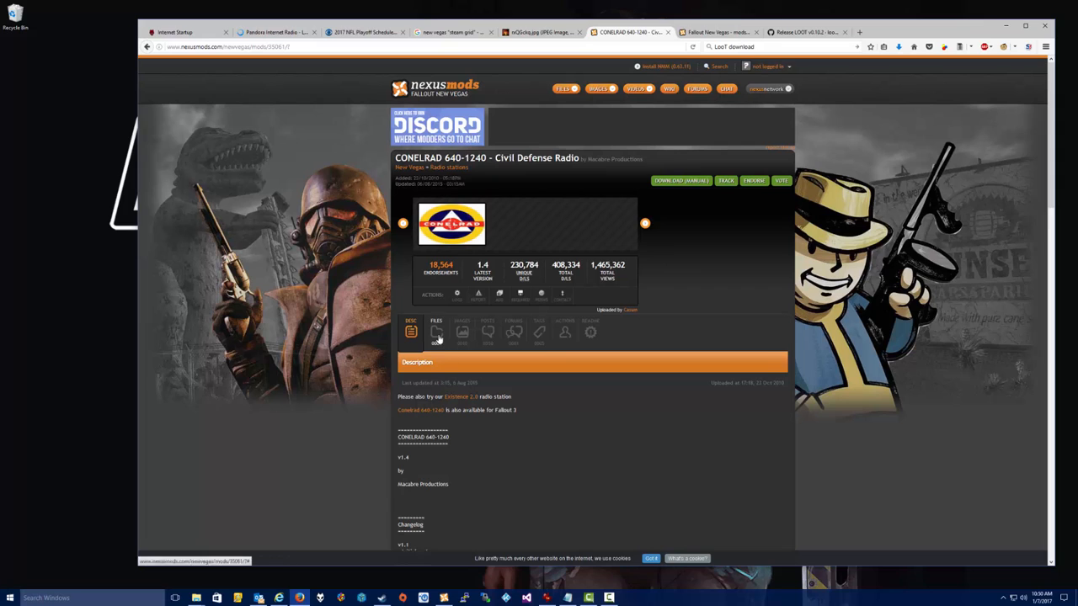
- Open CONELRAD's files section, dismiss the login-required error, and return to the mod manager
{"action": "left_click", "coordinate": [437, 331]}
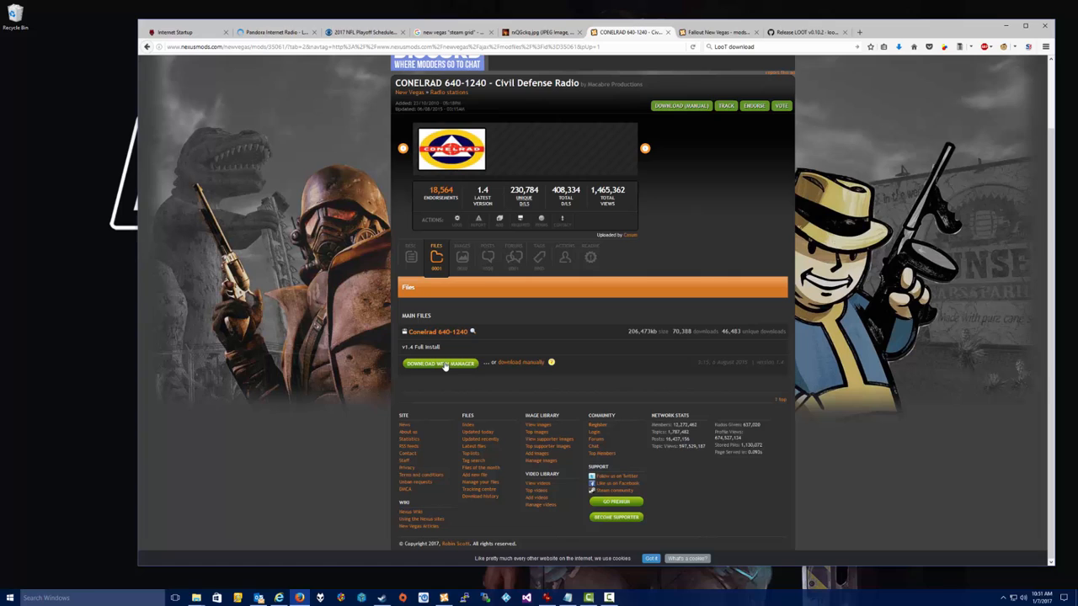
{"action": "mouse_move", "coordinate": [532, 368]}
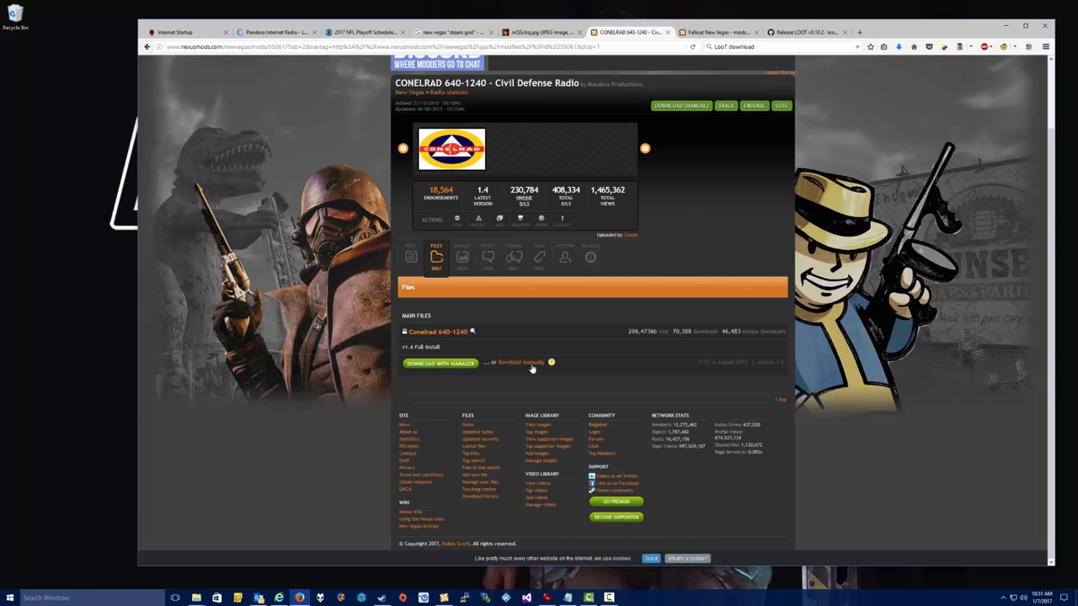
{"action": "mouse_move", "coordinate": [421, 363]}
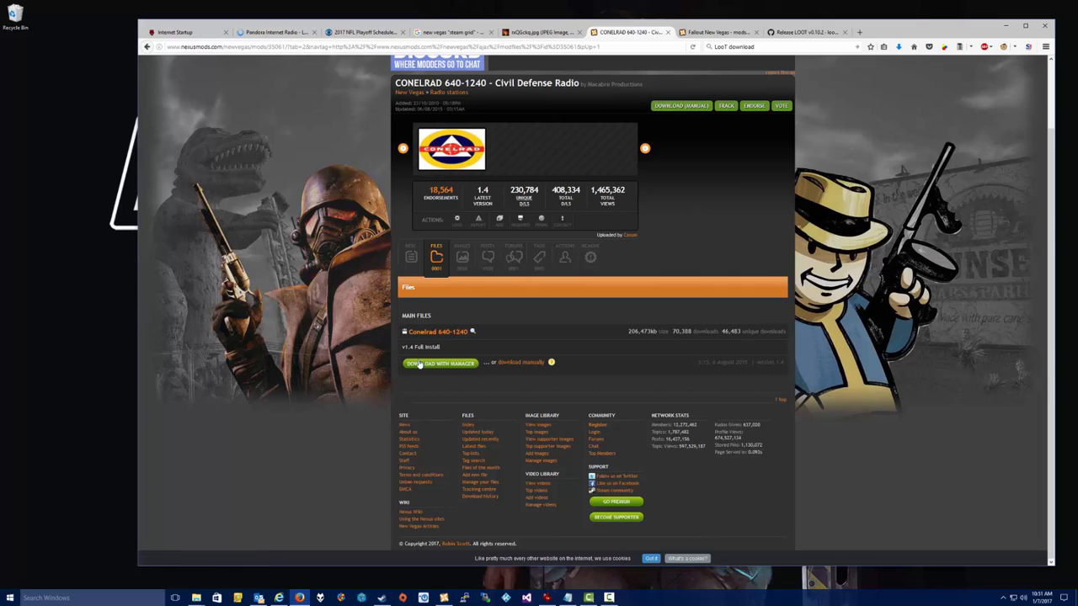
{"action": "mouse_move", "coordinate": [447, 383]}
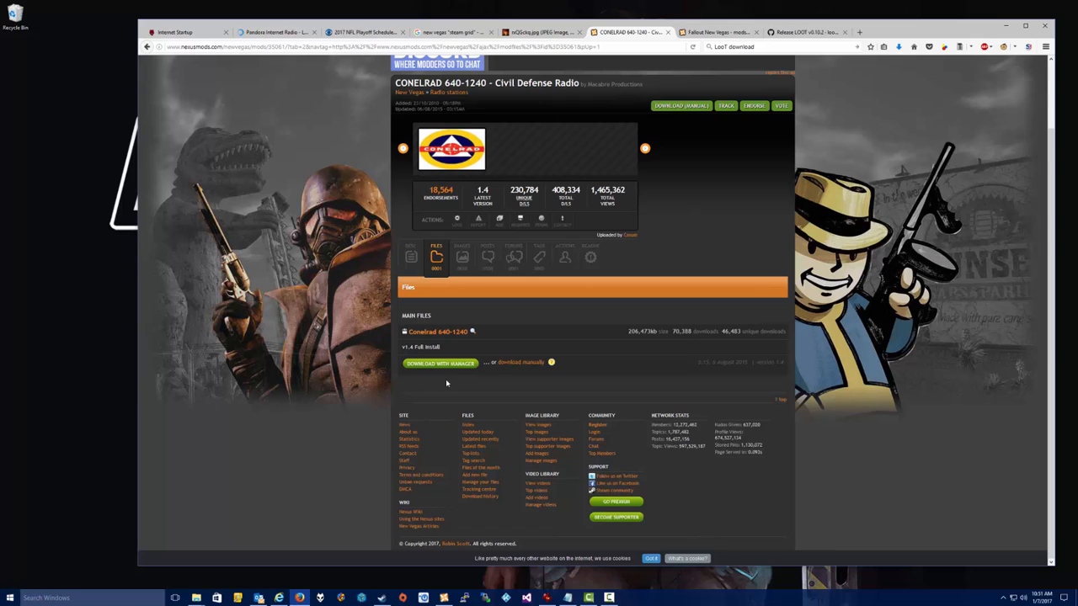
{"action": "mouse_move", "coordinate": [447, 368]}
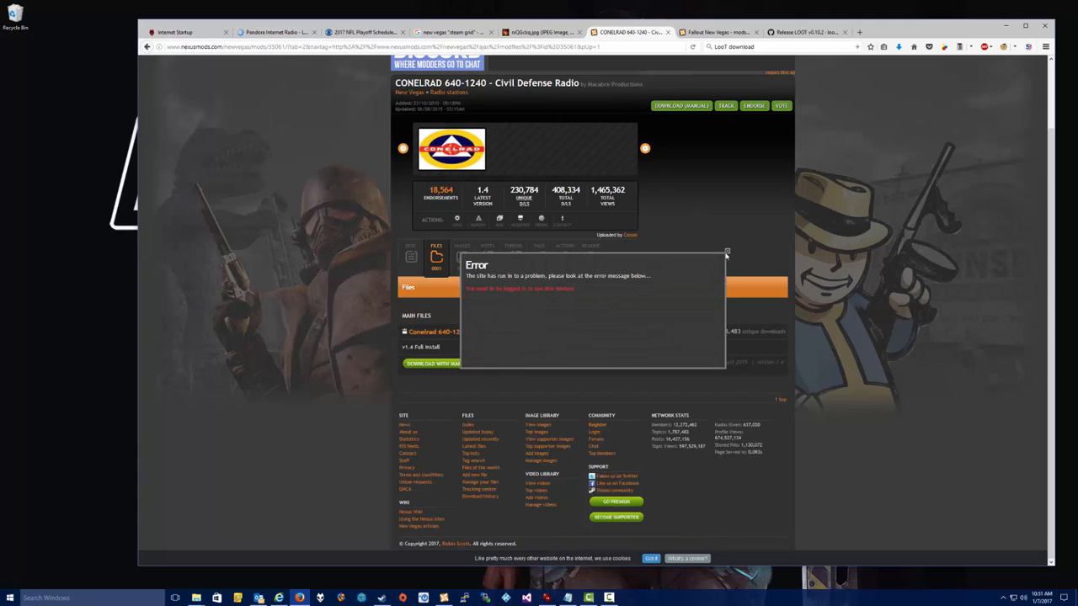
{"action": "left_click", "coordinate": [726, 253]}
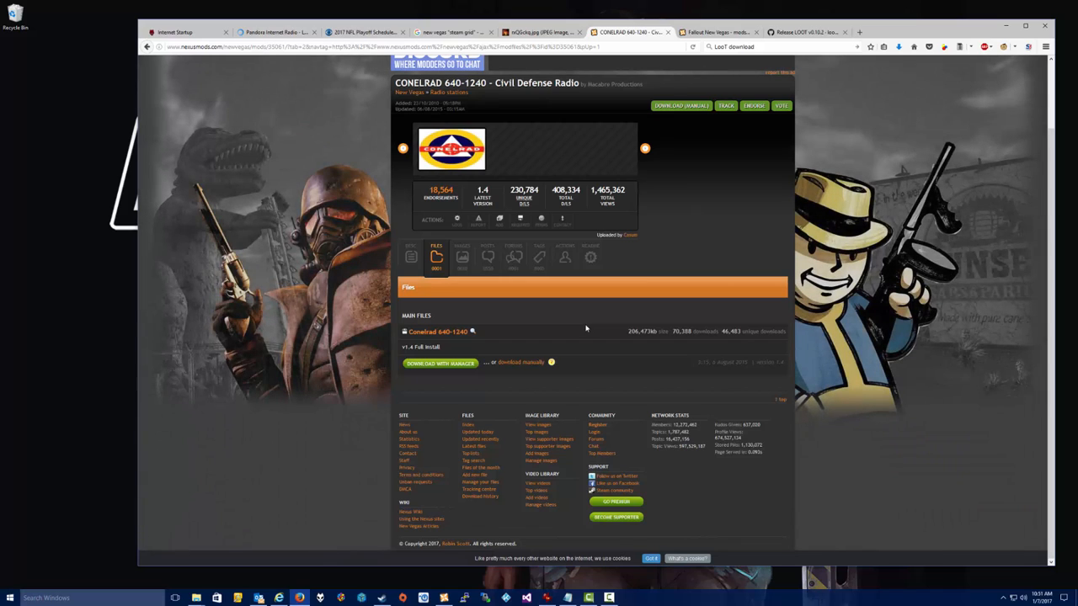
{"action": "mouse_move", "coordinate": [421, 386]}
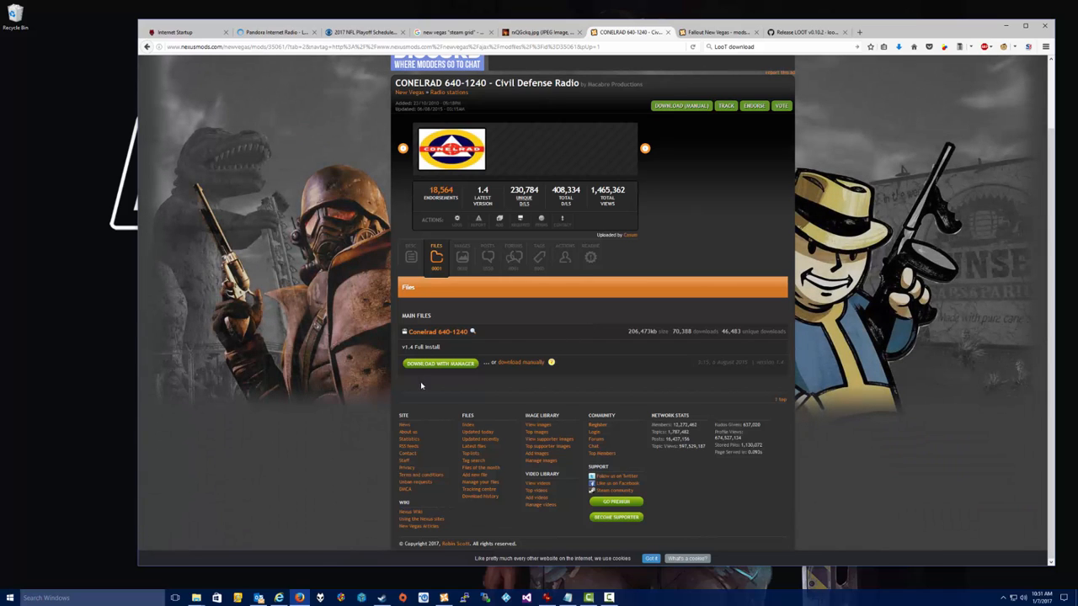
{"action": "mouse_move", "coordinate": [470, 598]}
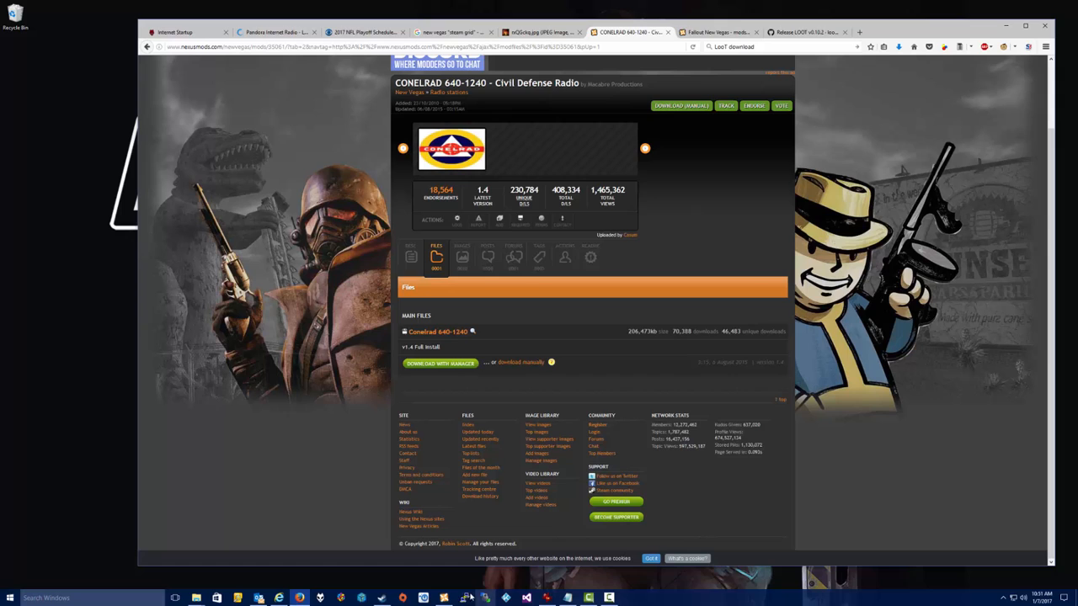
{"action": "left_click", "coordinate": [465, 598]}
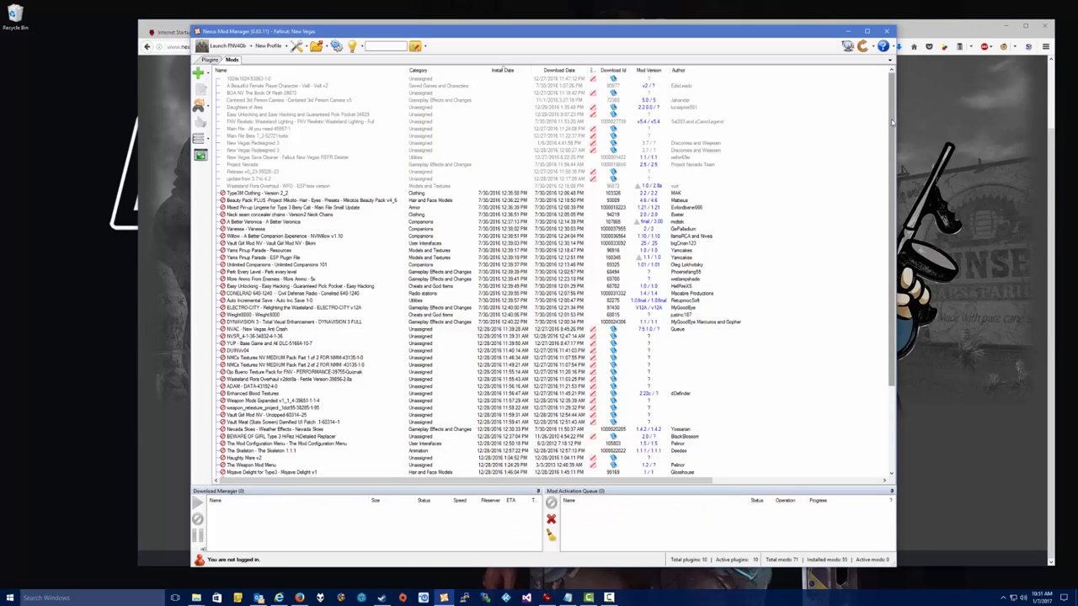
{"action": "scroll", "scroll_direction": "down", "scroll_amount": 3}
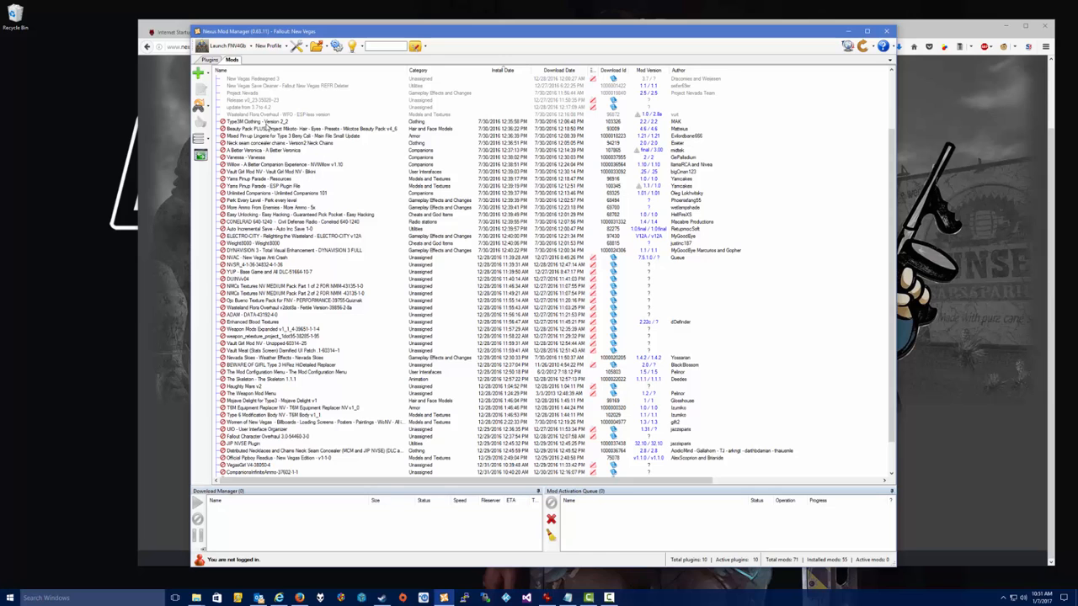
{"action": "scroll", "scroll_direction": "up", "scroll_amount": 3}
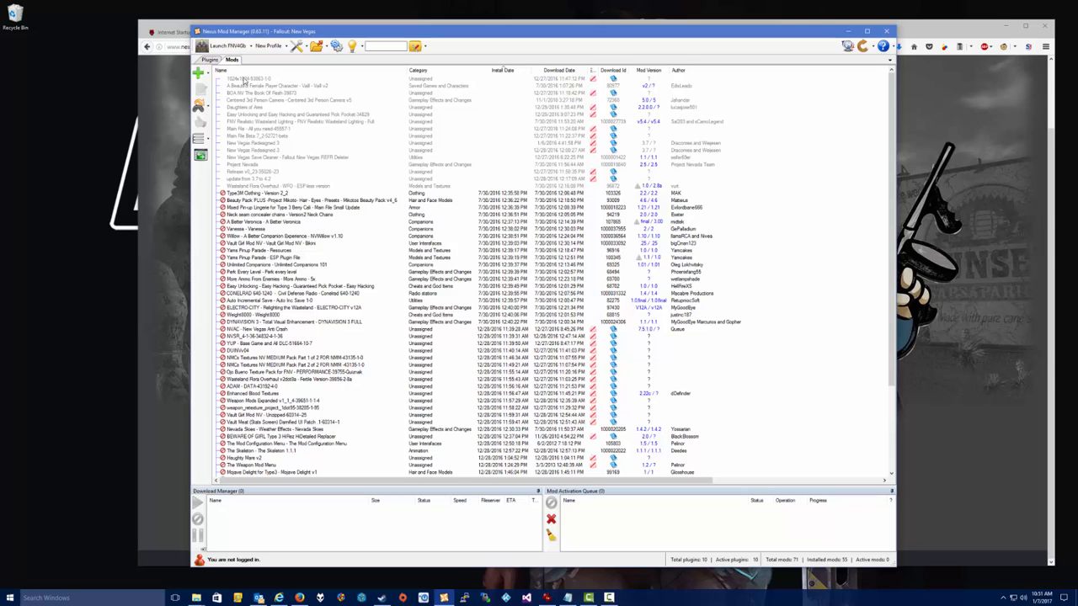
{"action": "left_click", "coordinate": [248, 78]}
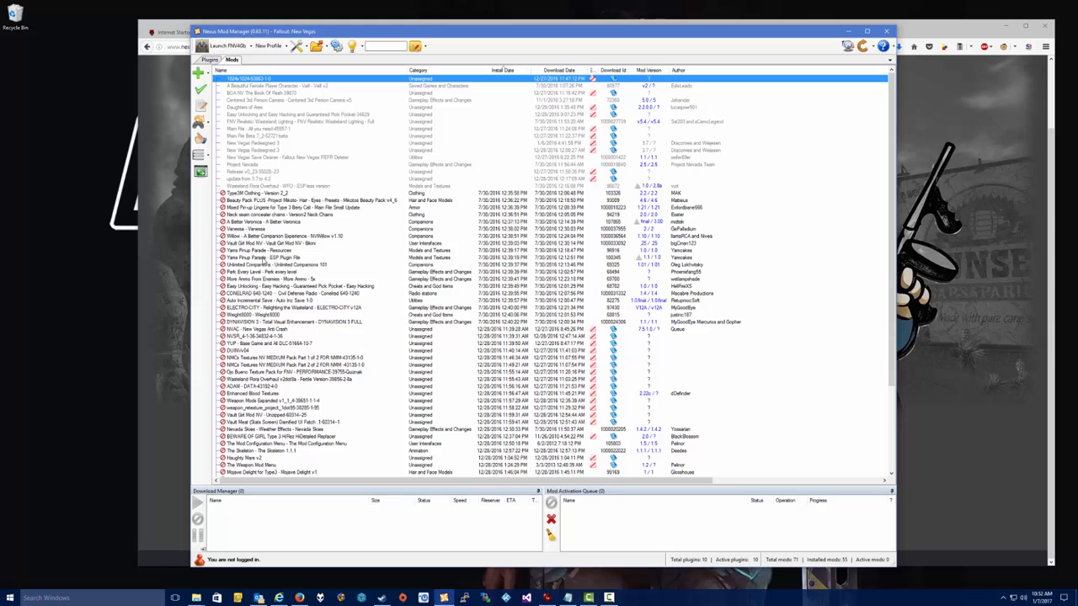
{"action": "scroll", "scroll_direction": "down", "scroll_amount": 3}
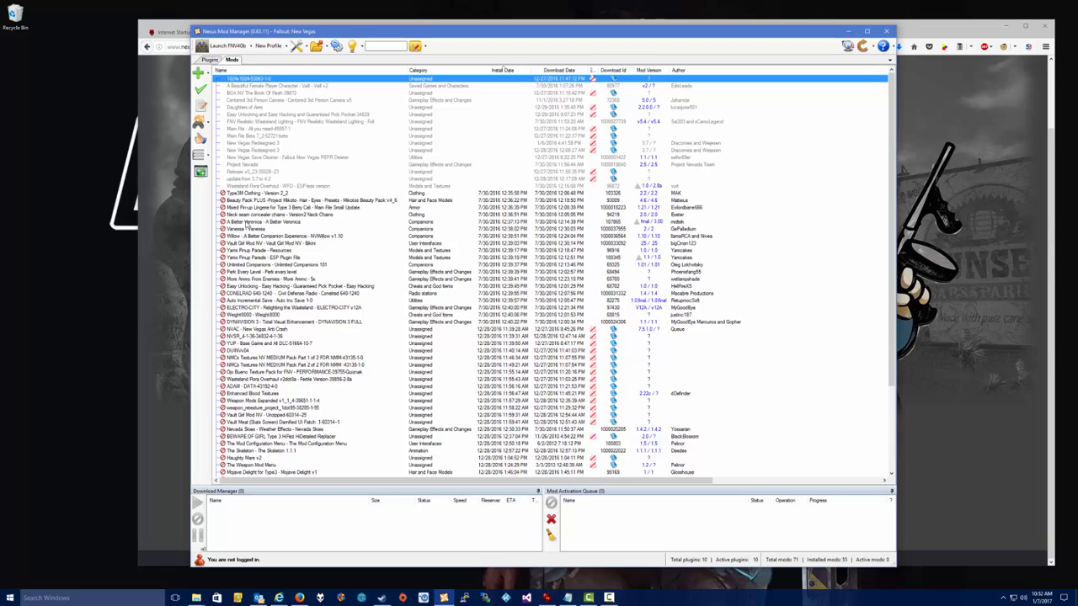
{"action": "mouse_move", "coordinate": [379, 357]}
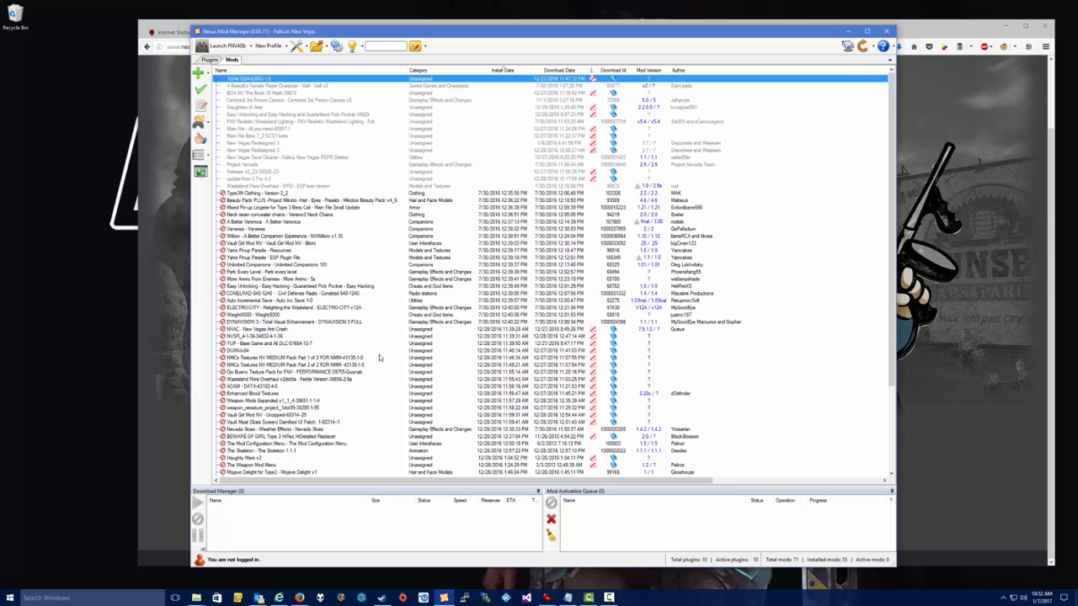
- Activate CONELRAD 640-1240 and check Conelrad 640-1240.esp in Plugins before returning to Mods
{"action": "left_click", "coordinate": [295, 293]}
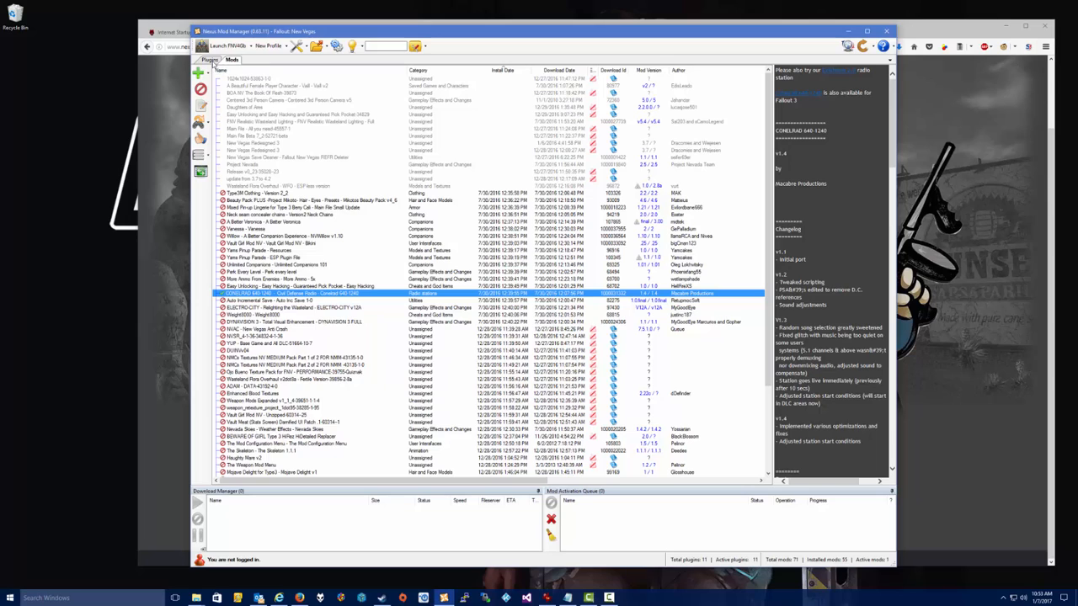
{"action": "left_click", "coordinate": [210, 59]}
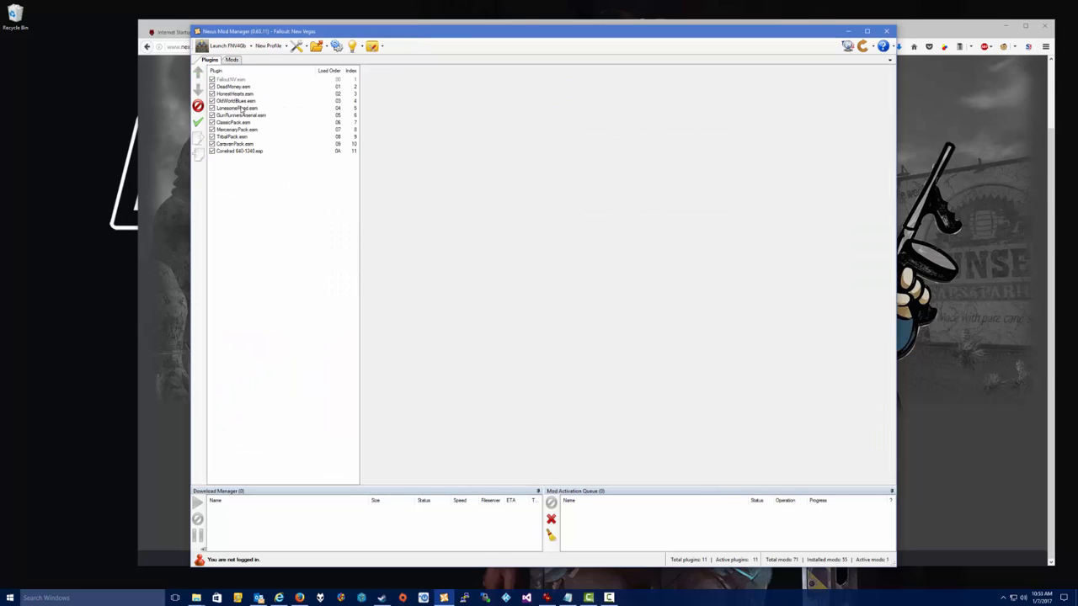
{"action": "left_click", "coordinate": [239, 151]}
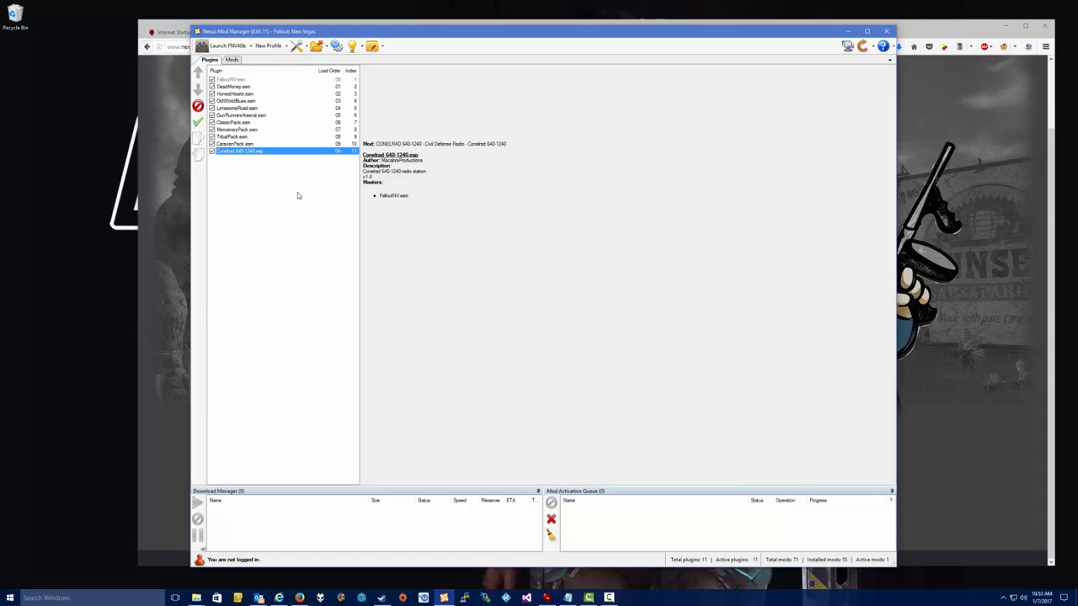
{"action": "mouse_move", "coordinate": [258, 151]}
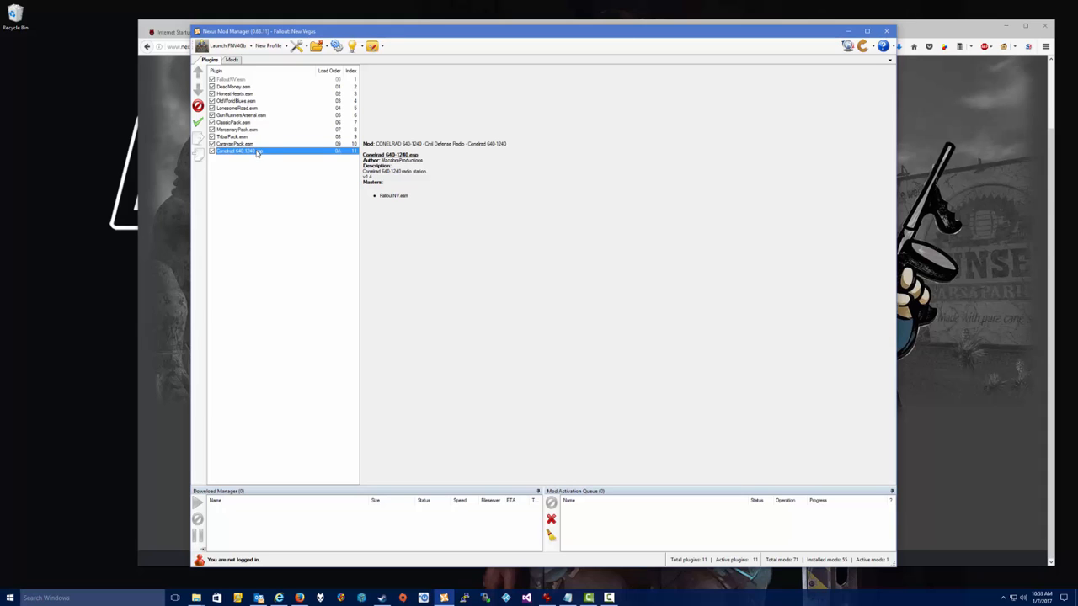
{"action": "left_click", "coordinate": [232, 59]}
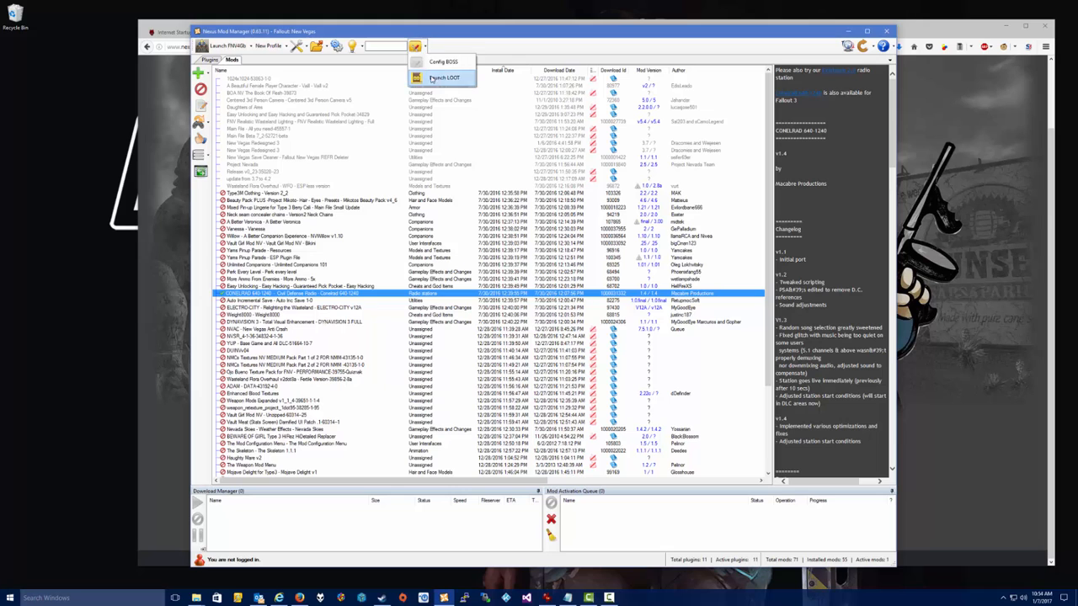
- Run LOOT's sort on the eleven New Vegas plugins, confirm no changes, and close LOOT
{"action": "left_click", "coordinate": [444, 77]}
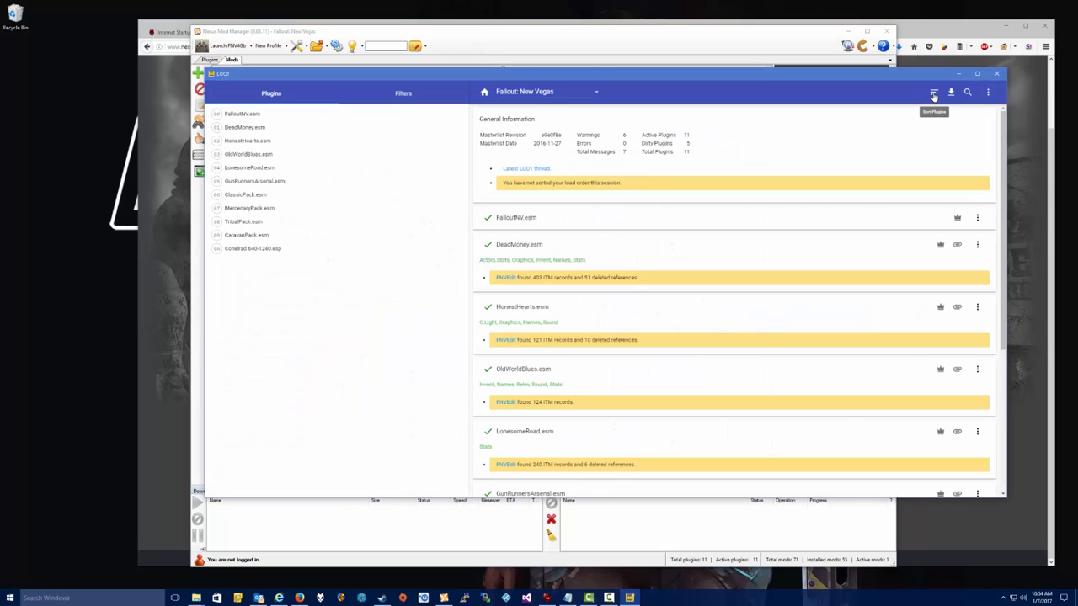
{"action": "left_click", "coordinate": [933, 92]}
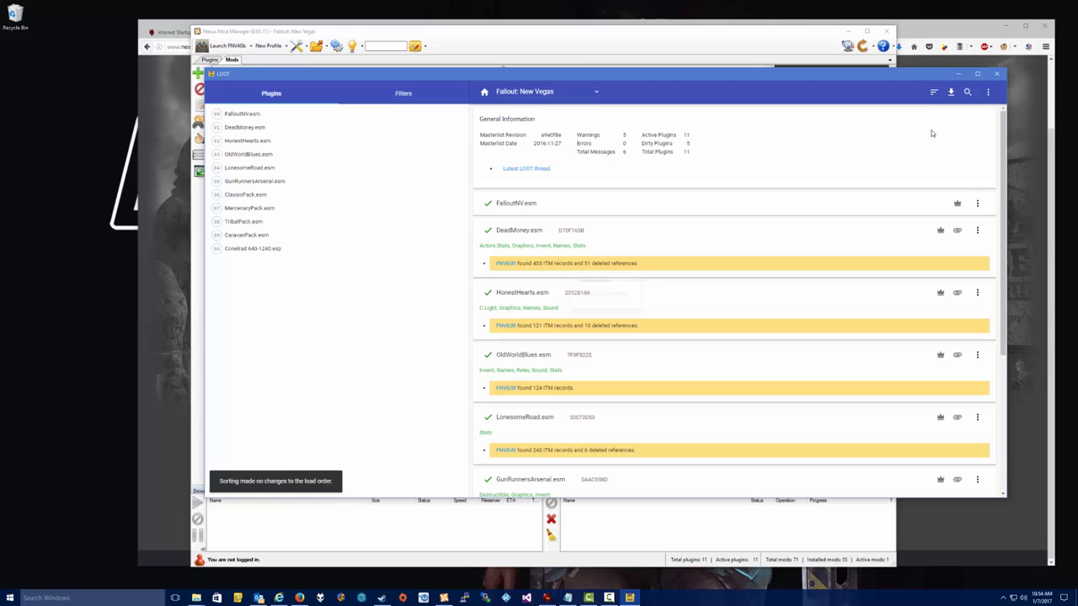
{"action": "mouse_move", "coordinate": [252, 230]}
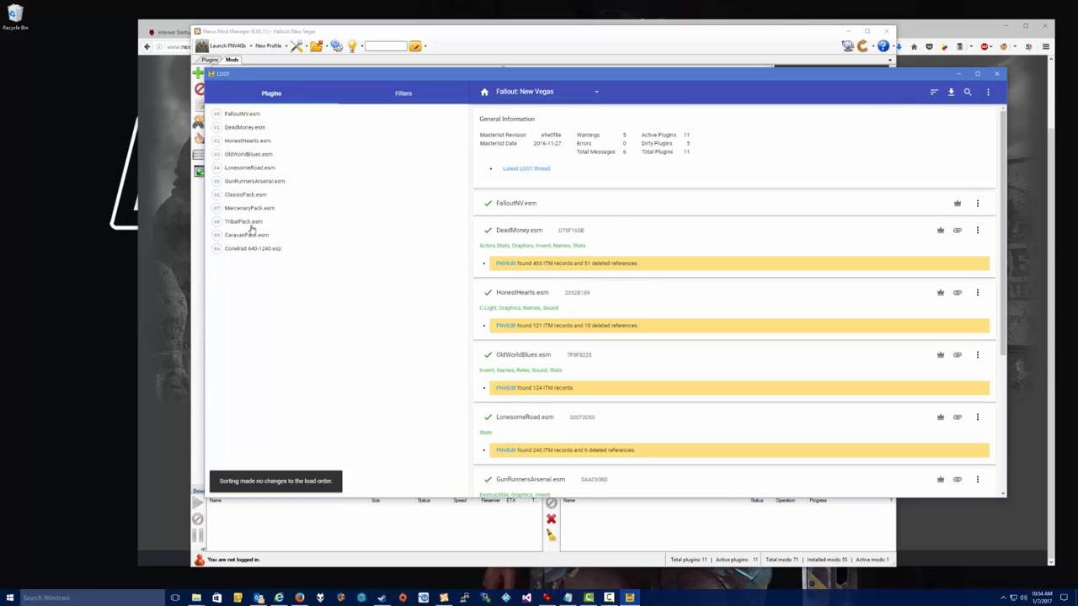
{"action": "mouse_move", "coordinate": [240, 253]}
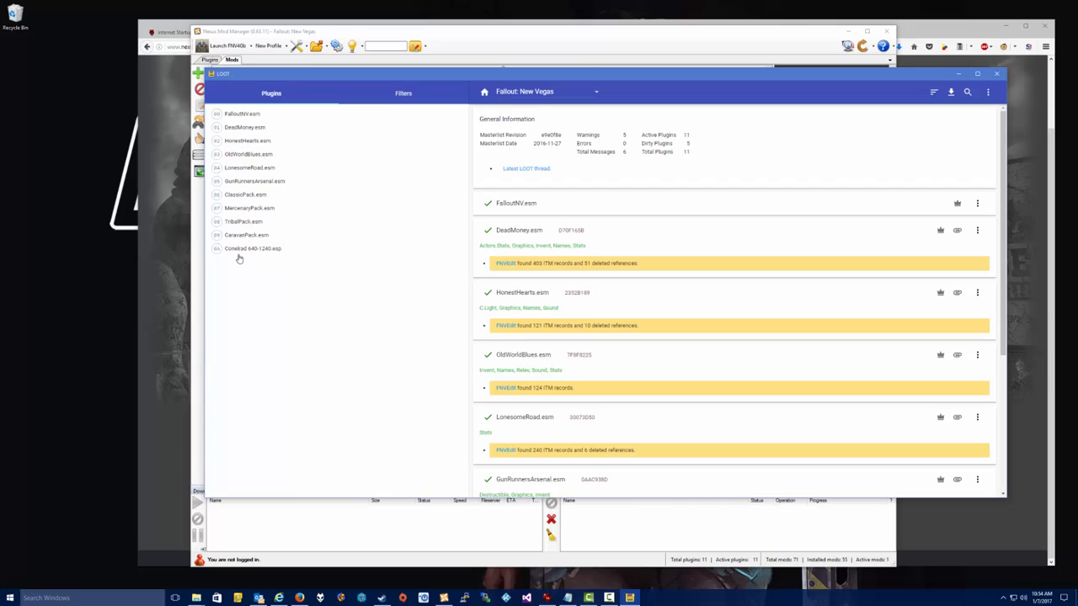
{"action": "mouse_move", "coordinate": [238, 182]}
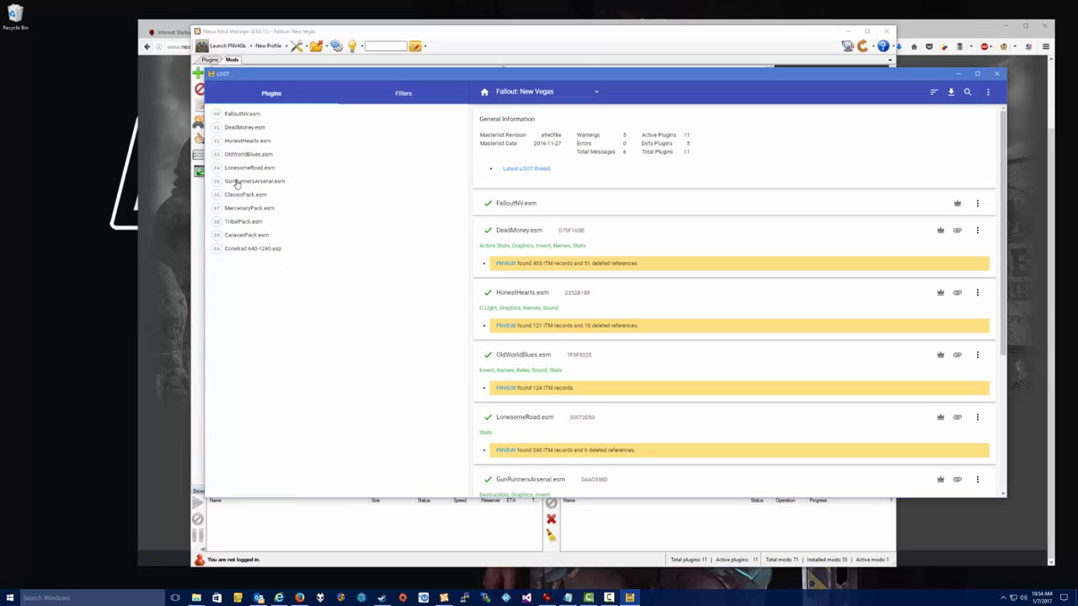
{"action": "mouse_move", "coordinate": [332, 354]}
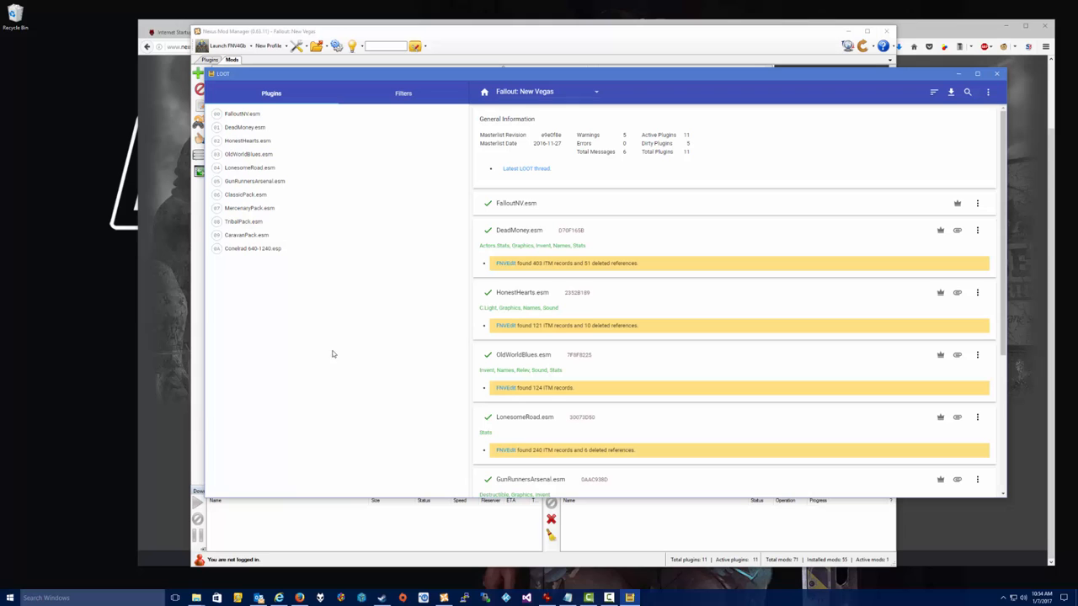
{"action": "mouse_move", "coordinate": [673, 175]}
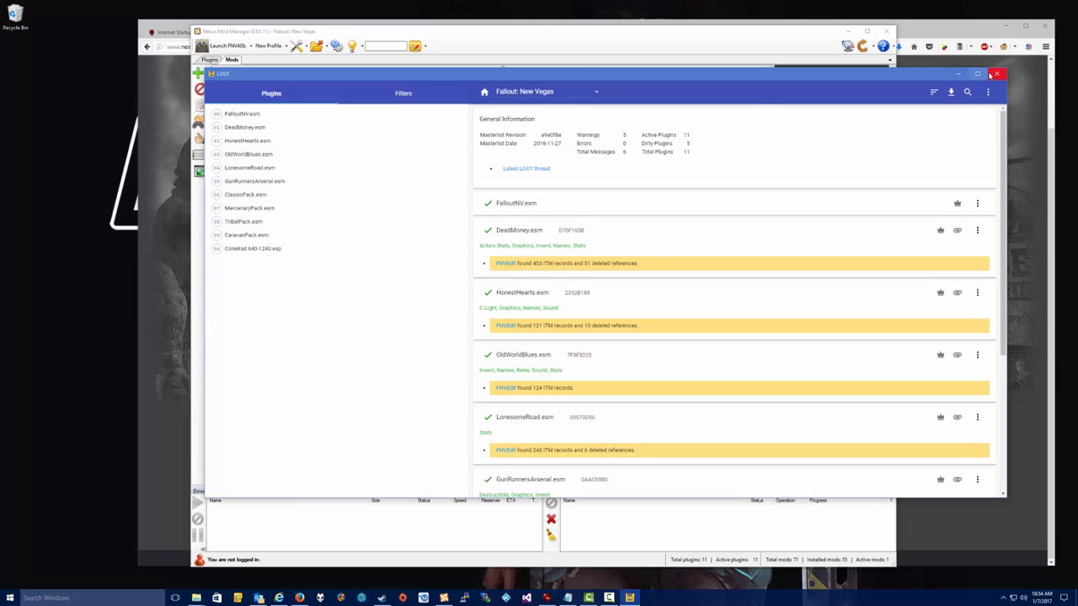
{"action": "left_click", "coordinate": [997, 74]}
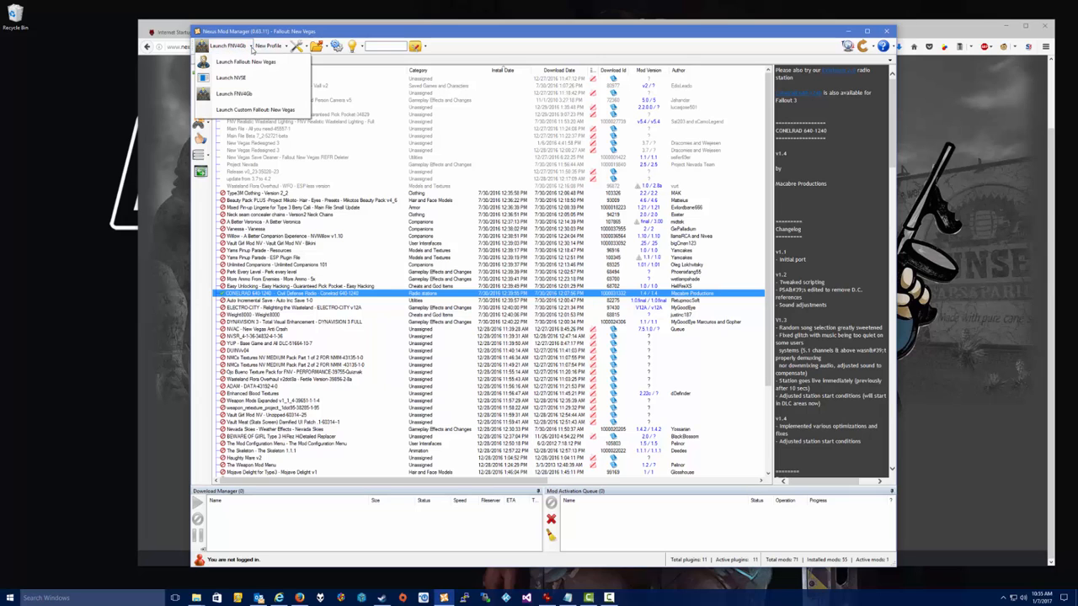
- Launch Fallout: New Vegas using the plain 'Launch Fallout: New Vegas' option
{"action": "left_click", "coordinate": [246, 60]}
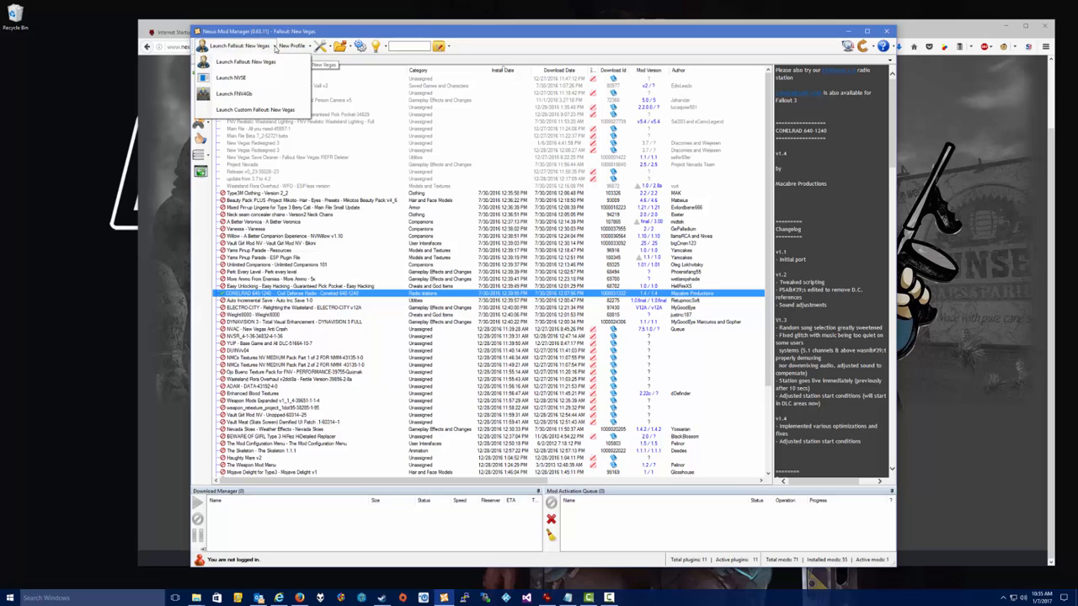
{"action": "left_click", "coordinate": [239, 45]}
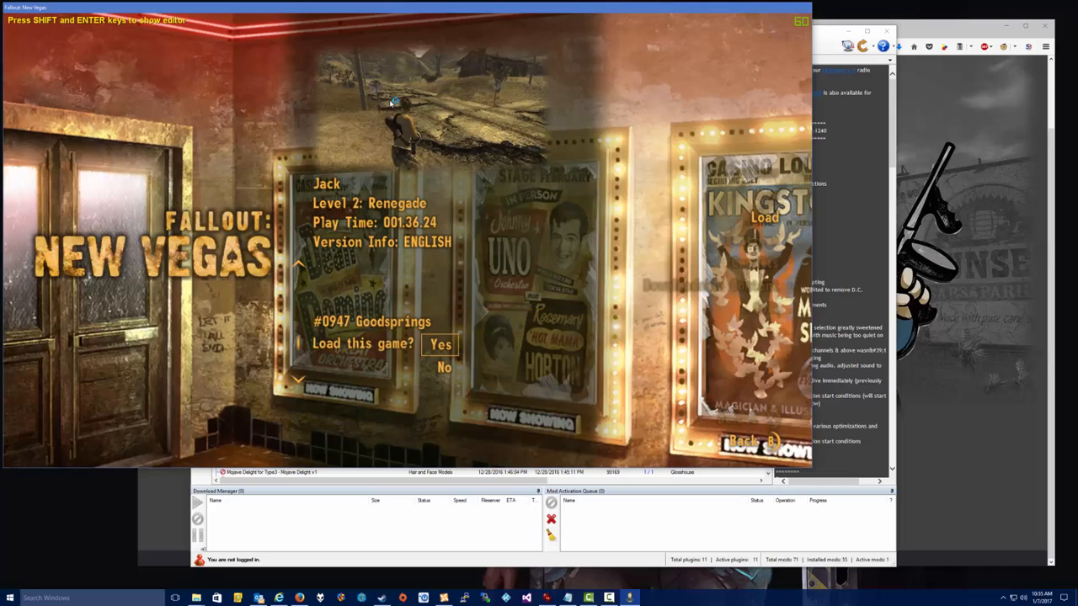
- Load Jack's Goodsprings save and browse the Pip-Boy DATA radio station list
{"action": "left_click", "coordinate": [439, 345]}
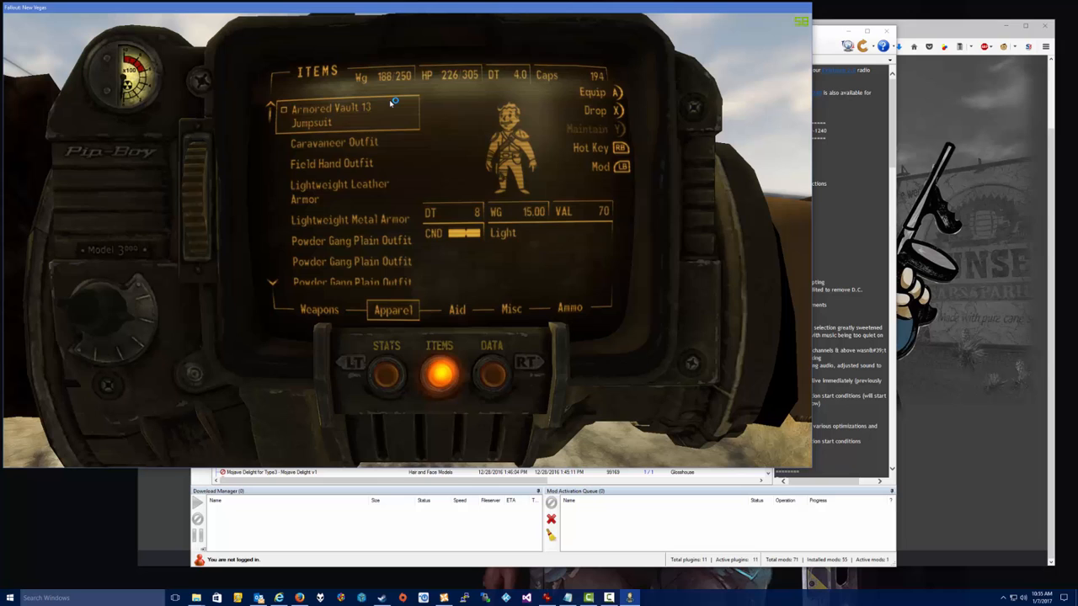
{"action": "left_click", "coordinate": [492, 362]}
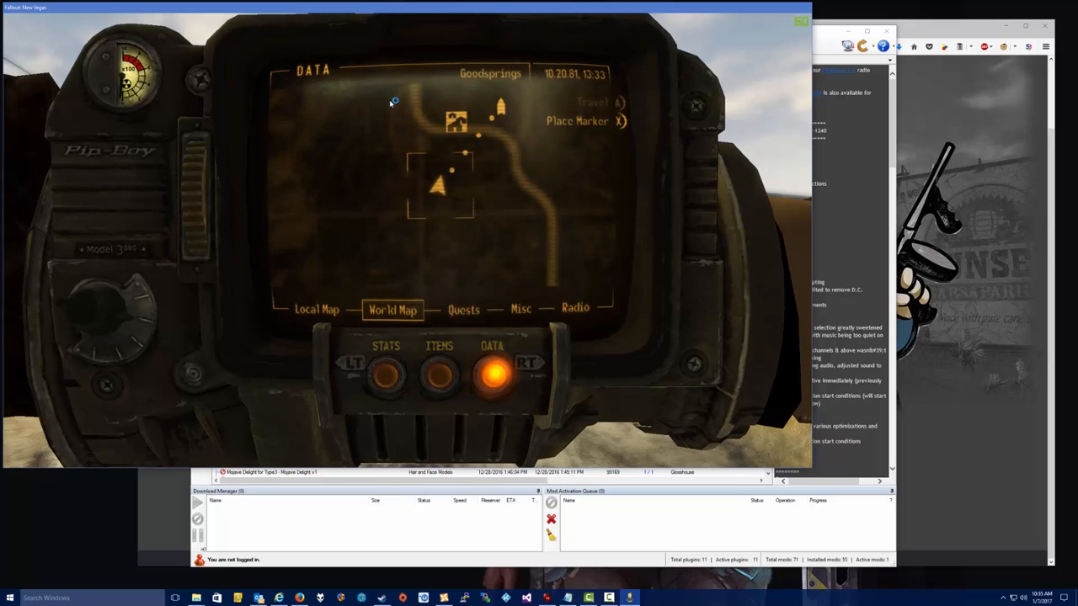
{"action": "left_click", "coordinate": [575, 307]}
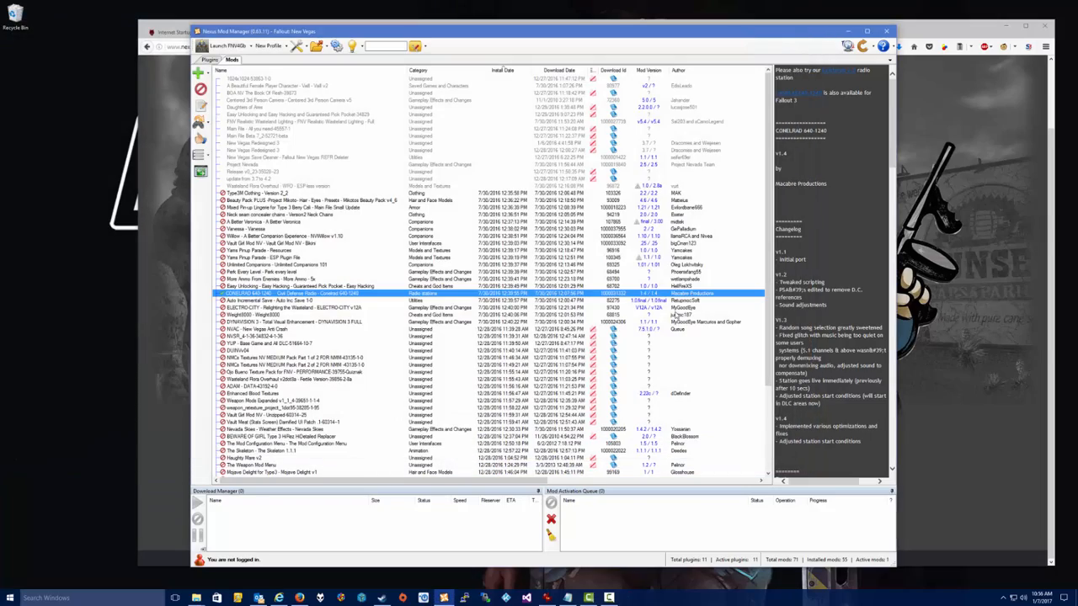
{"action": "mouse_move", "coordinate": [666, 231]}
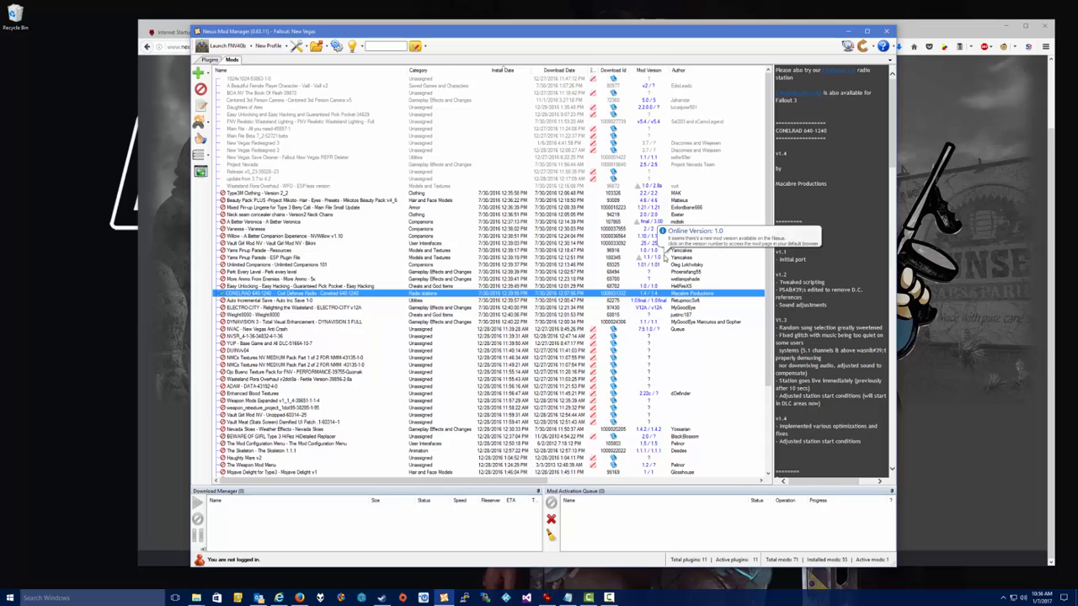